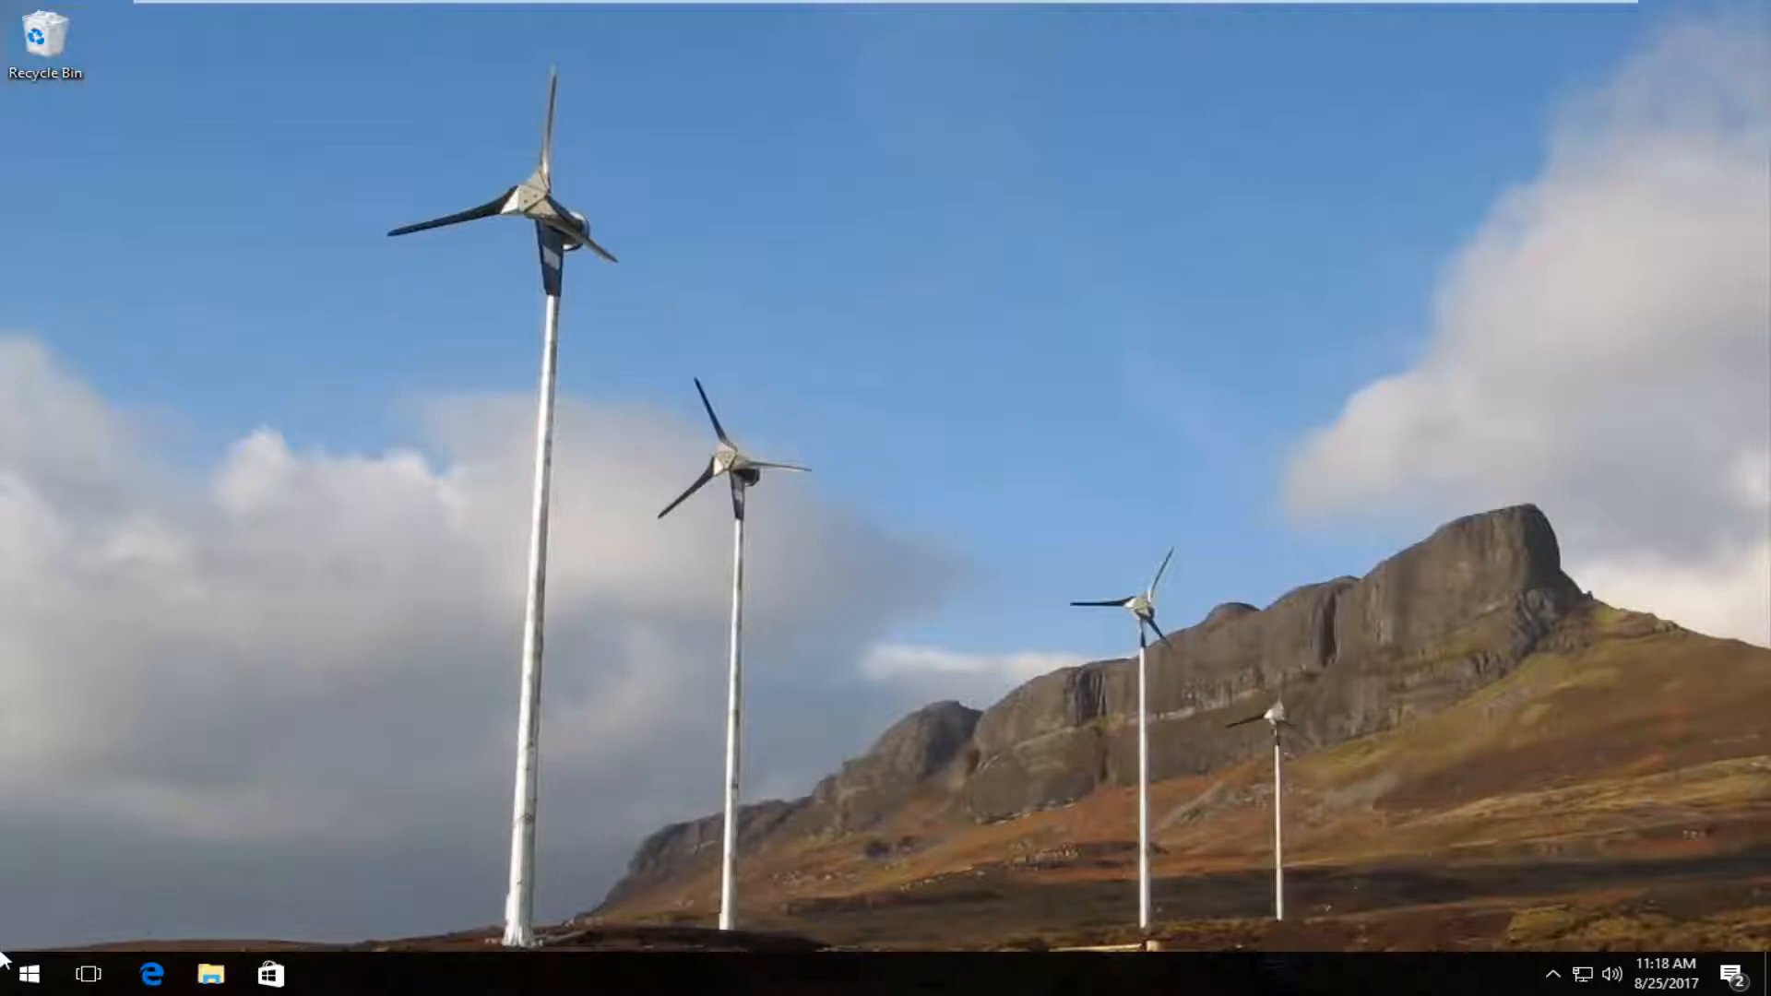
- Search Start for "choose which folder" and open the folders-on-Start settings page
left_click(19, 972)
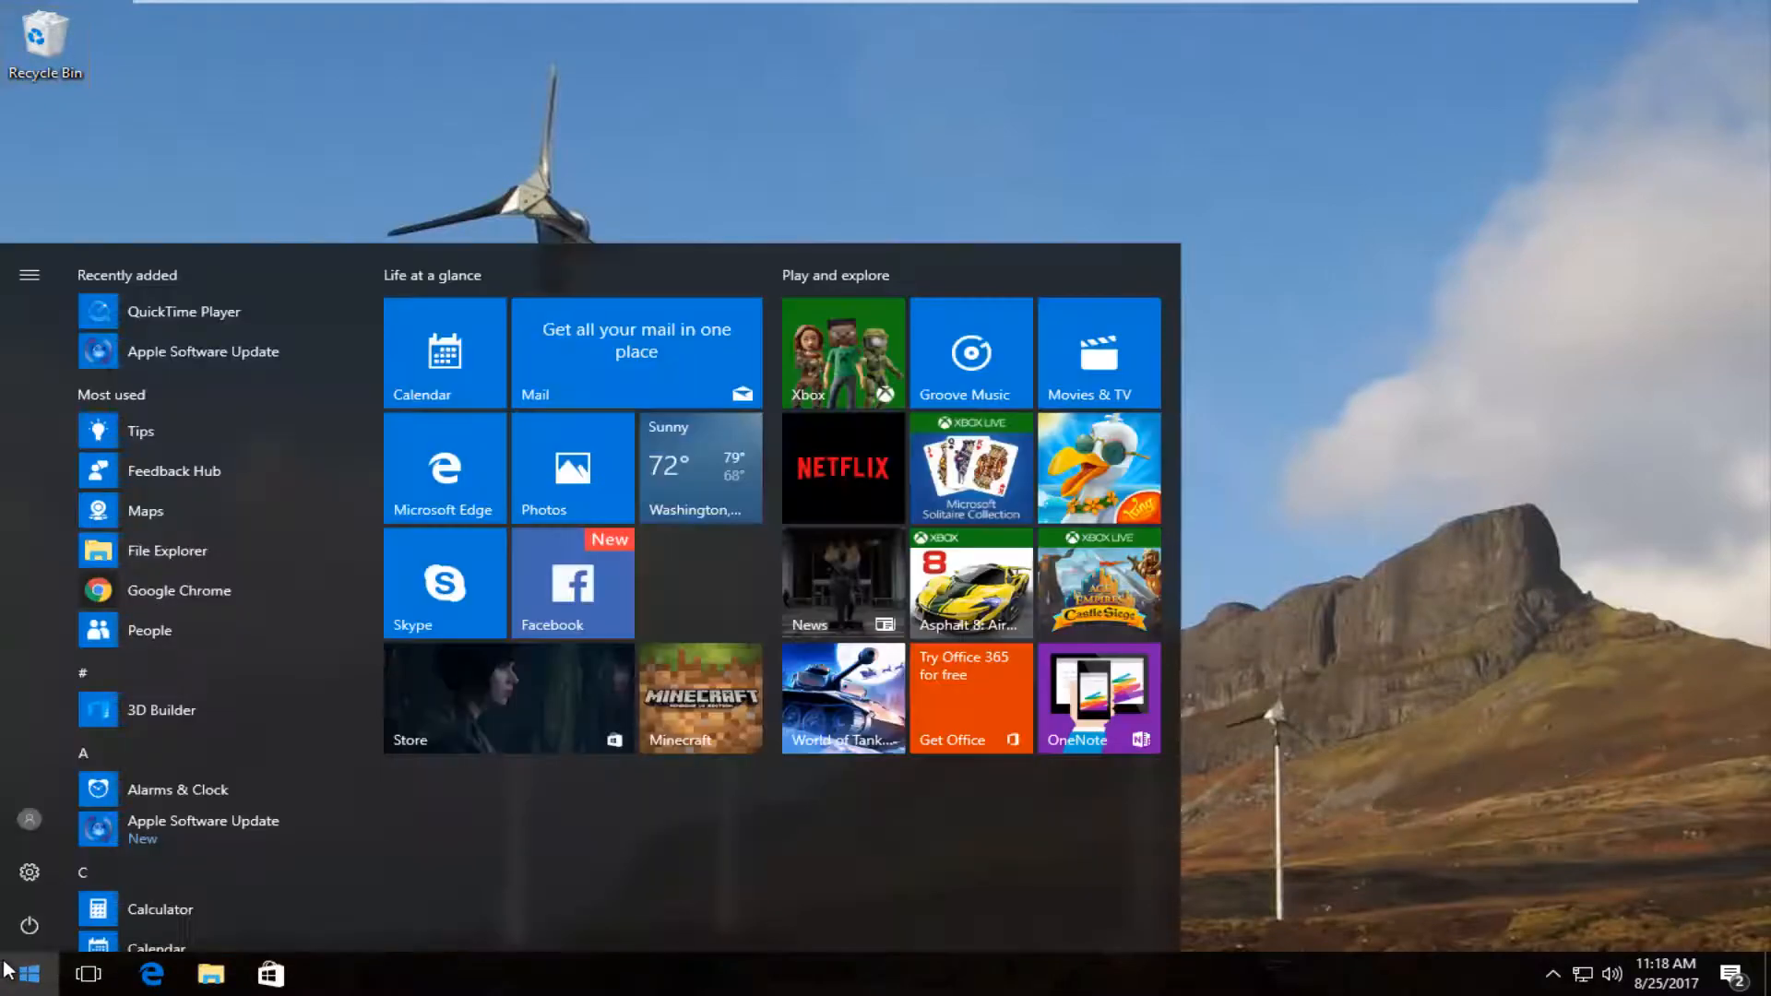
type("choose")
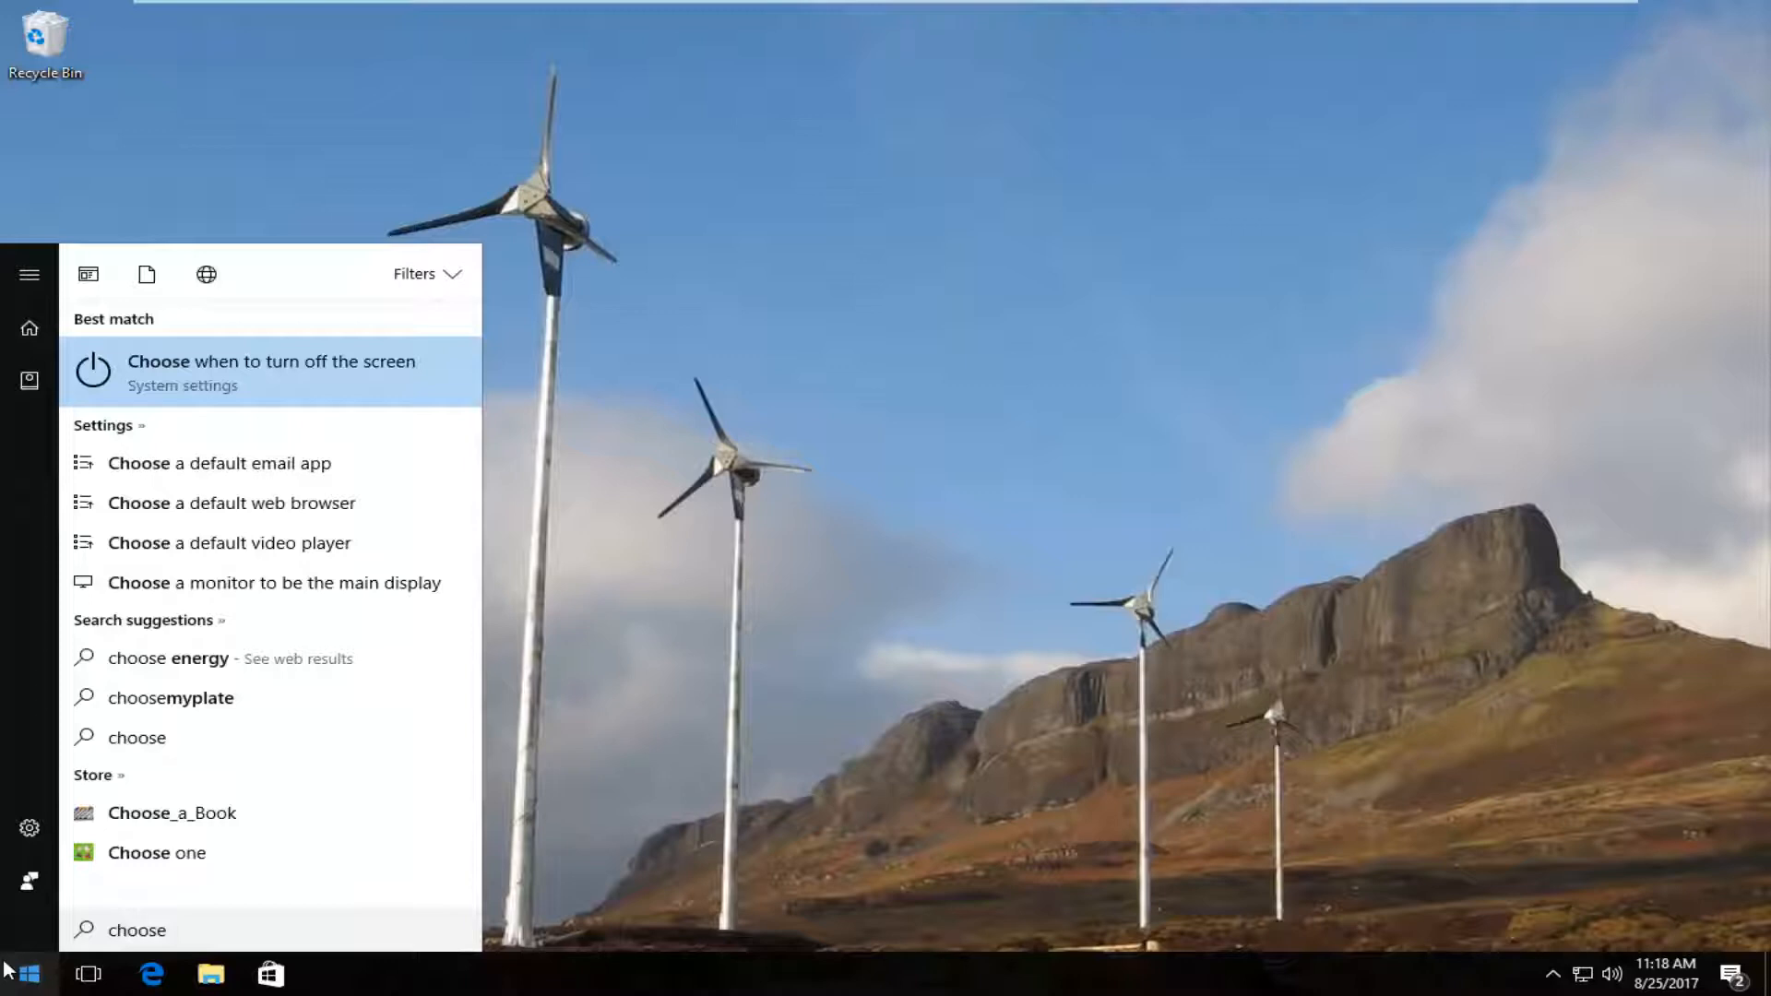
type("which folder")
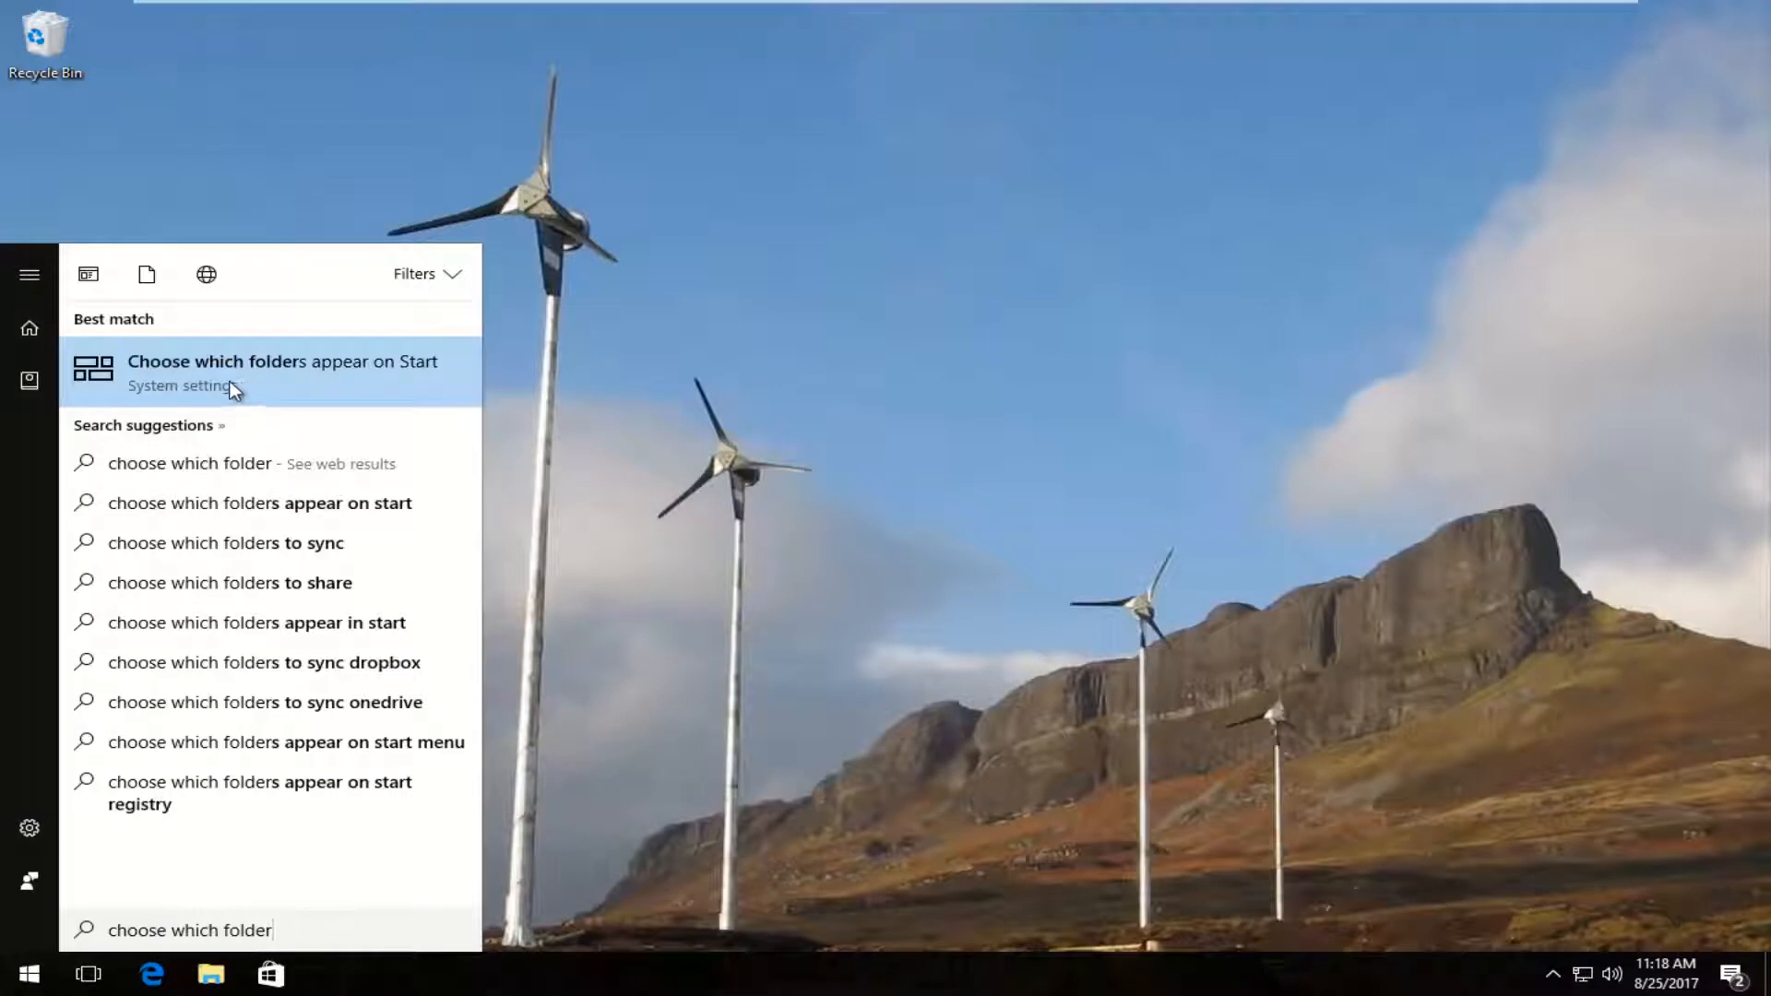
left_click(282, 372)
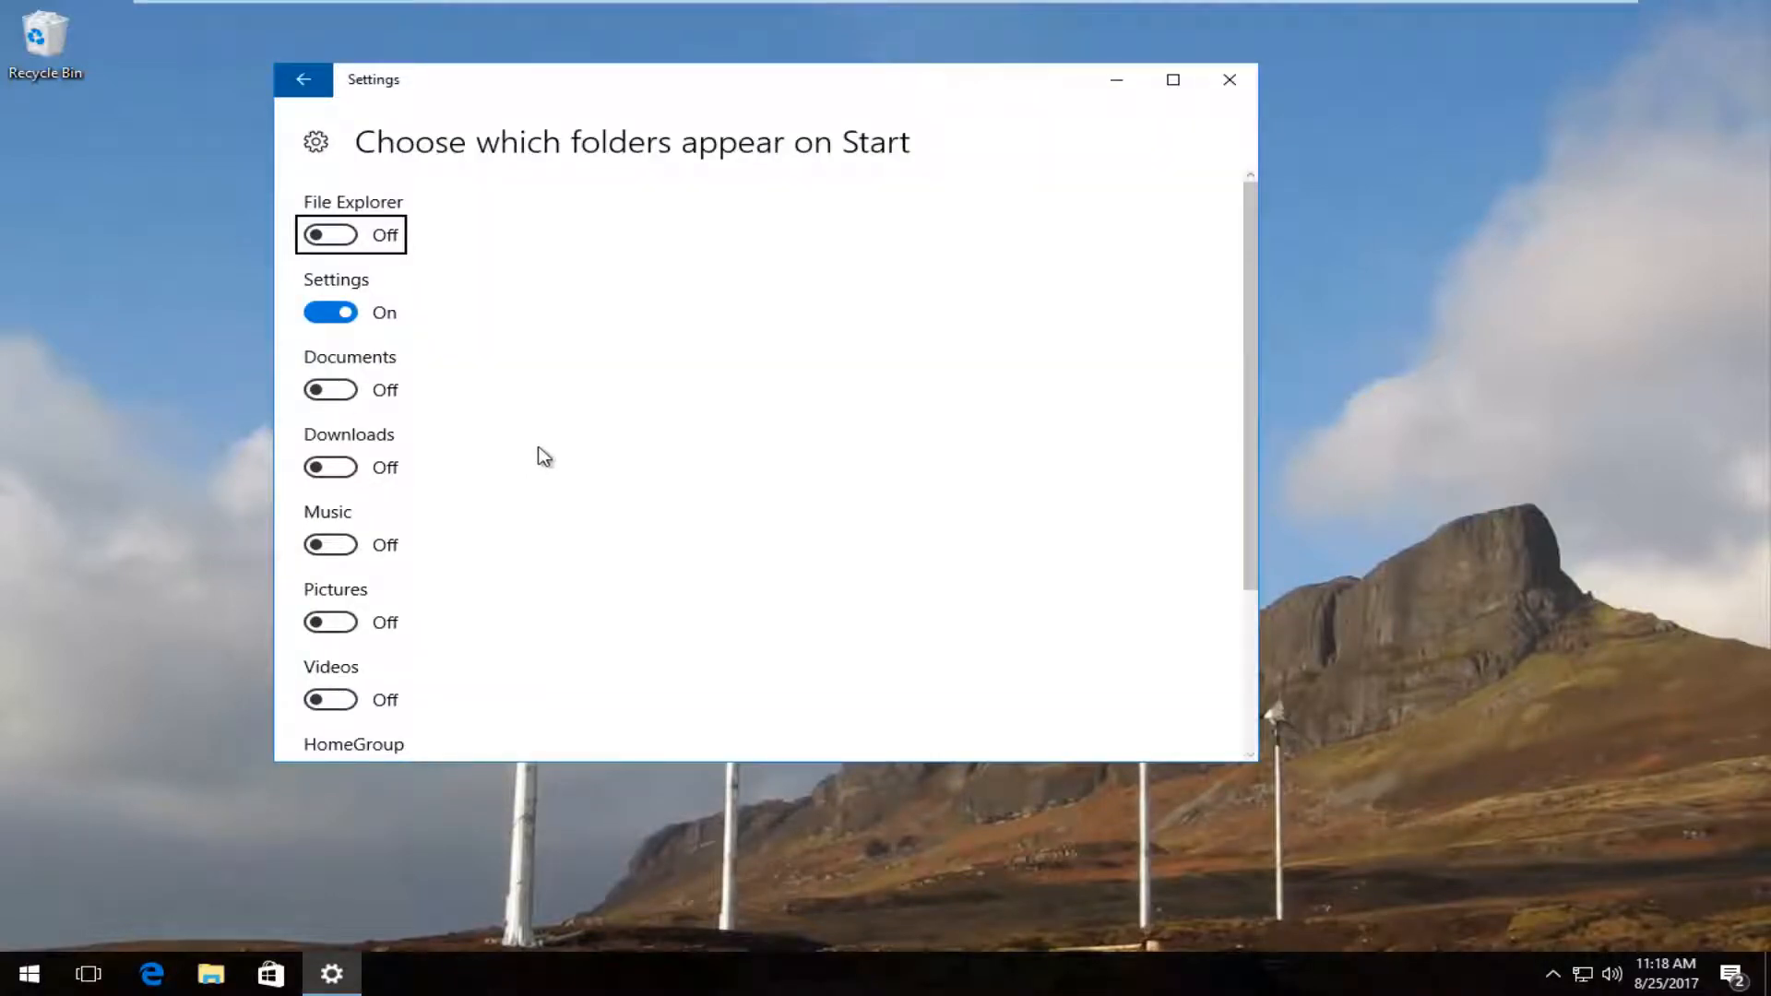
- Review the Start menu's current folders before changing anything
scroll("down", 3)
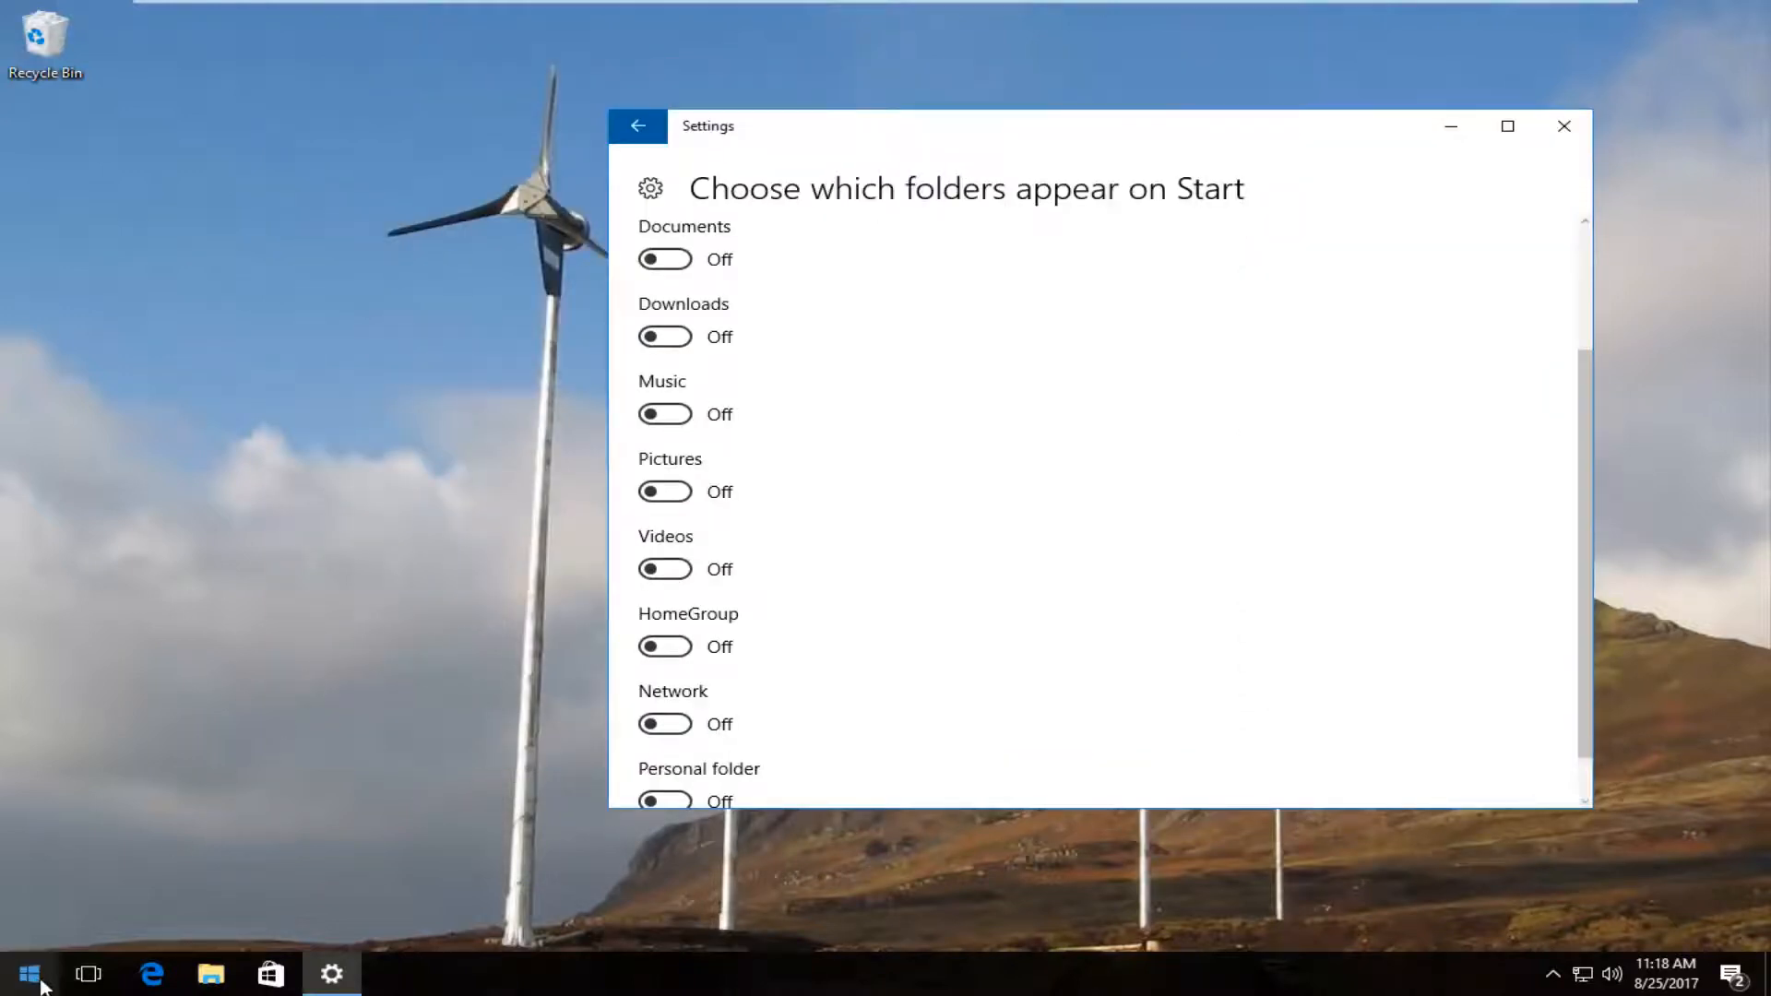
left_click(28, 974)
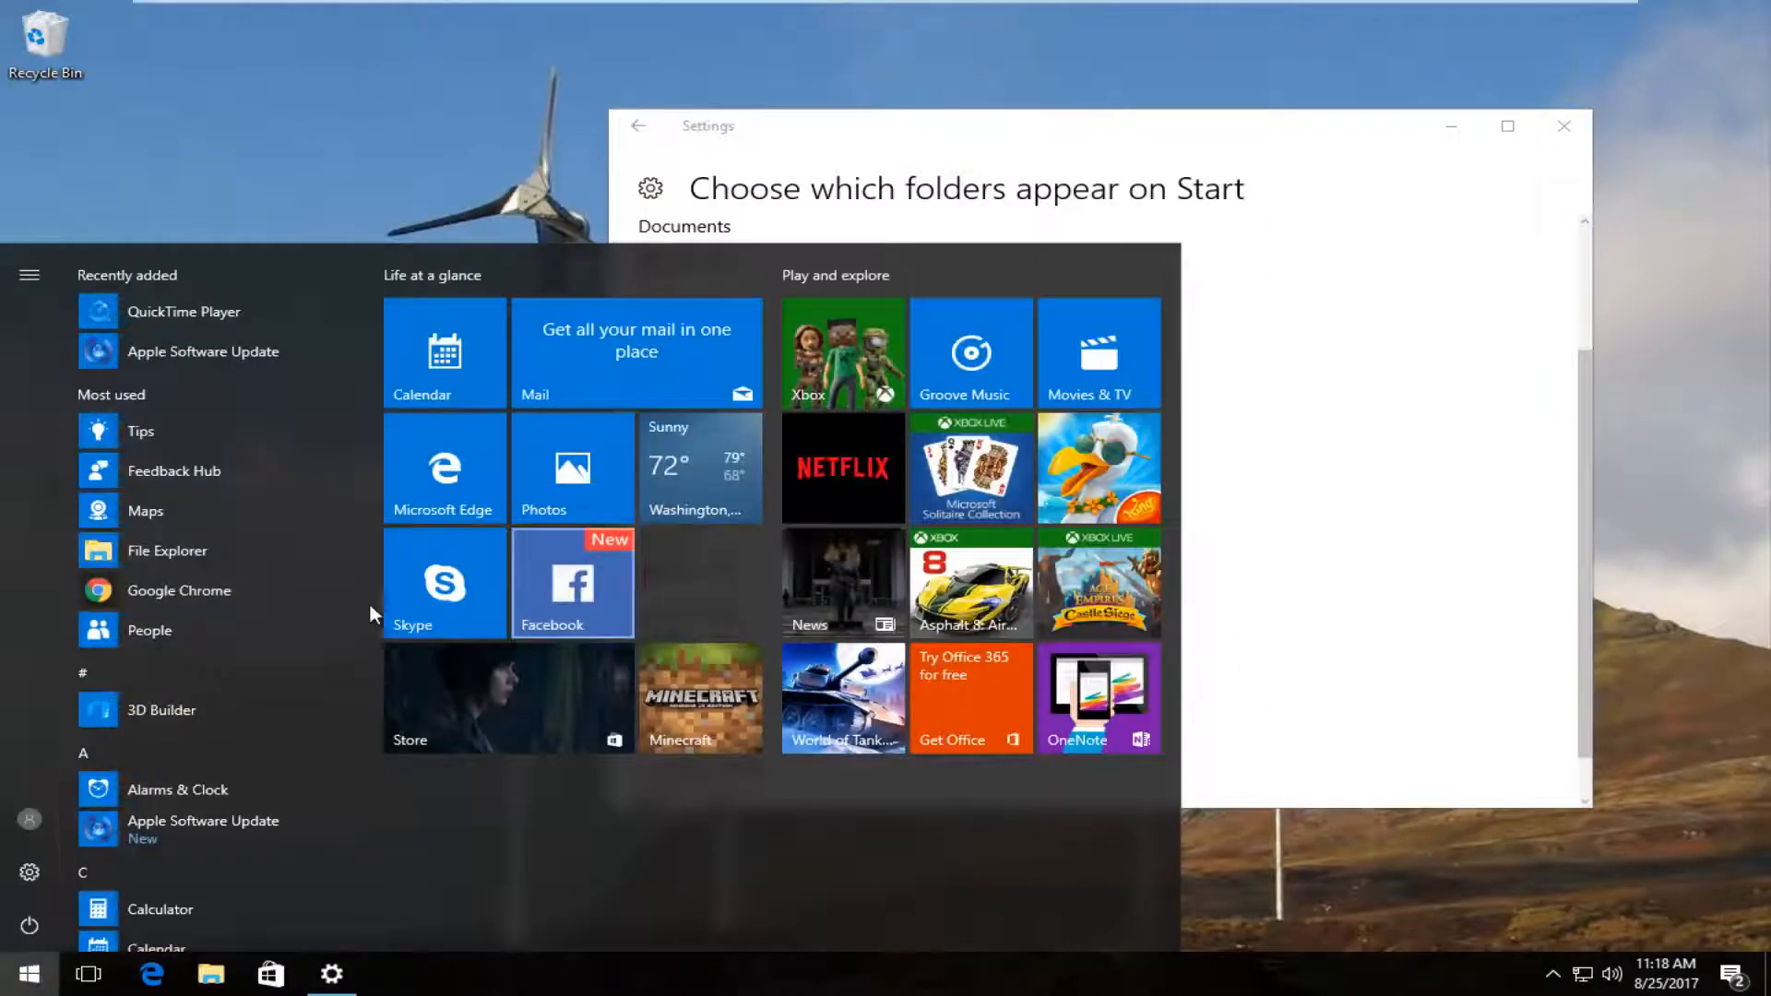
scroll("down", 3)
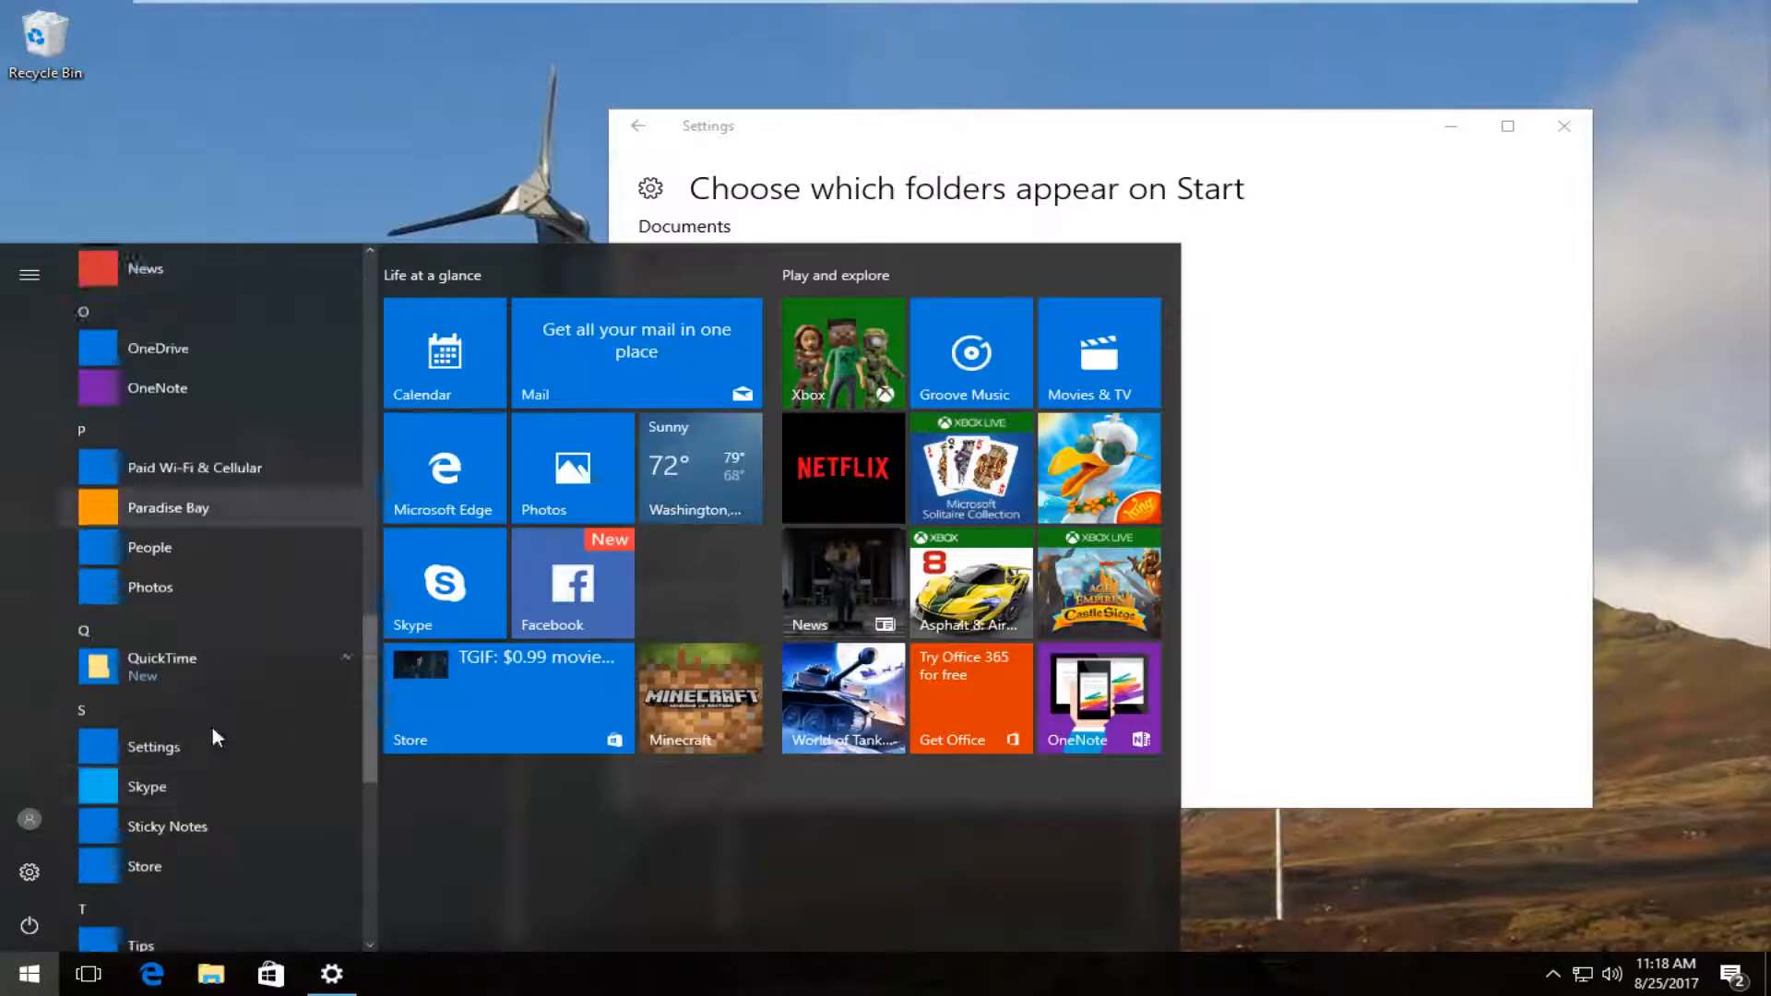
scroll("down", 3)
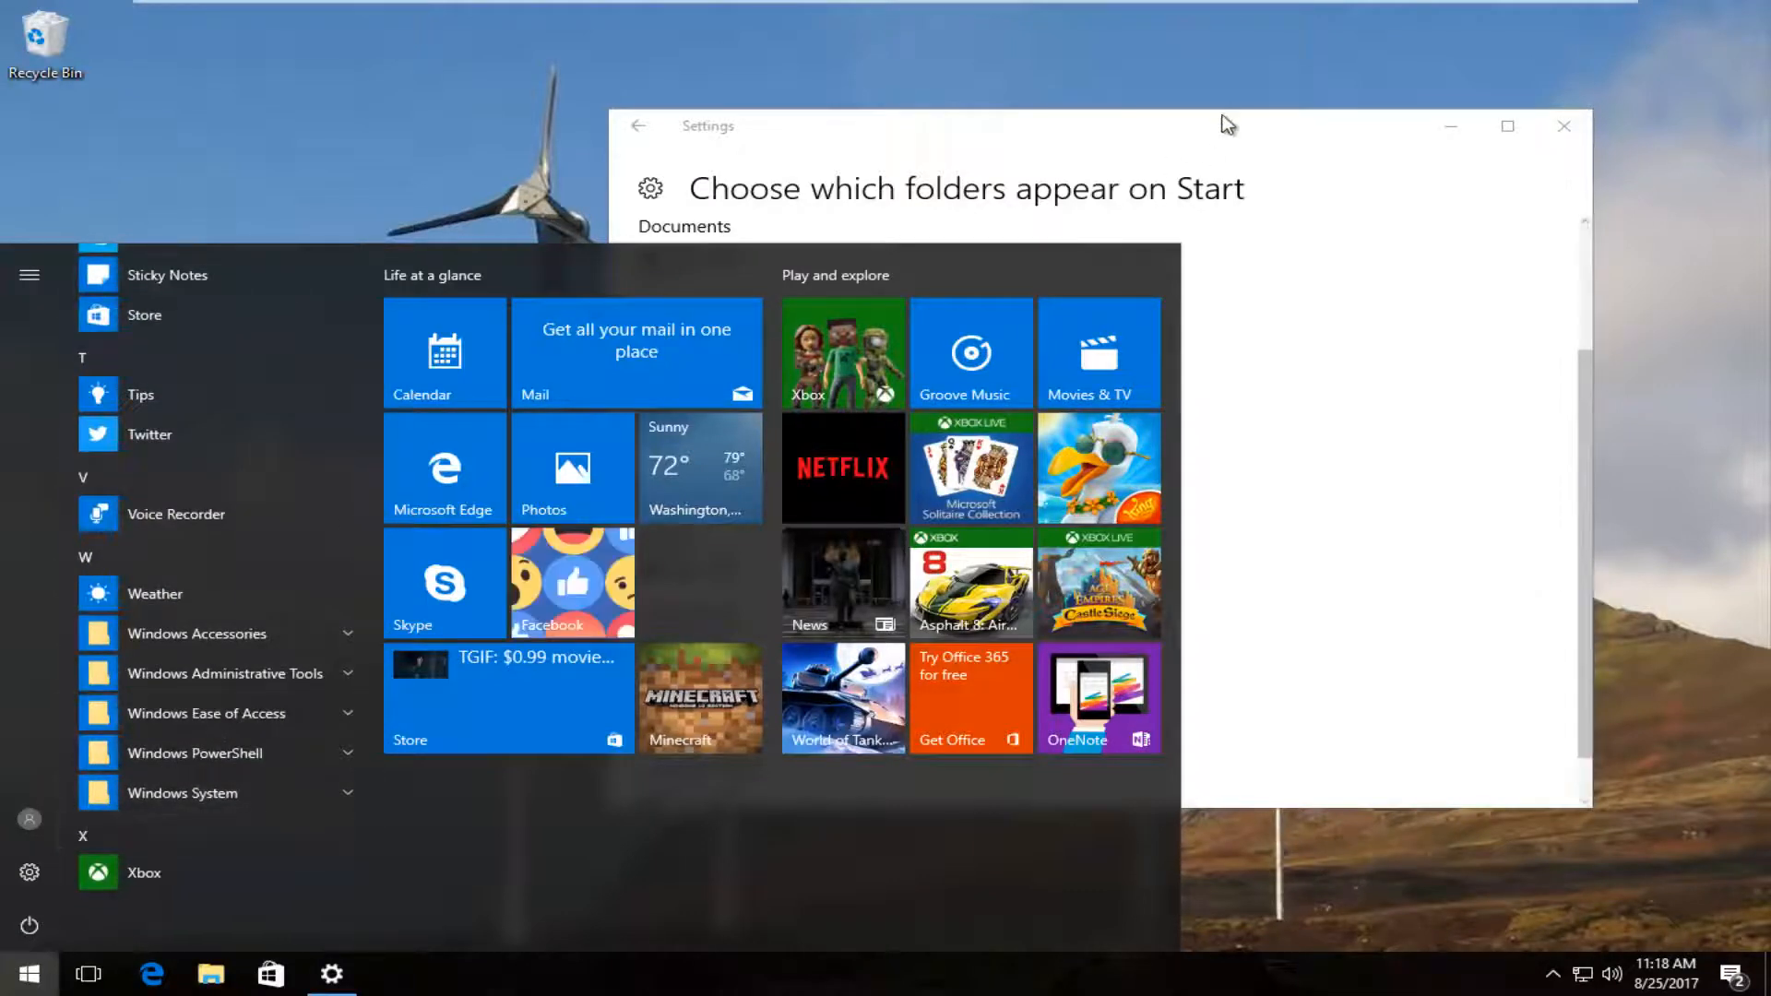
left_click(817, 360)
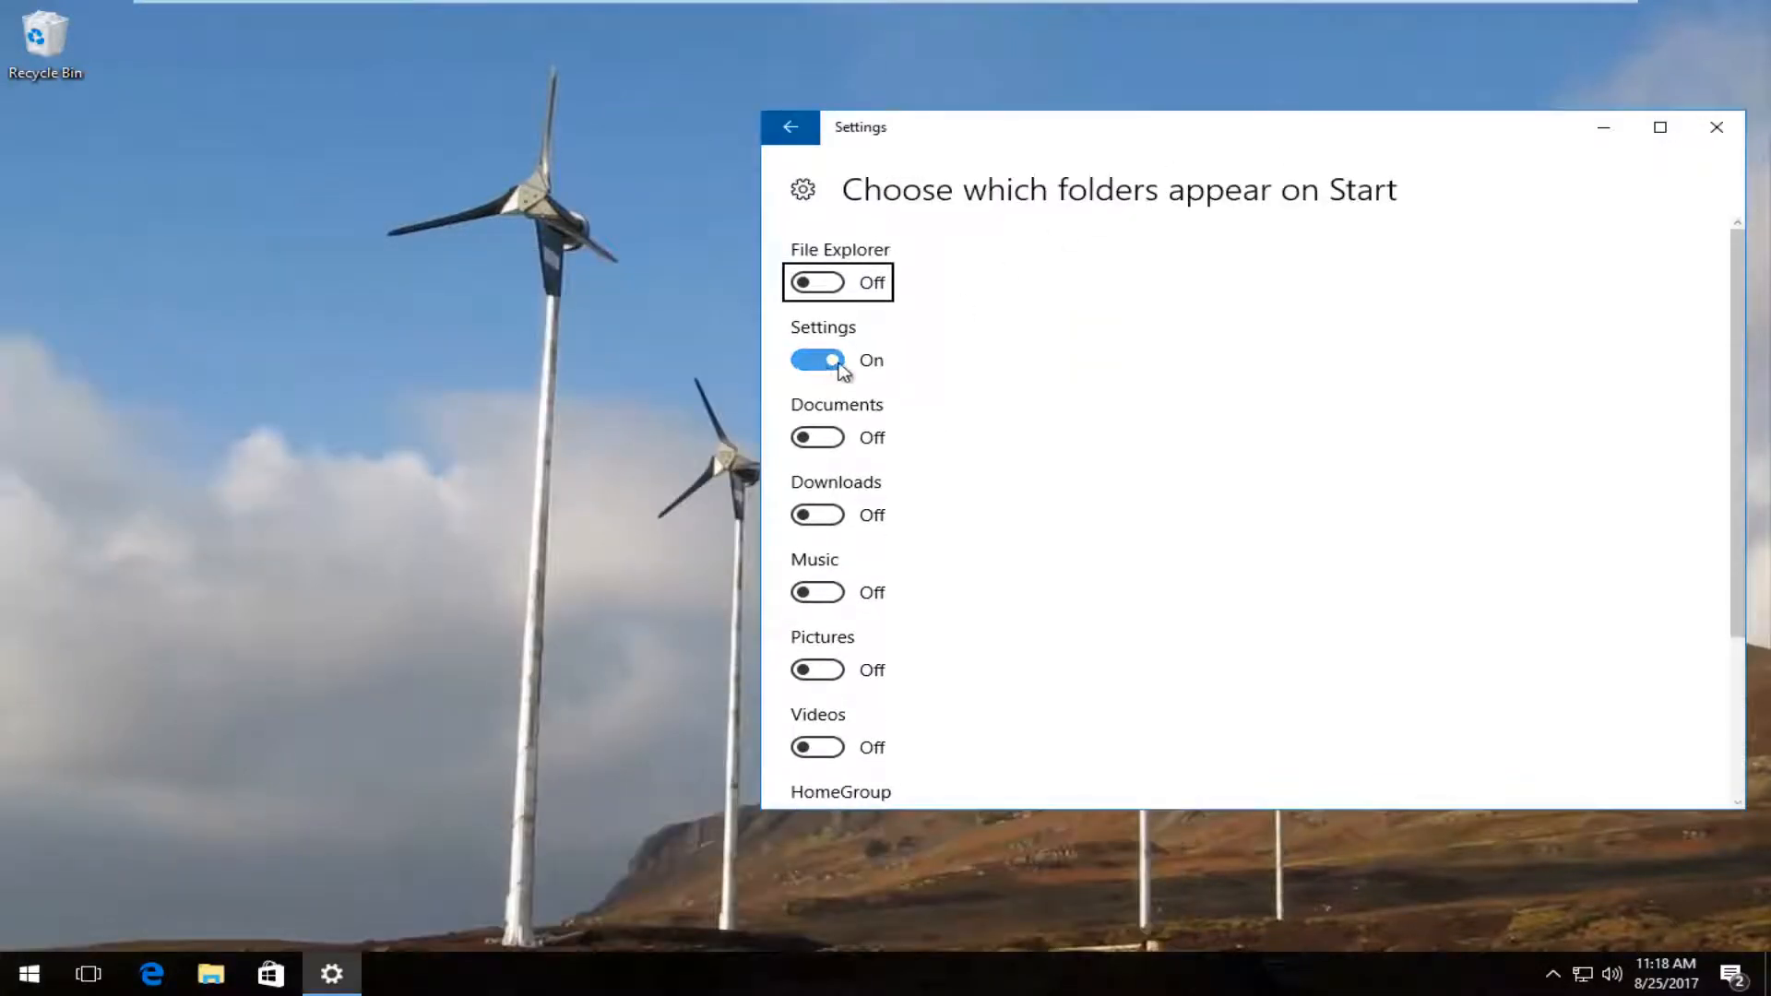
- Switch File Explorer and Documents on for Start, verify them in the menu, and close Settings
left_click(28, 974)
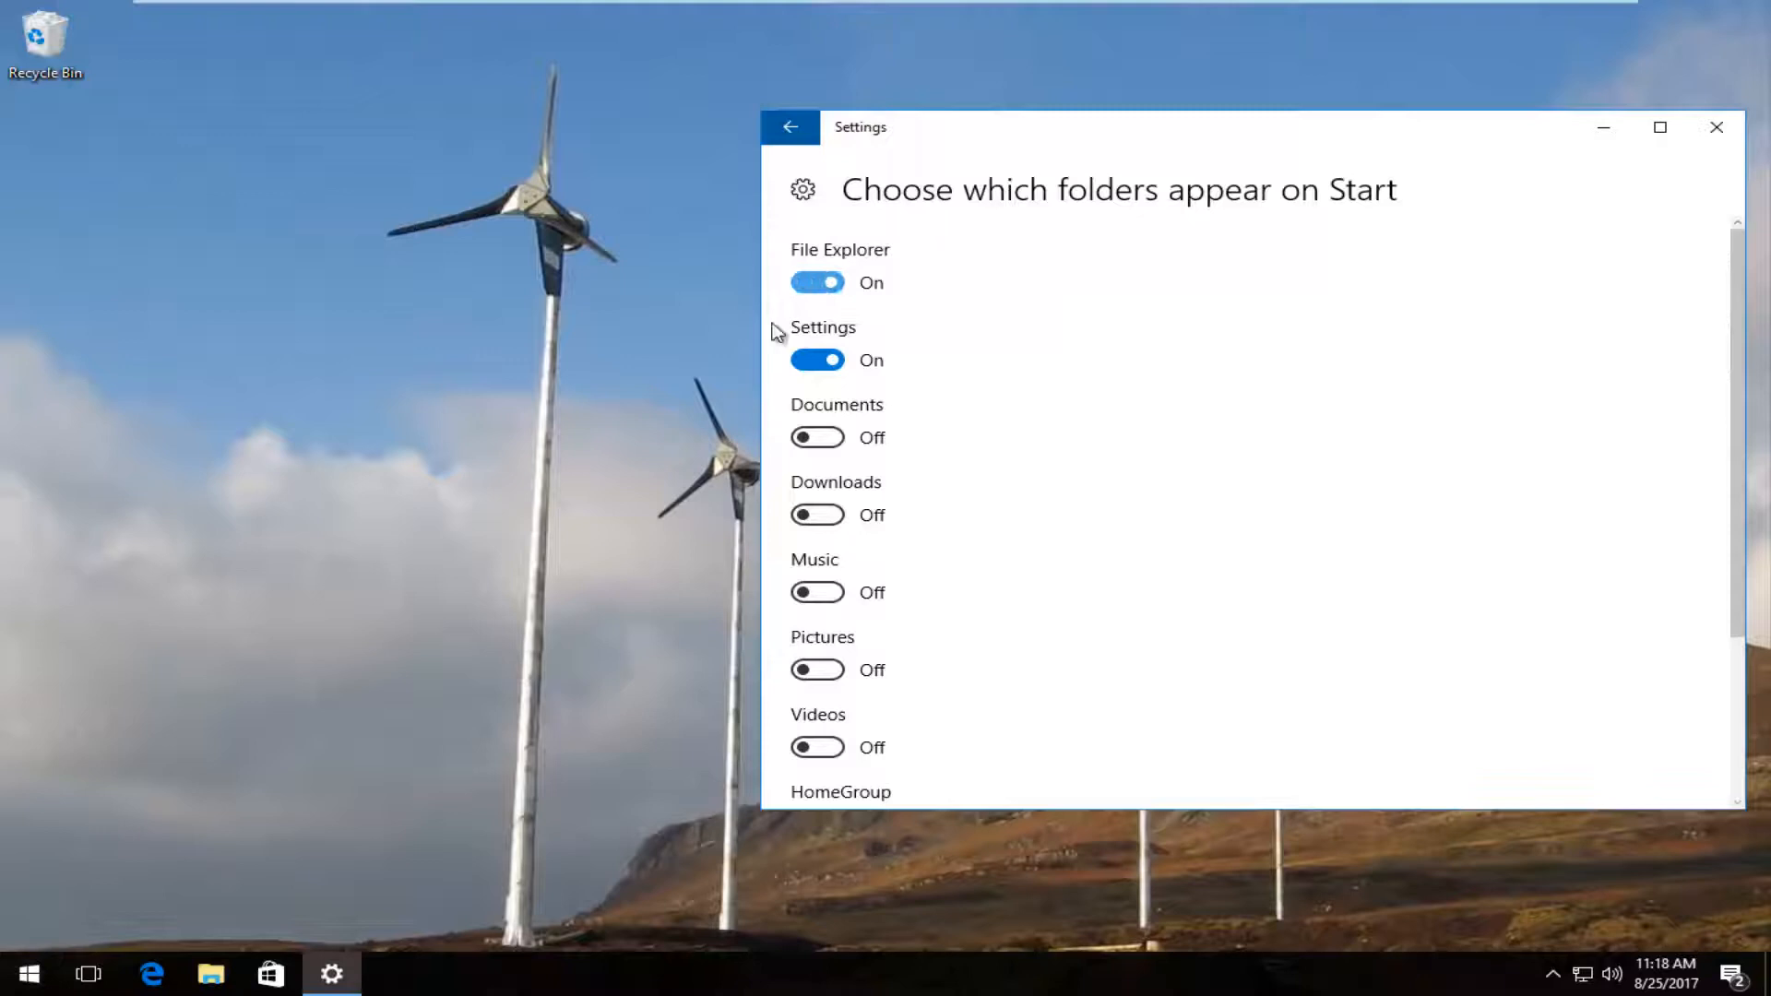
left_click(28, 973)
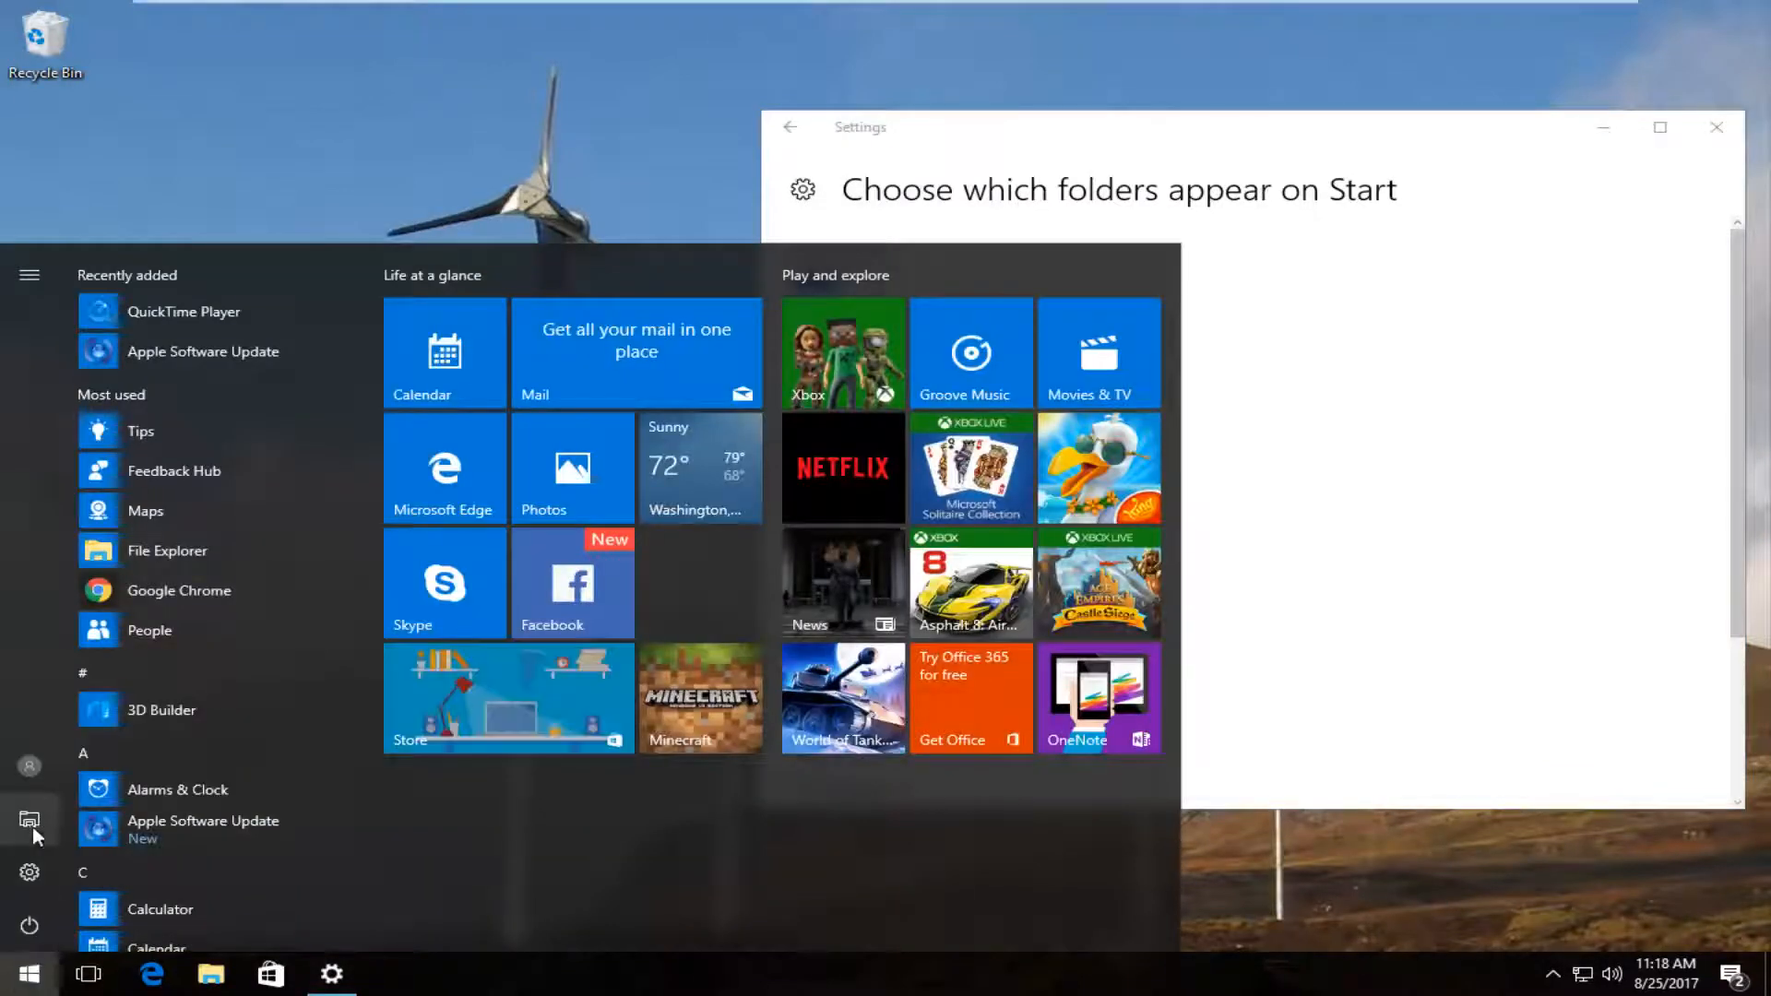
left_click(1250, 450)
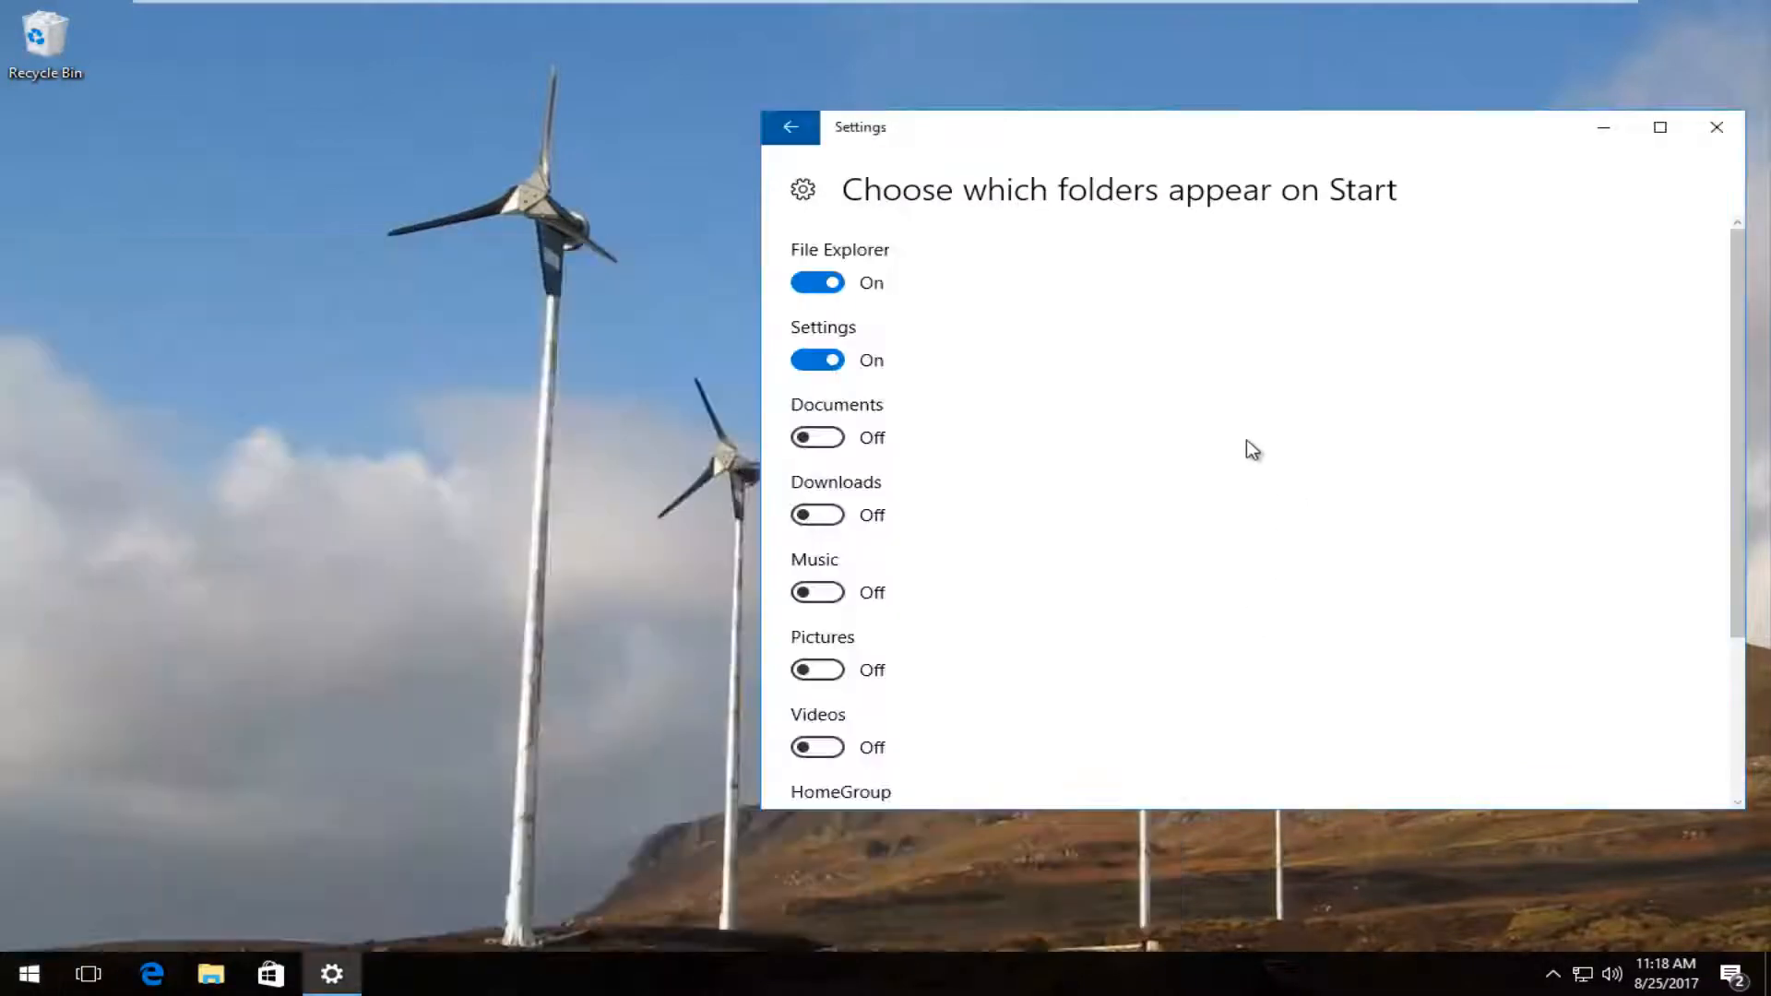
left_click(817, 437)
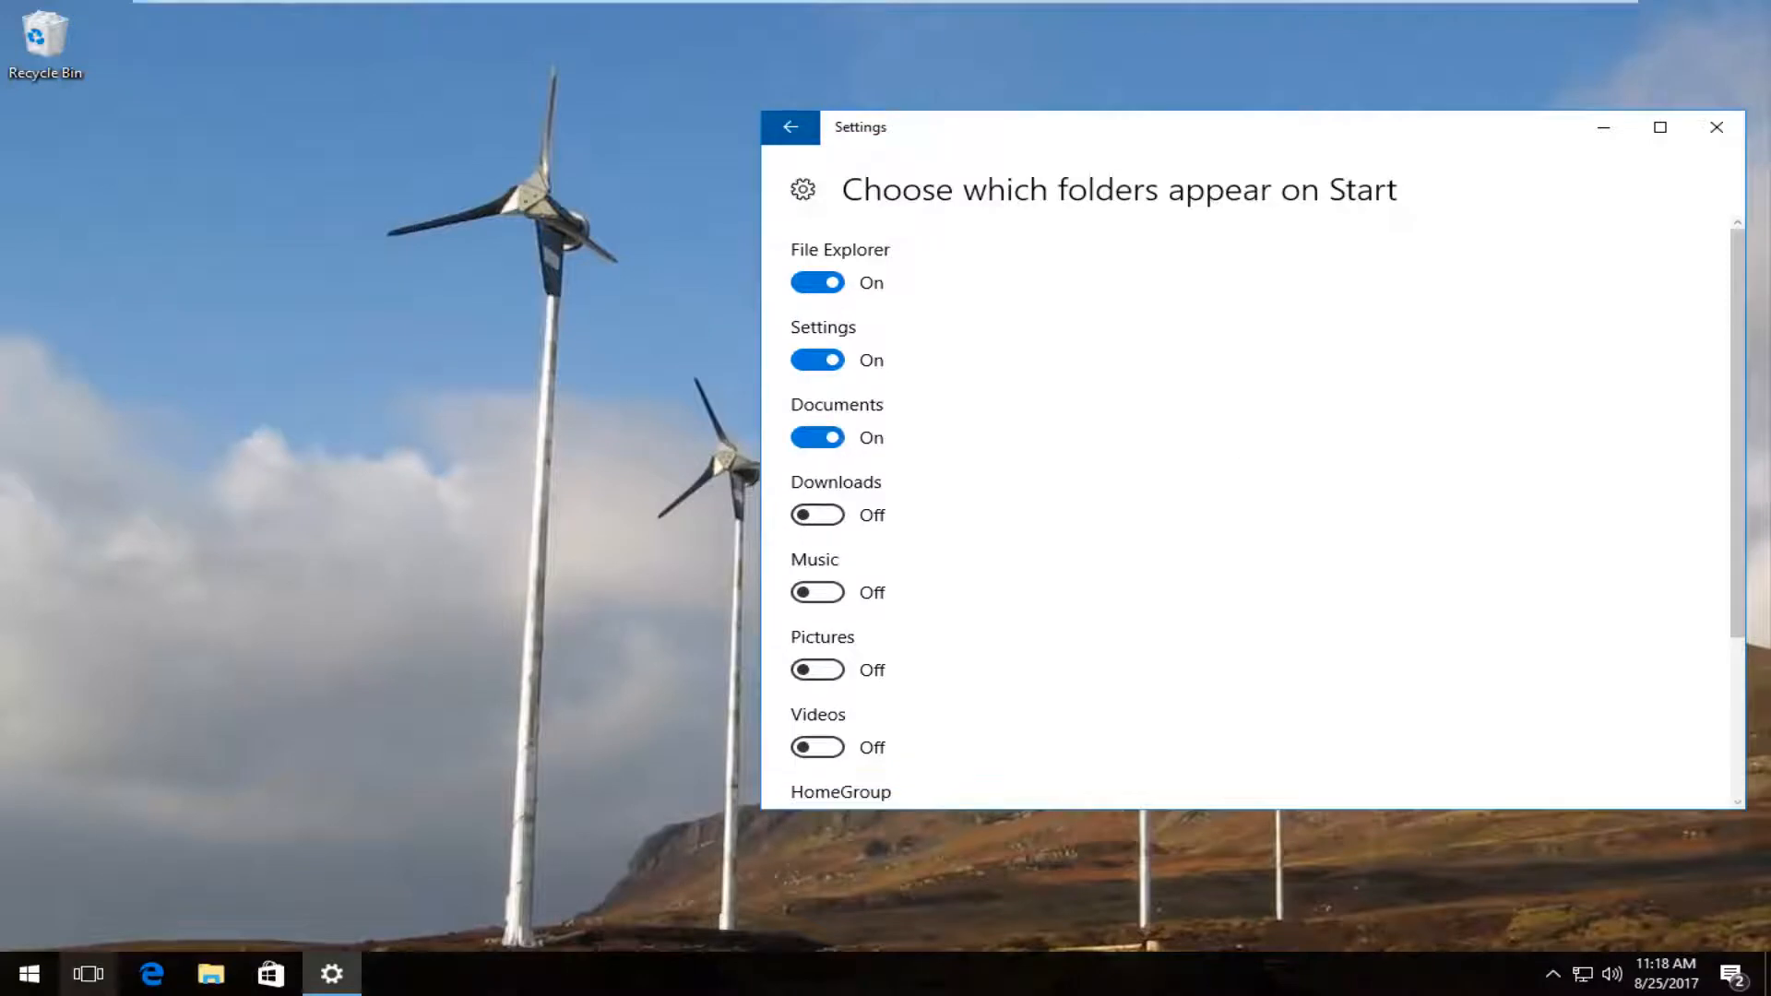
left_click(28, 974)
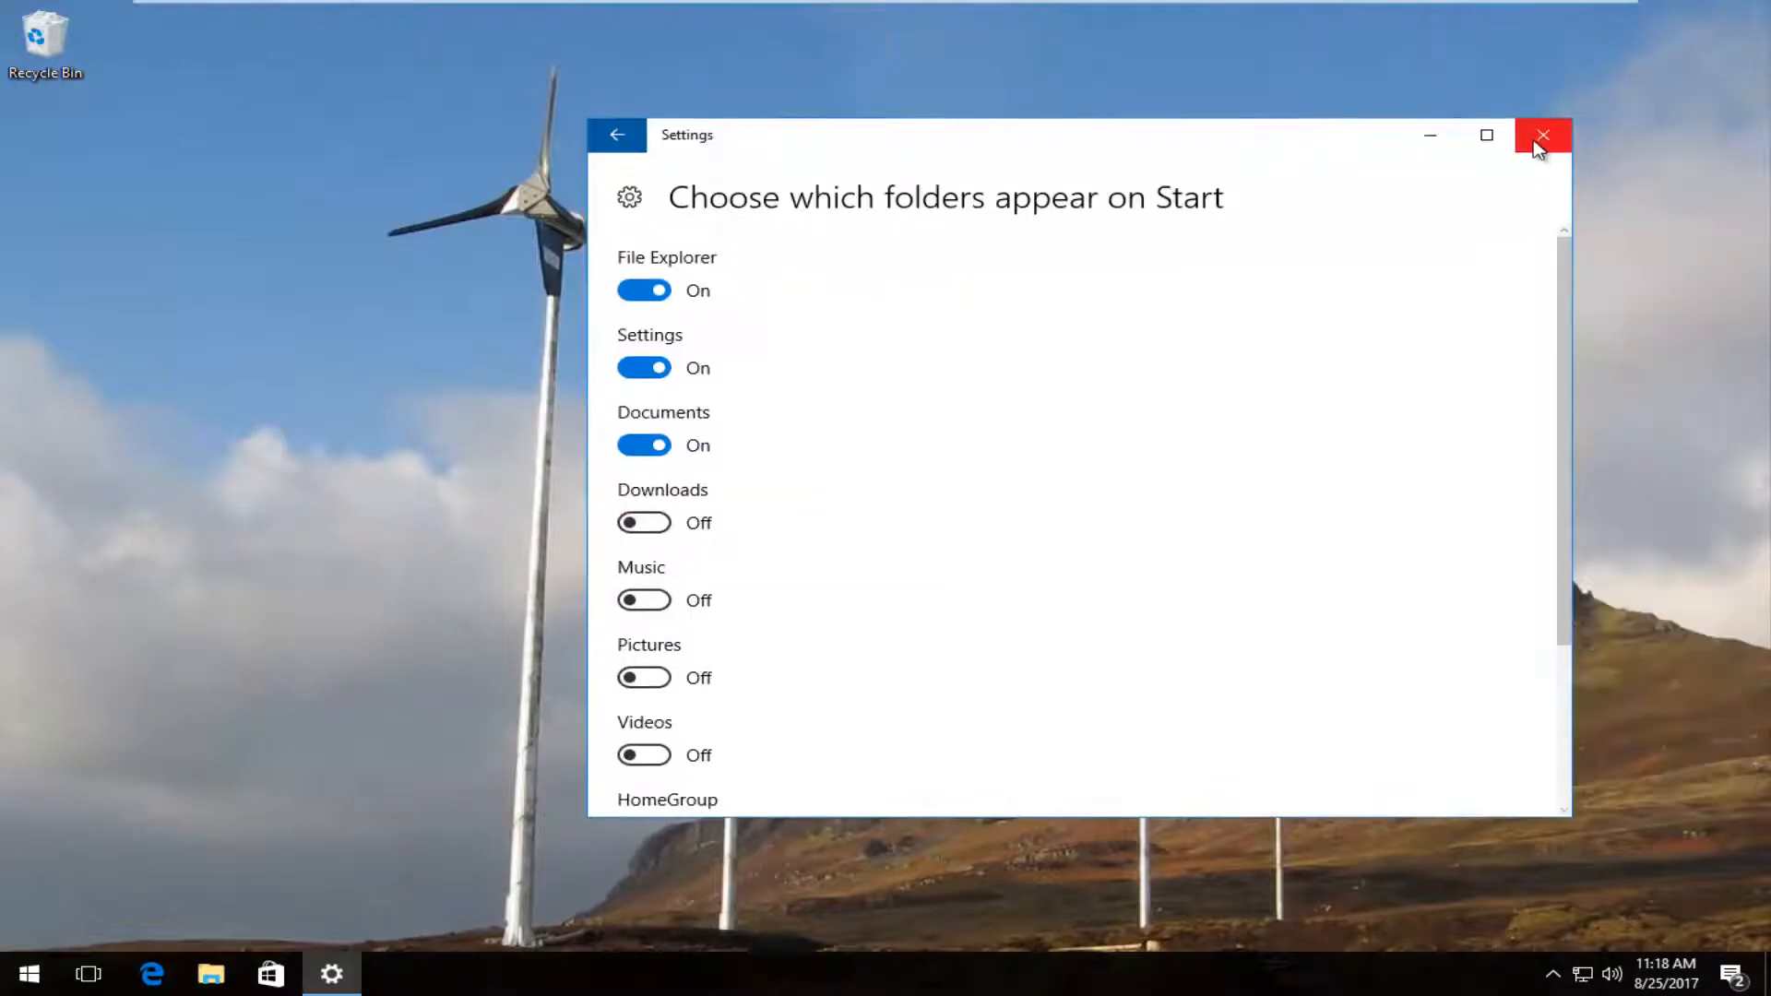
mouse_move(1544, 135)
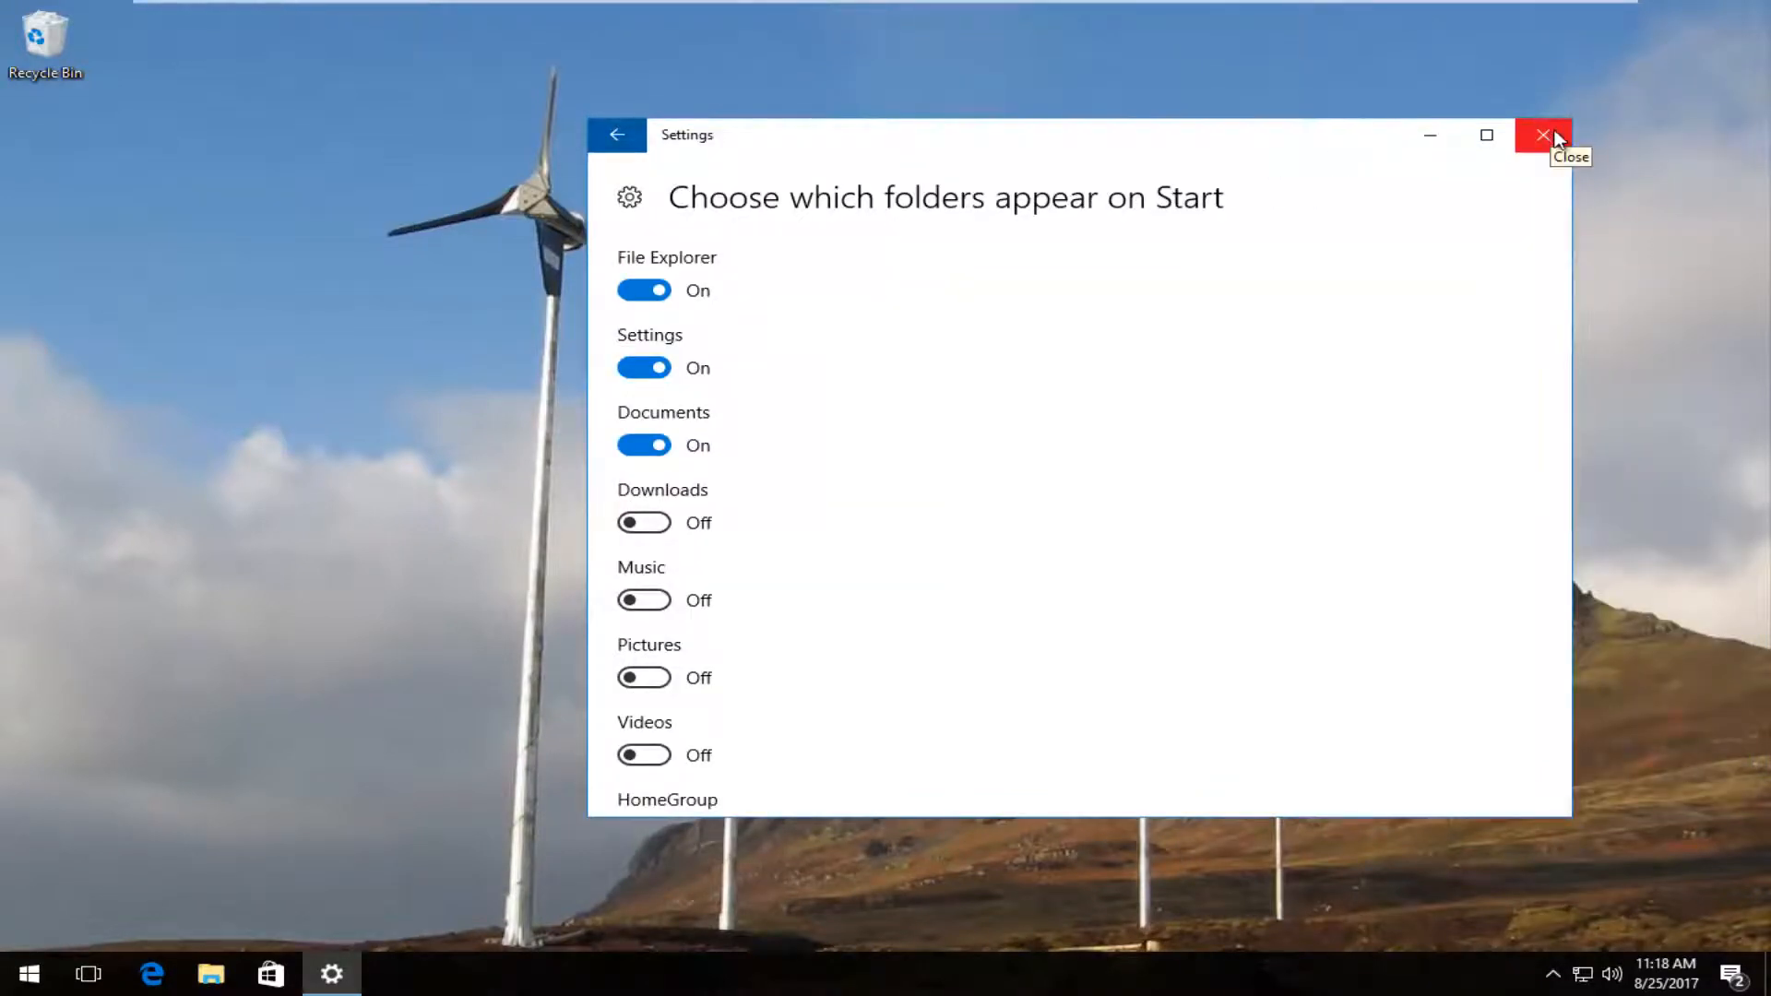
left_click(1544, 134)
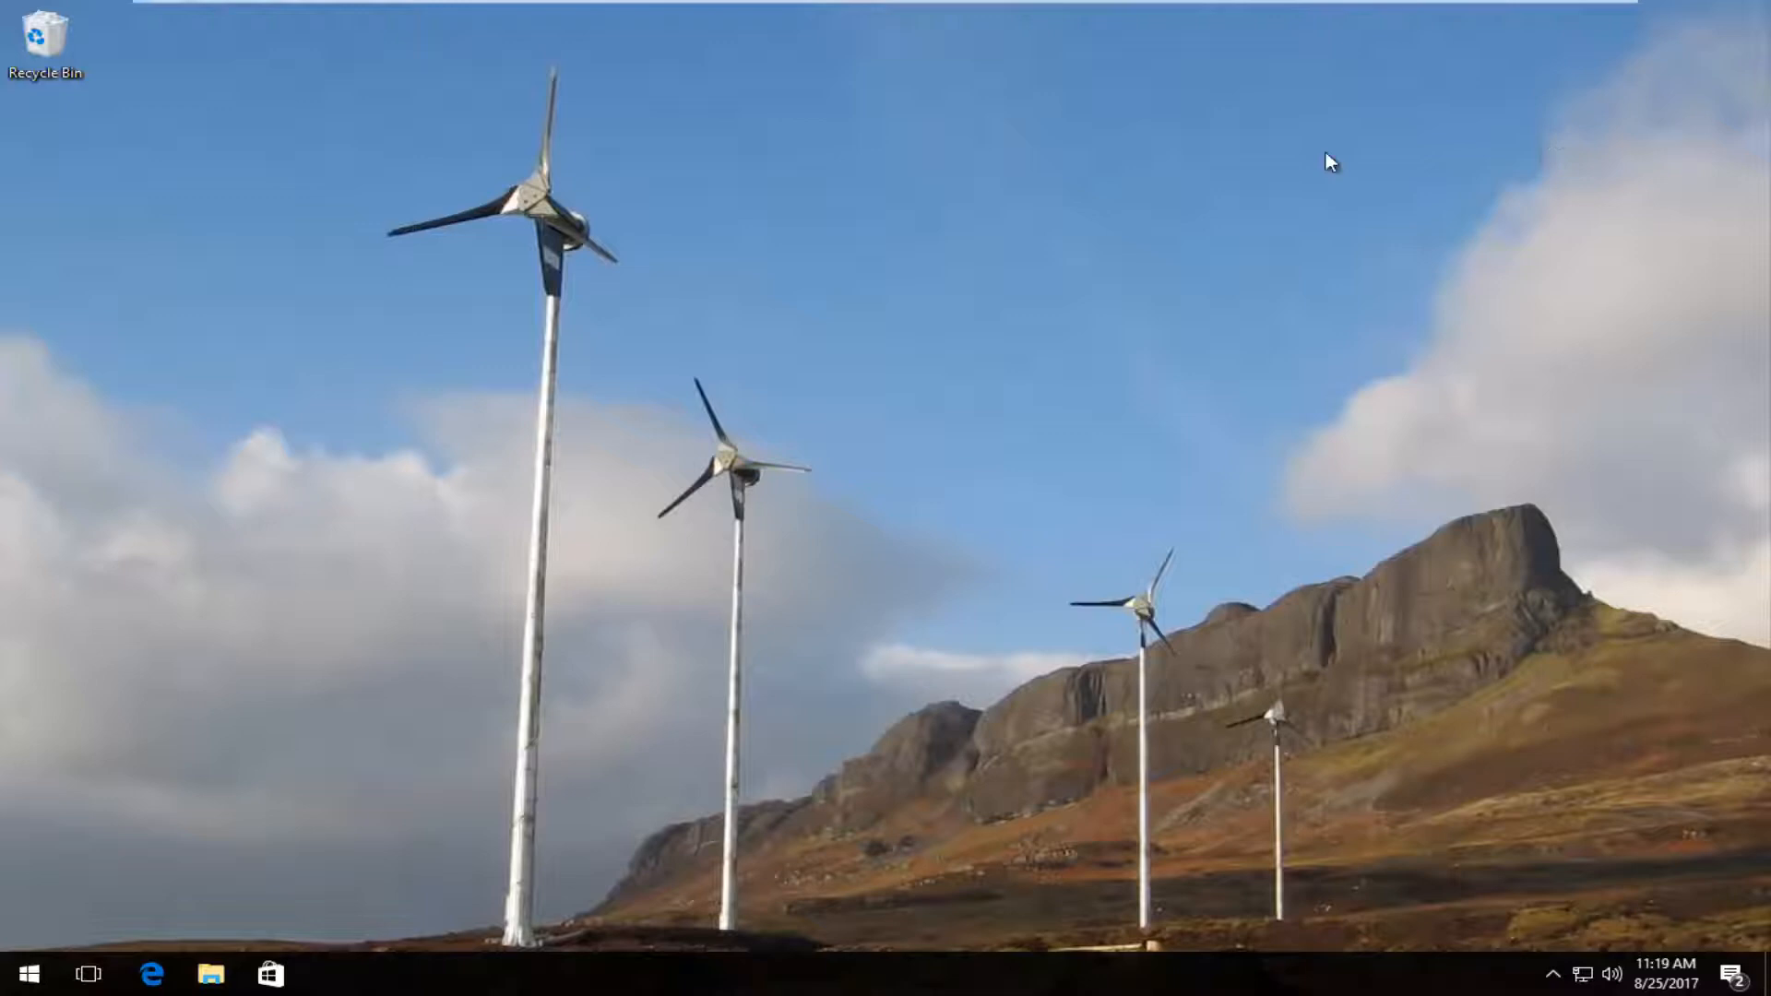
- Reopen Settings from Start and go to Personalization > Start
left_click(26, 974)
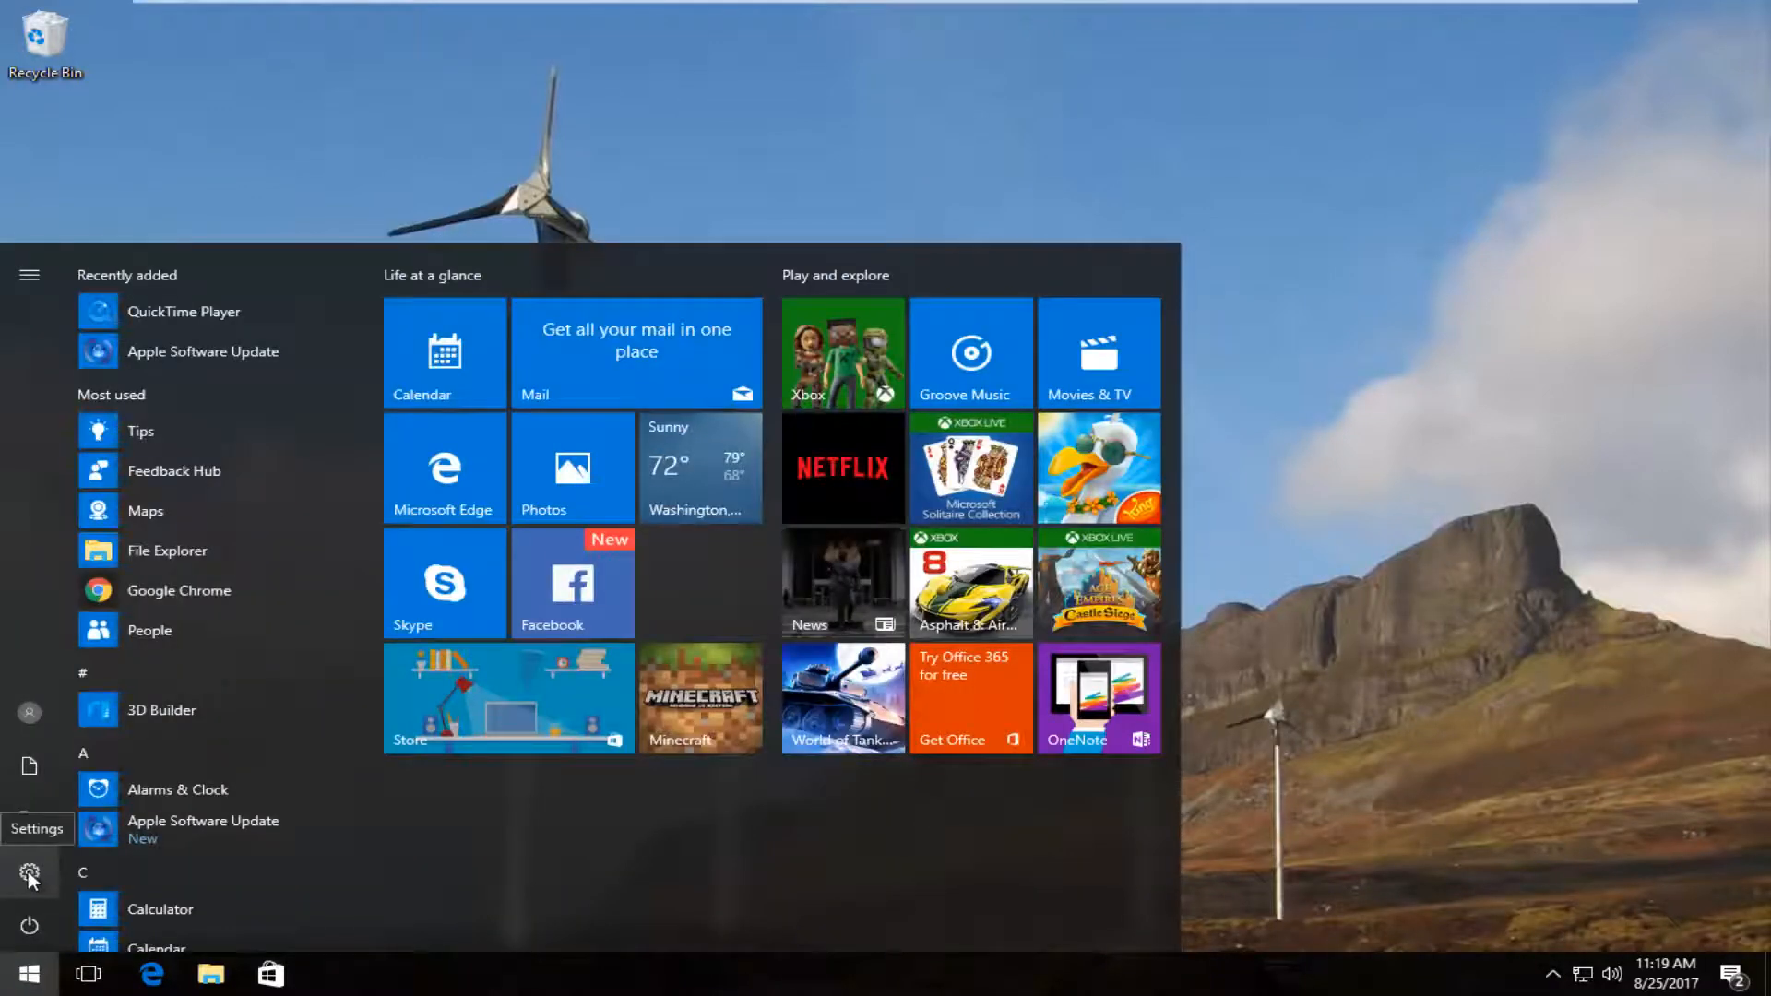
left_click(28, 874)
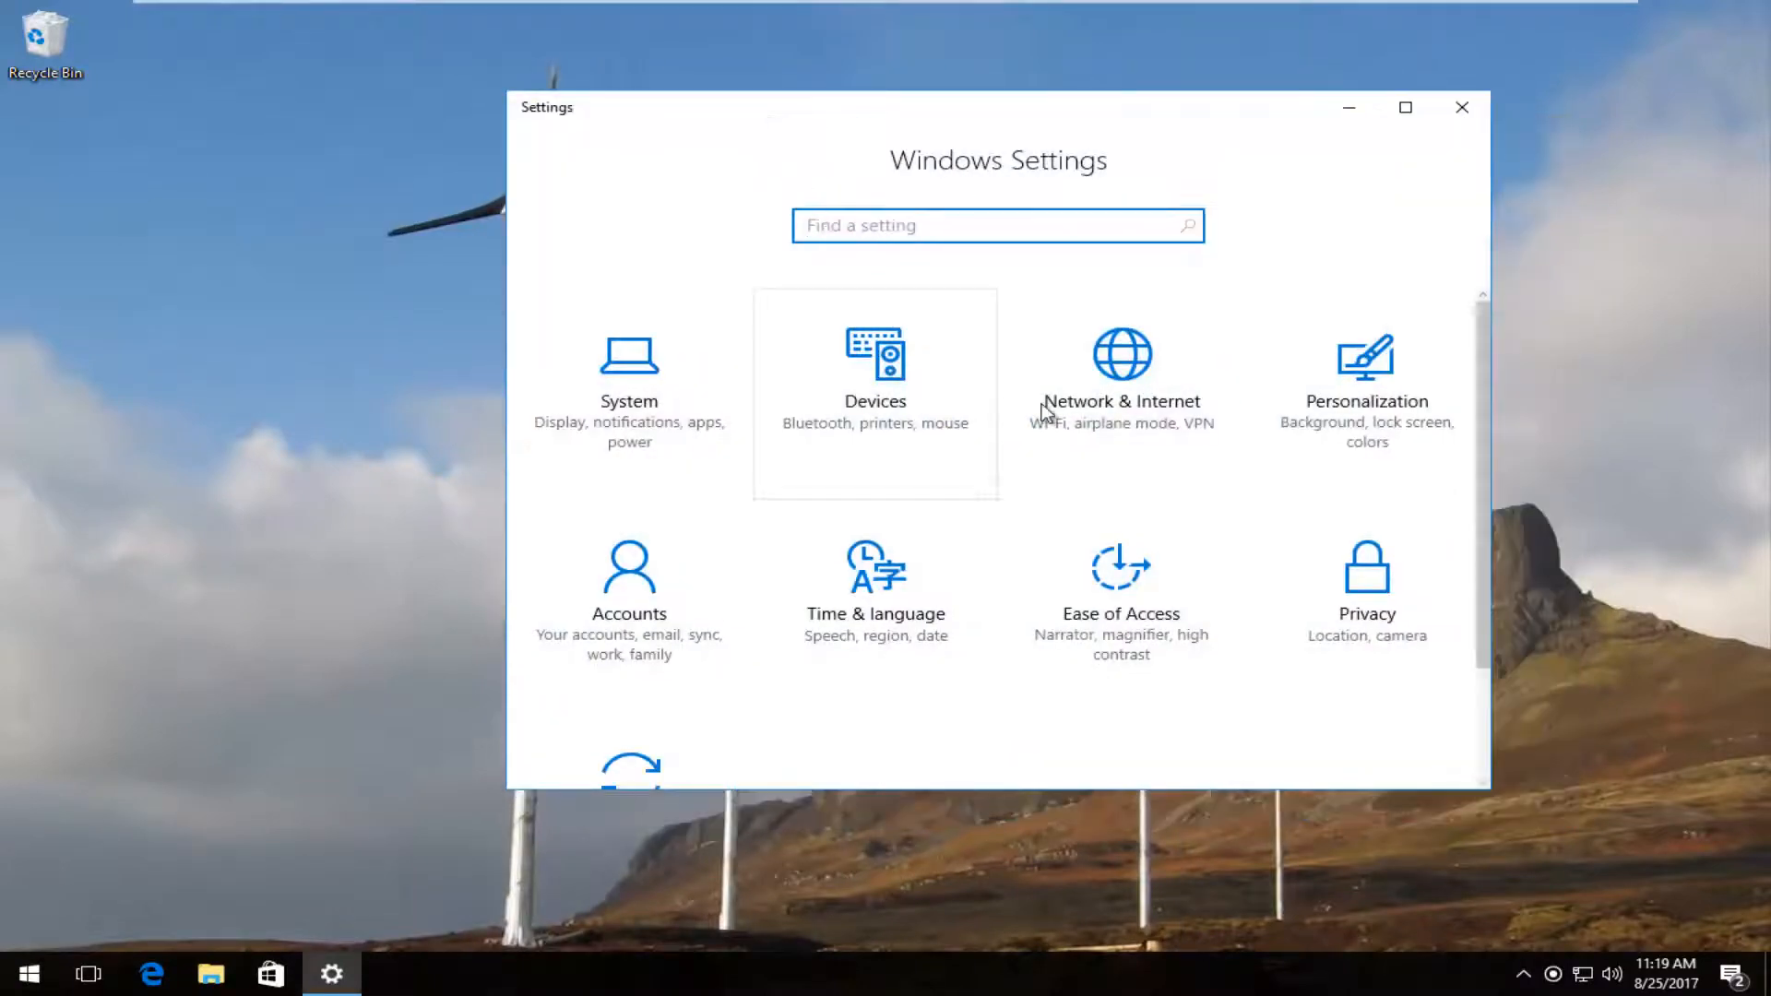
mouse_move(1365, 356)
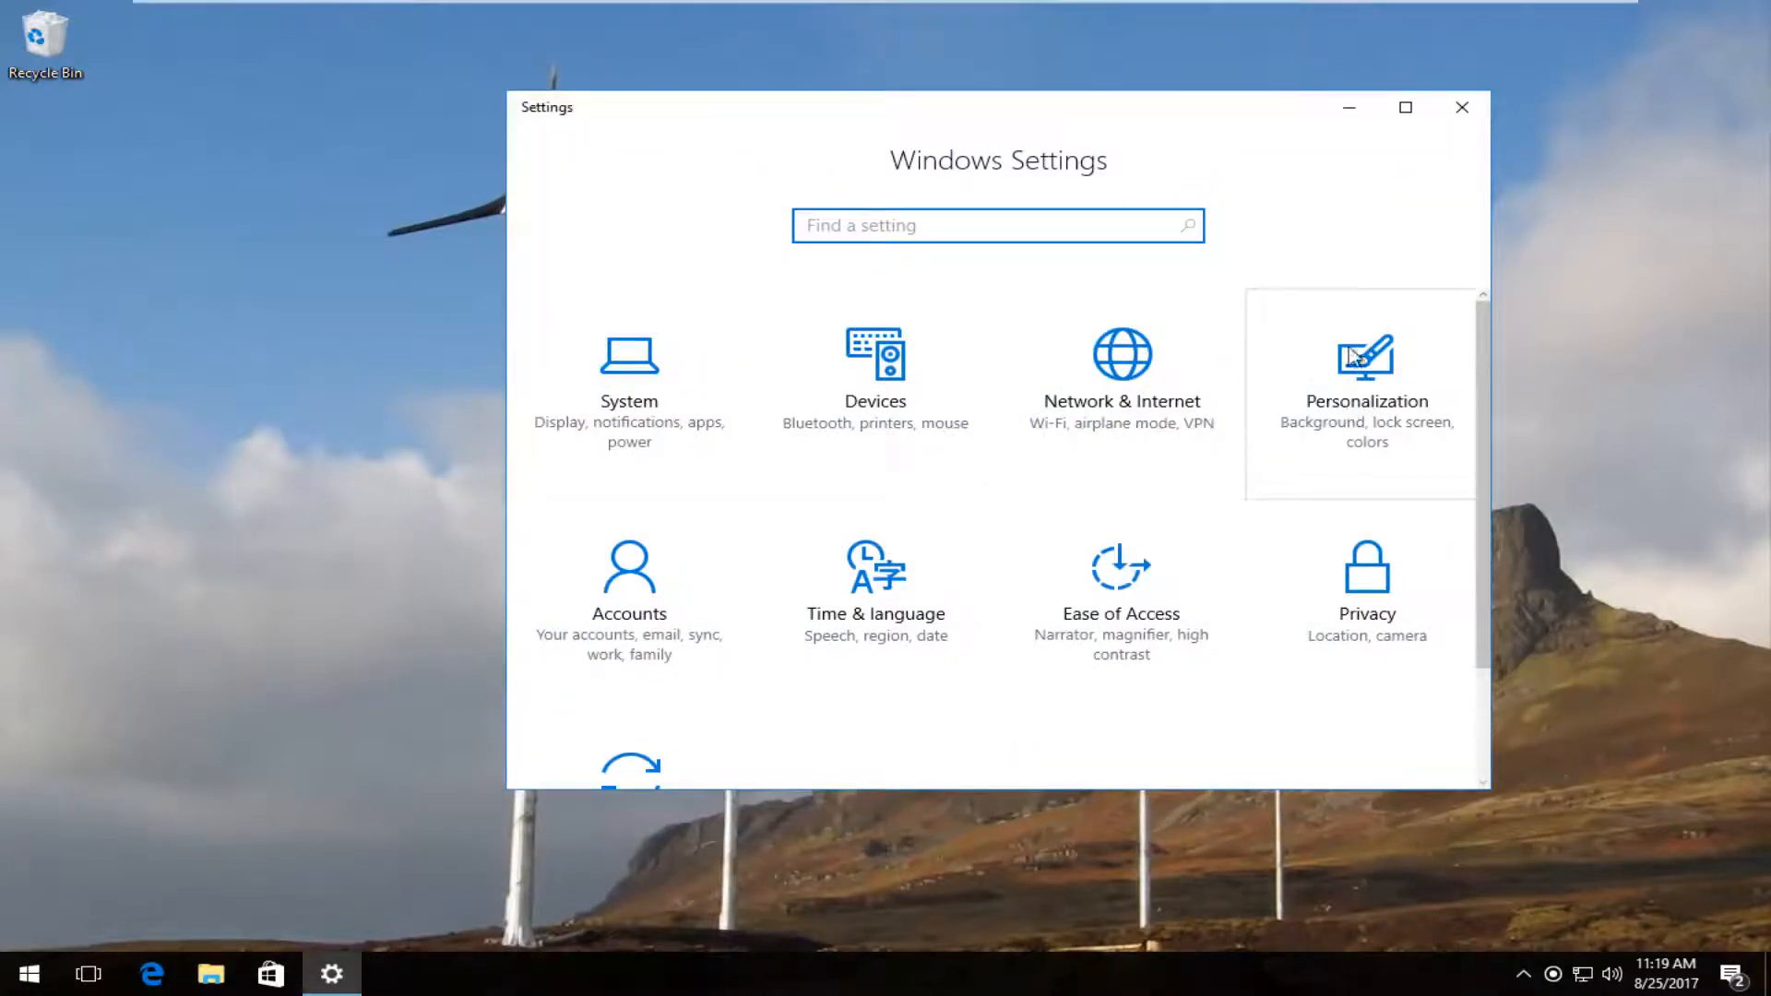
left_click(1365, 373)
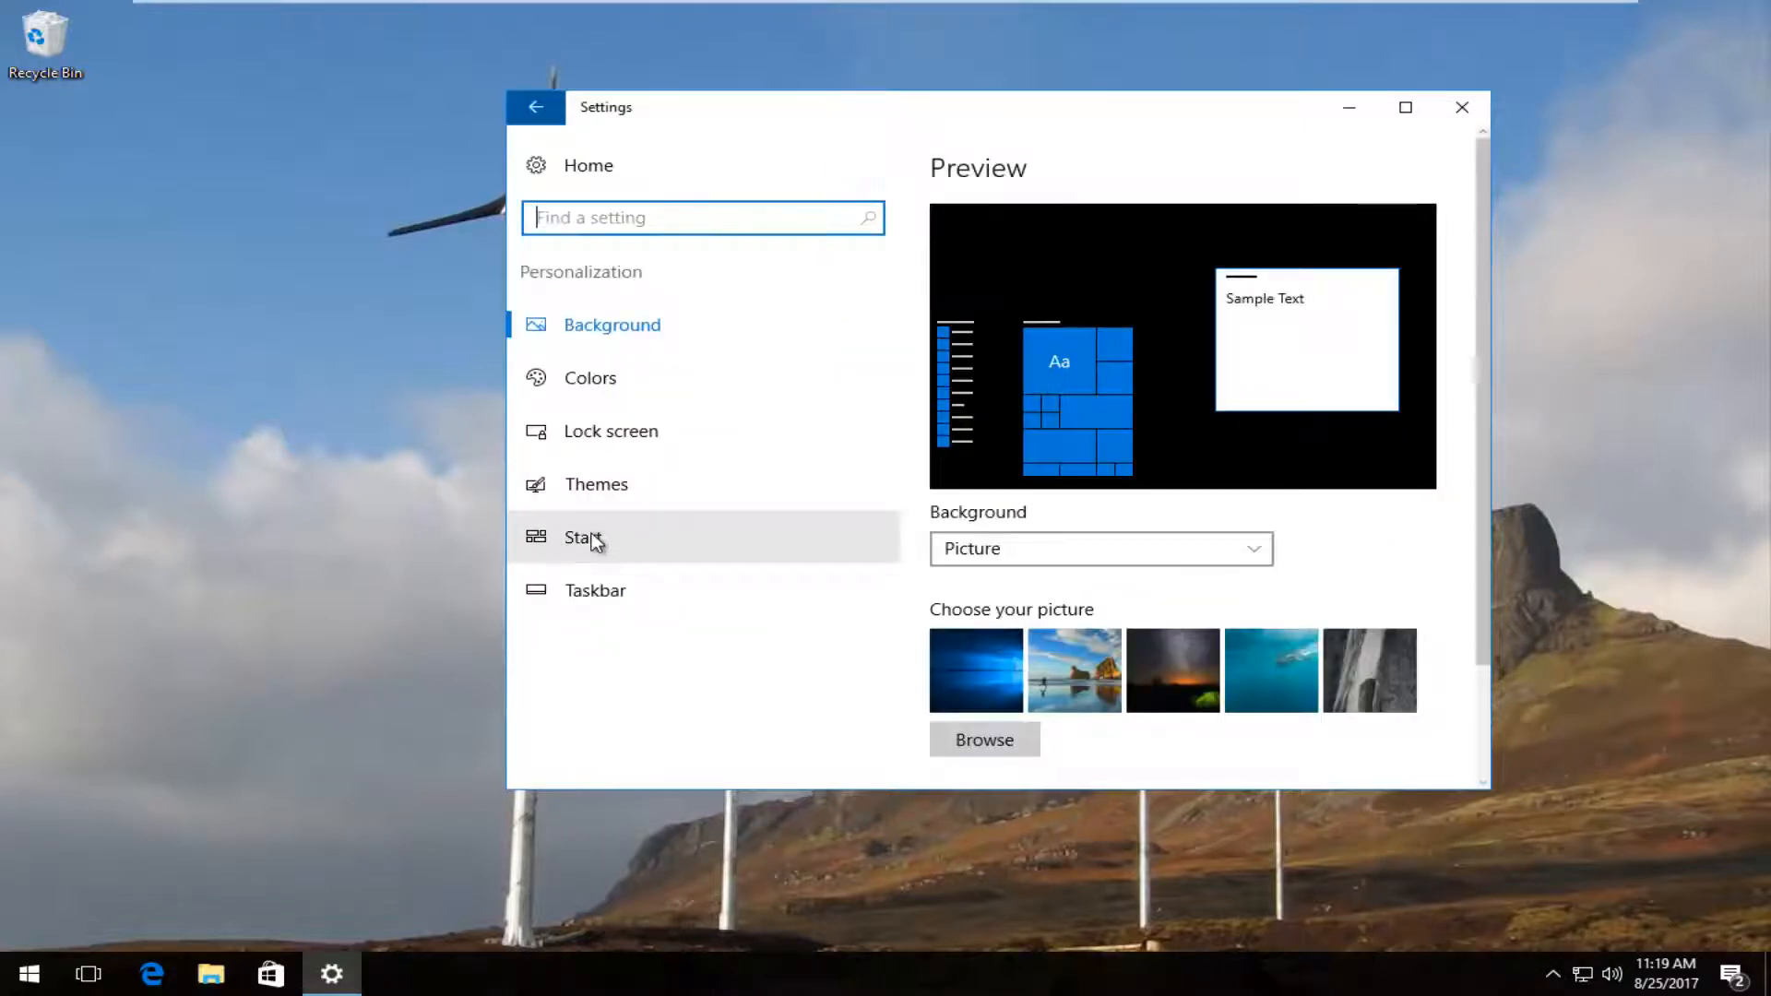
left_click(583, 537)
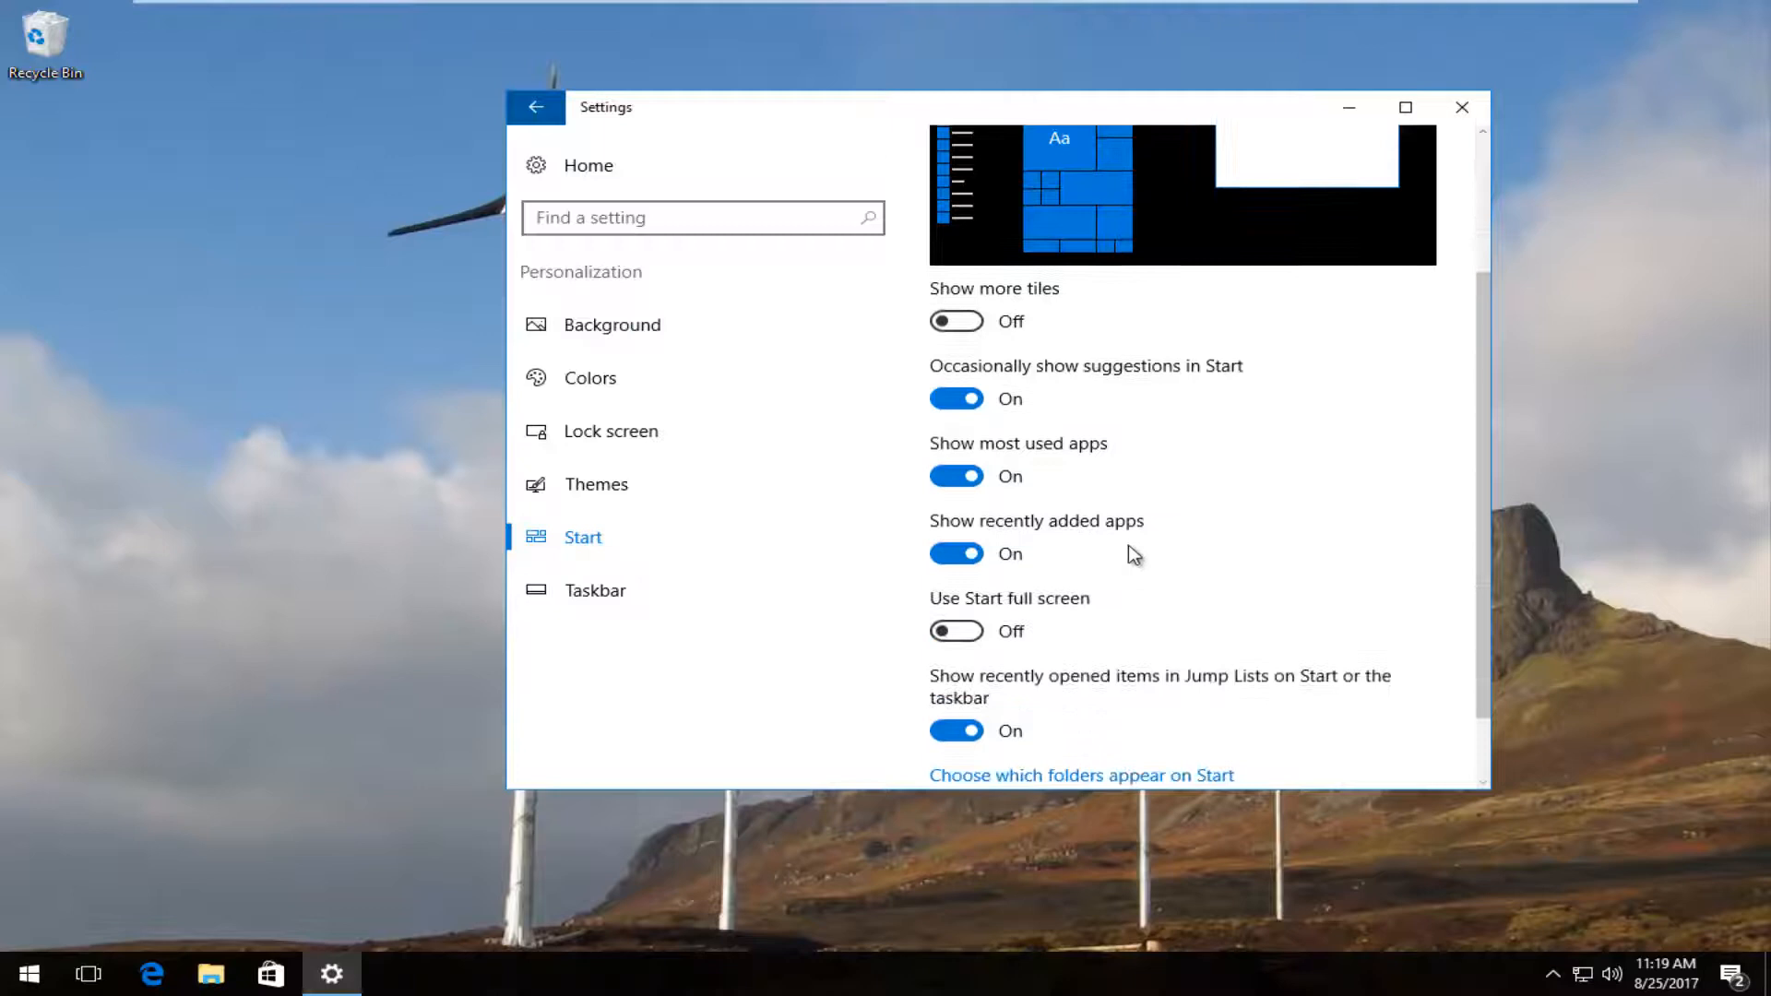
- Review the Start toggles (Show more tiles off, full-screen off) down to the folders link
scroll("down", 3)
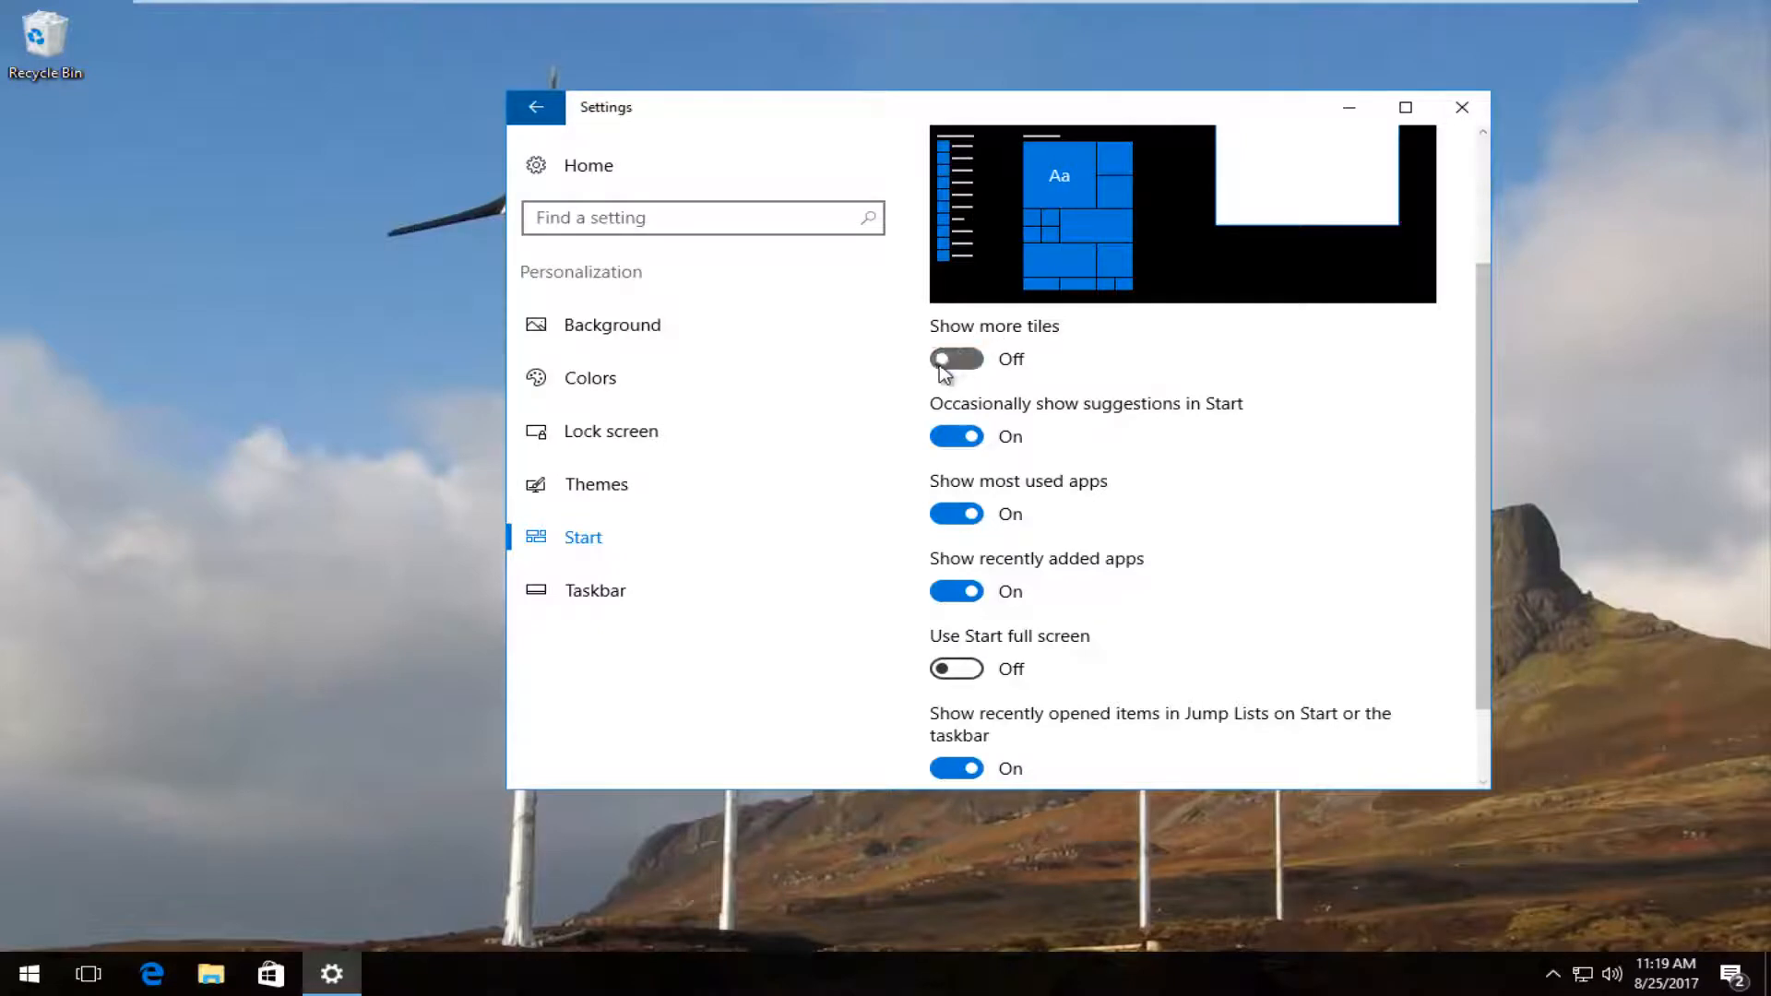
left_click(28, 972)
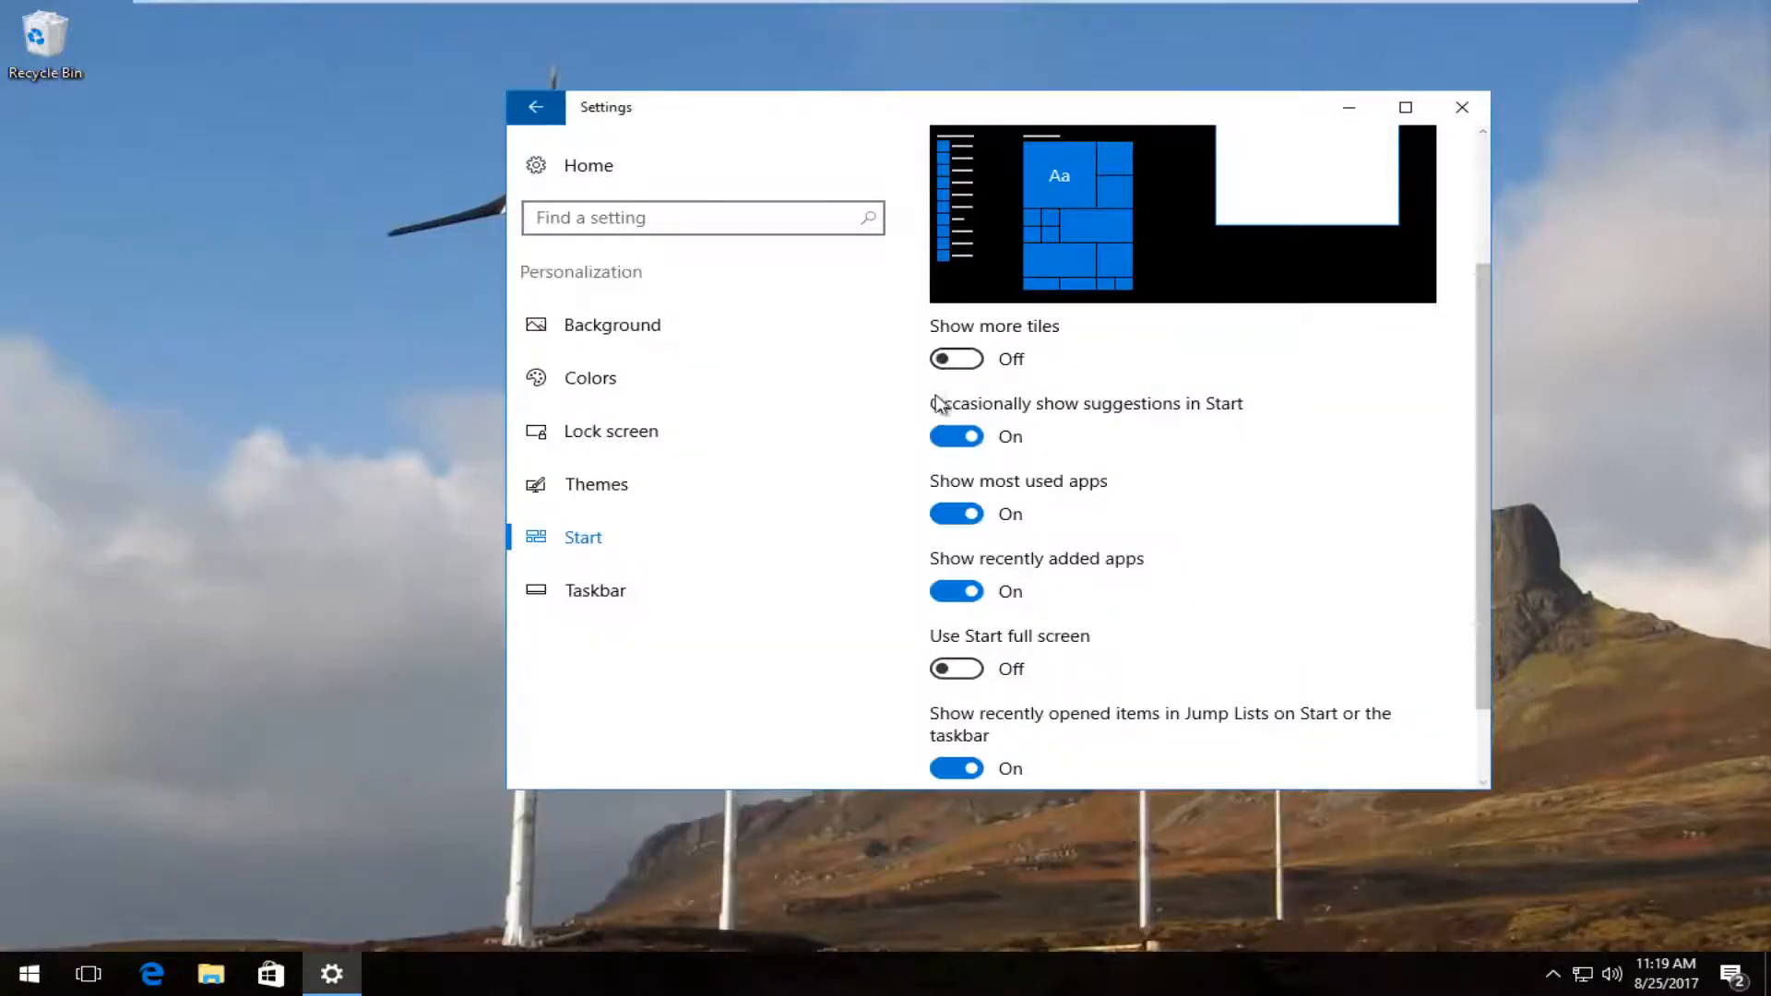
scroll("down", 3)
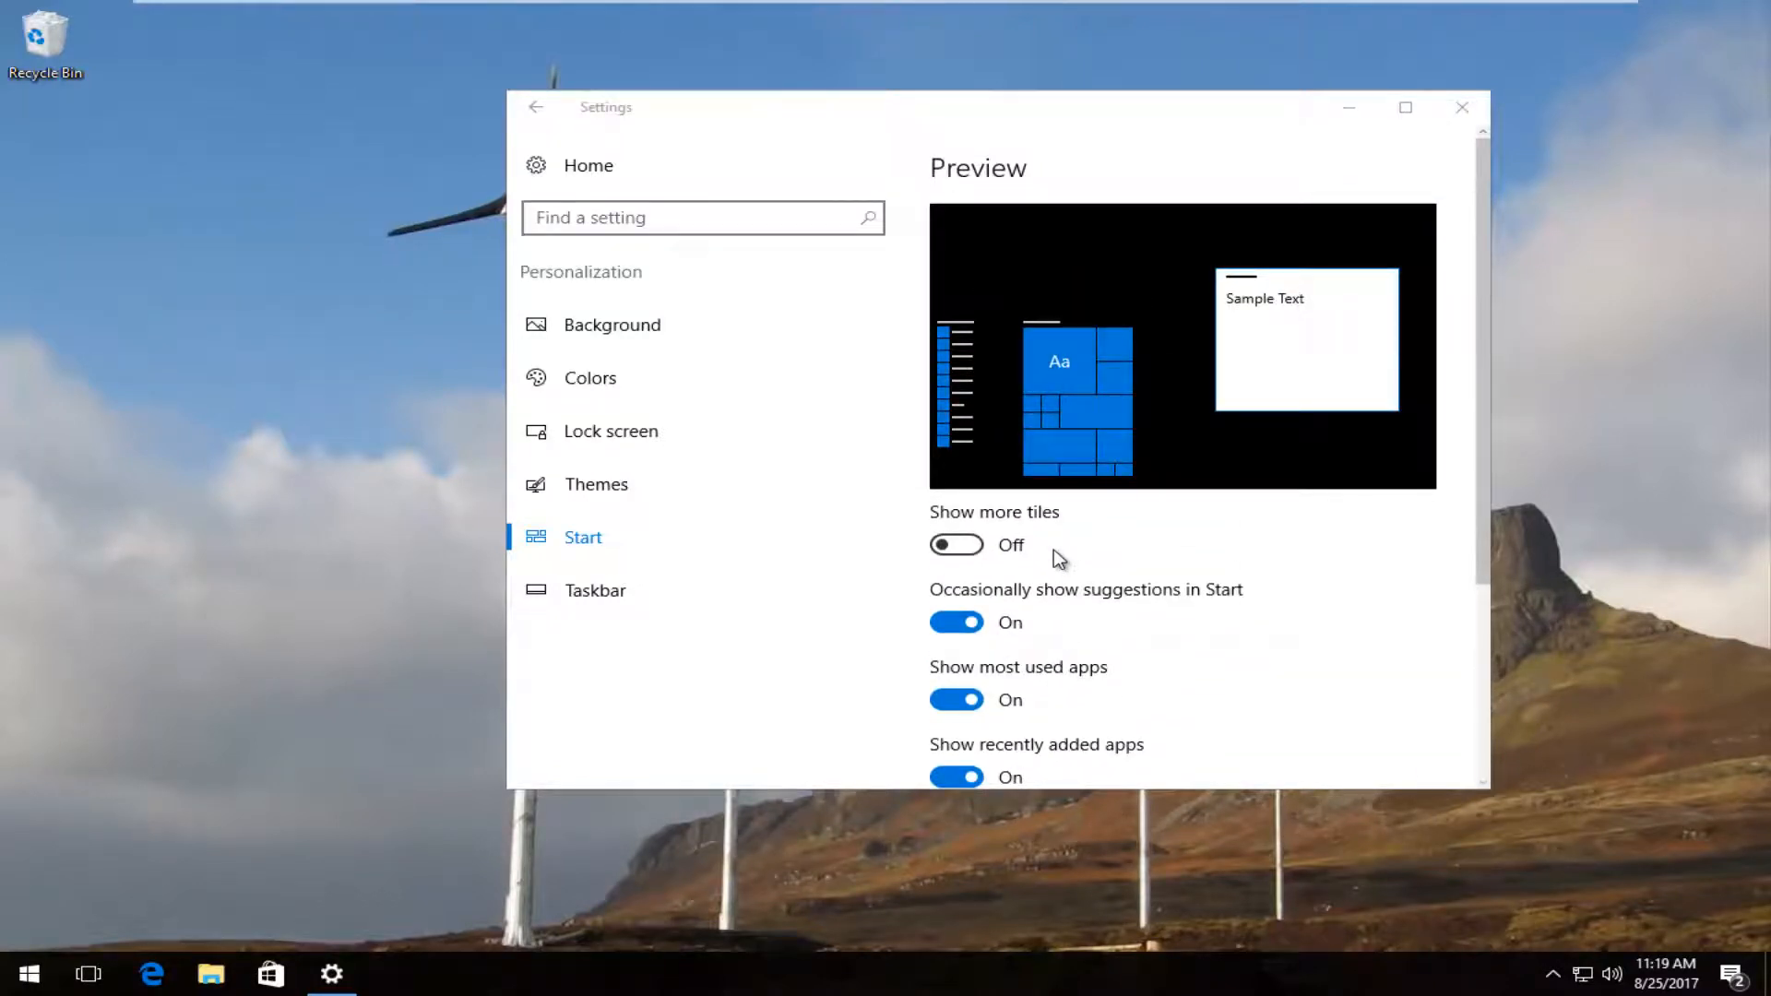
scroll("down", 3)
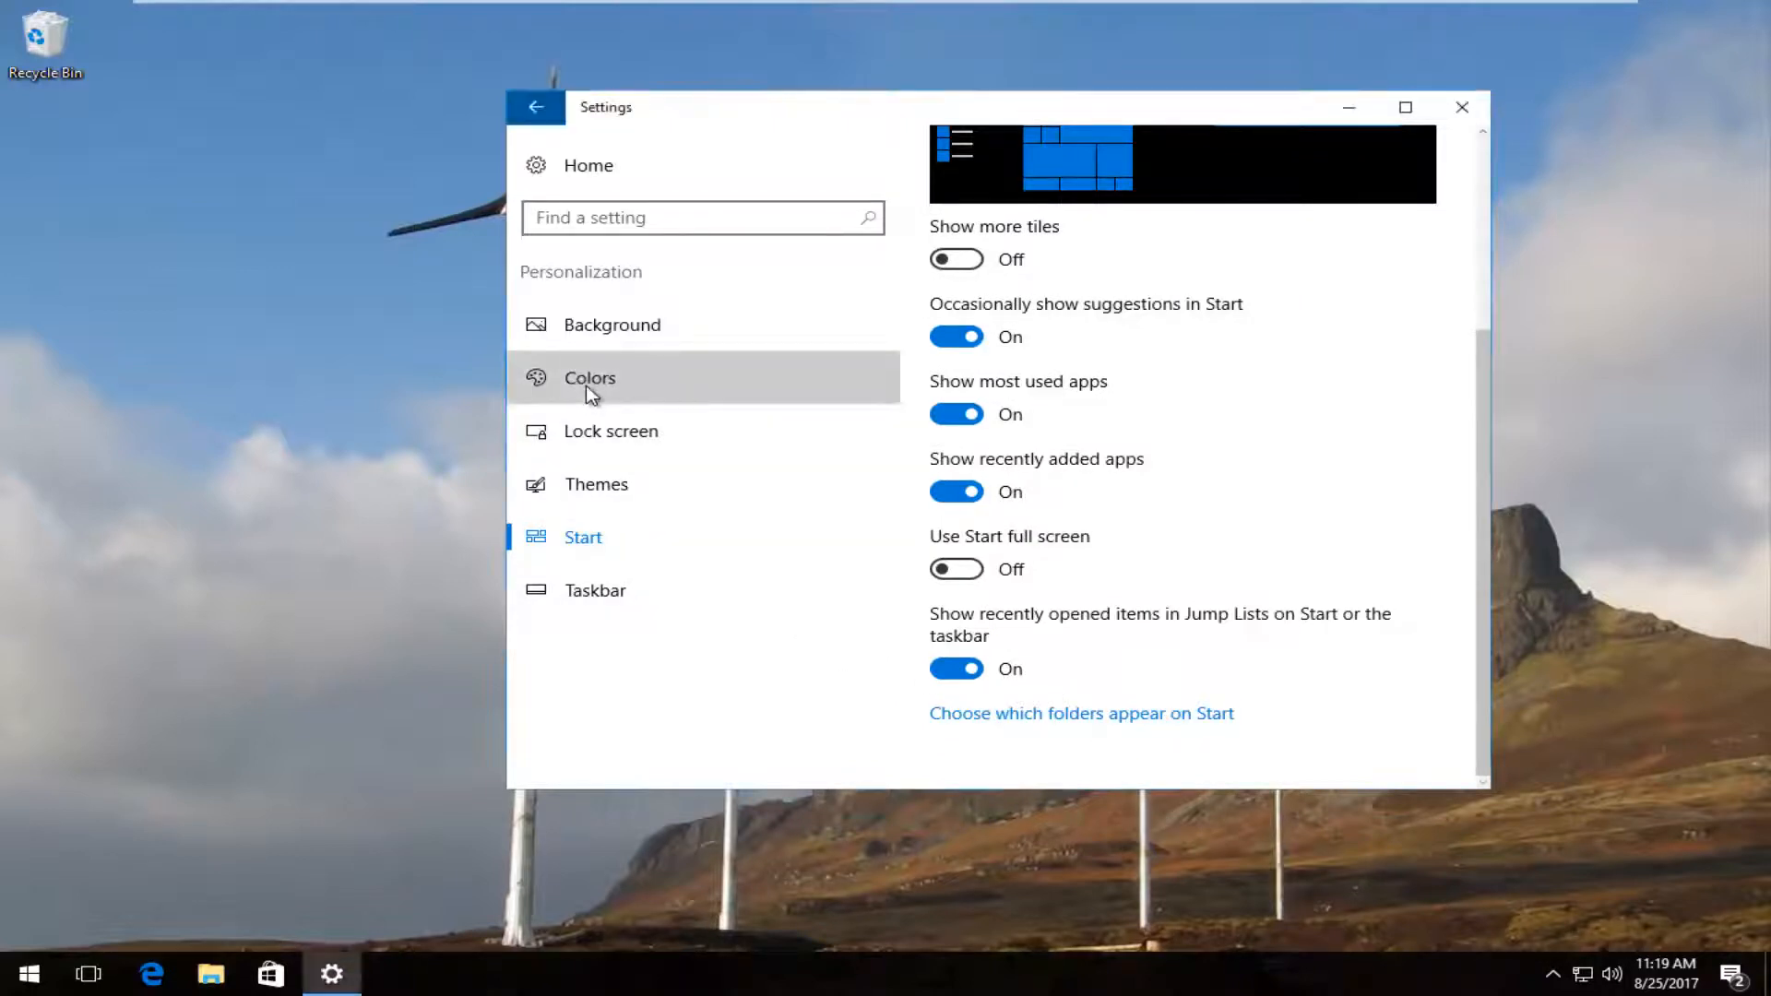
- Change the accent colour to the steel blue swatch in Colors and close Settings
left_click(591, 377)
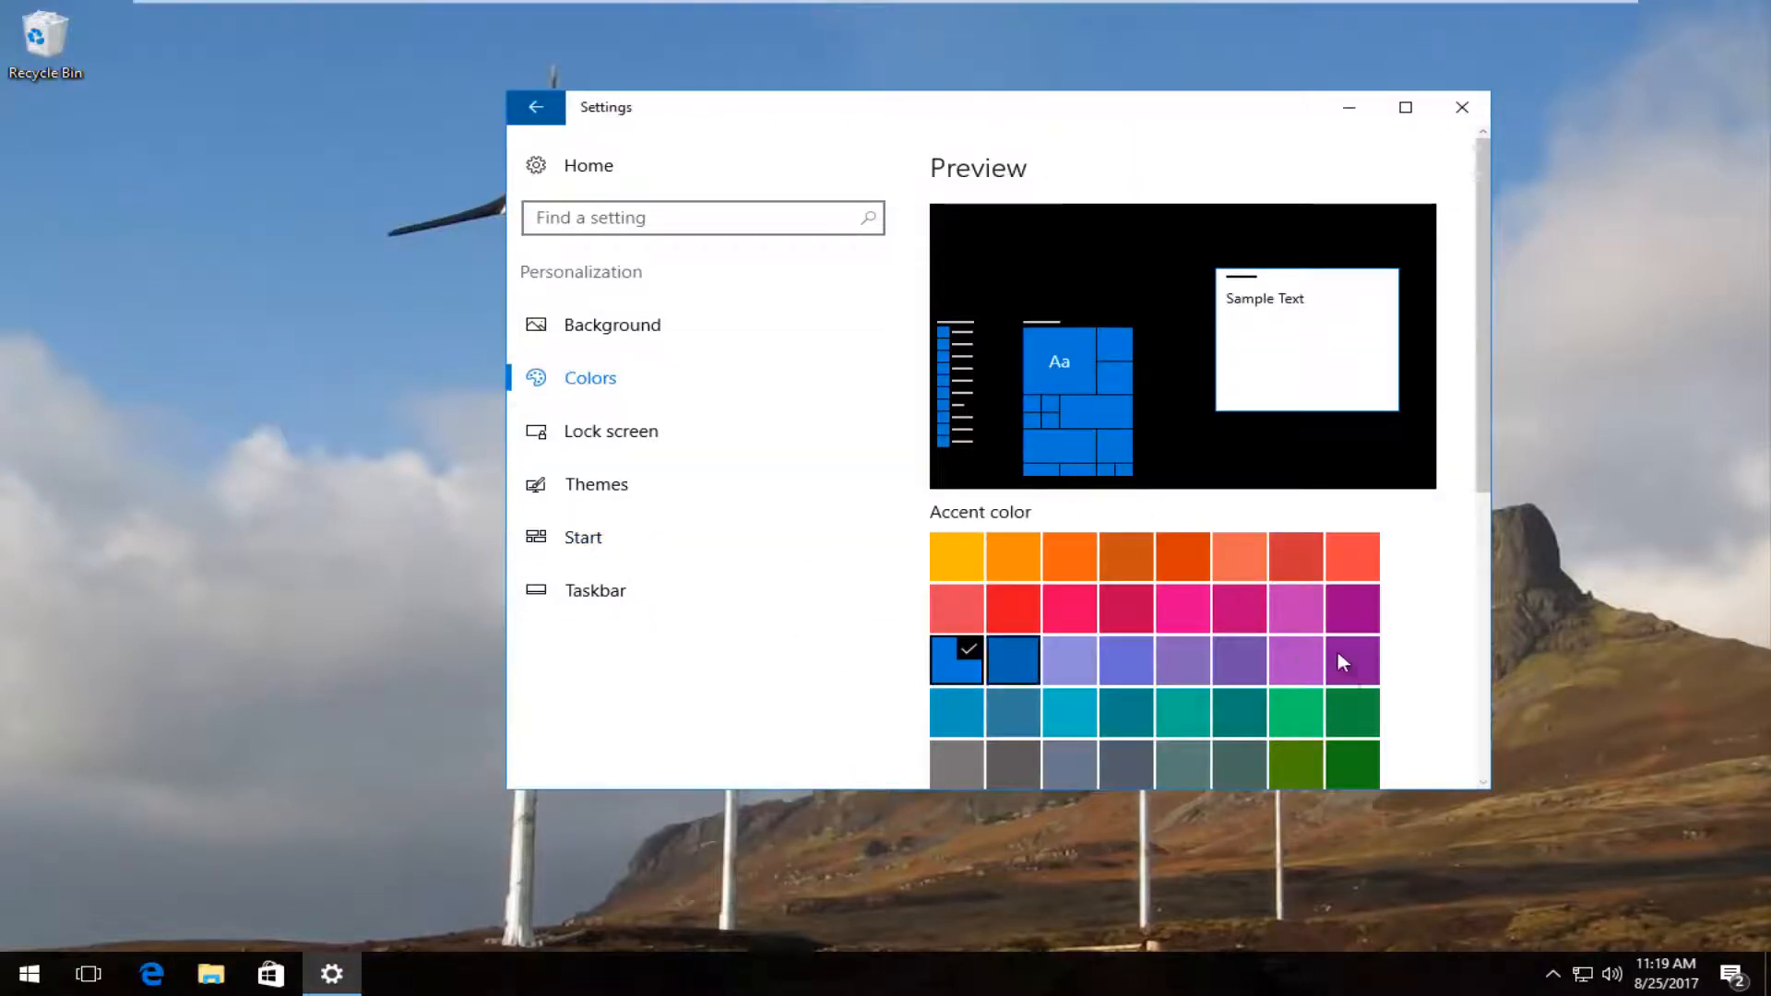
mouse_move(1350, 765)
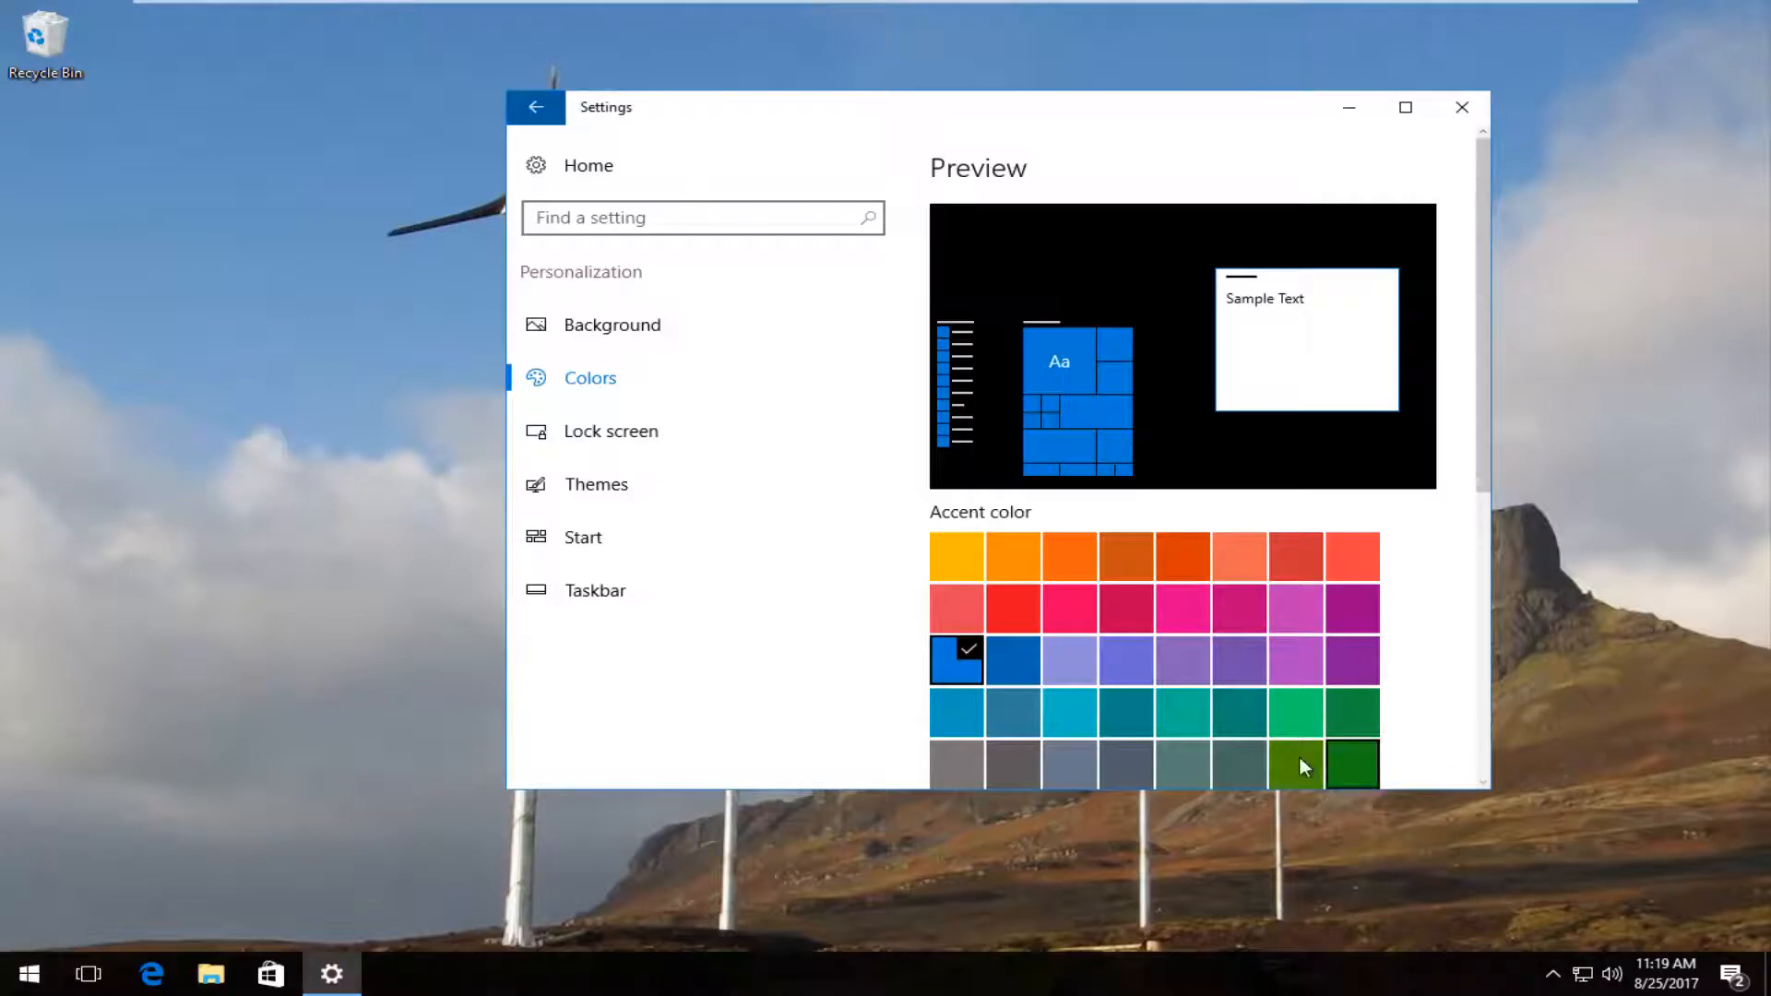
scroll("down", 3)
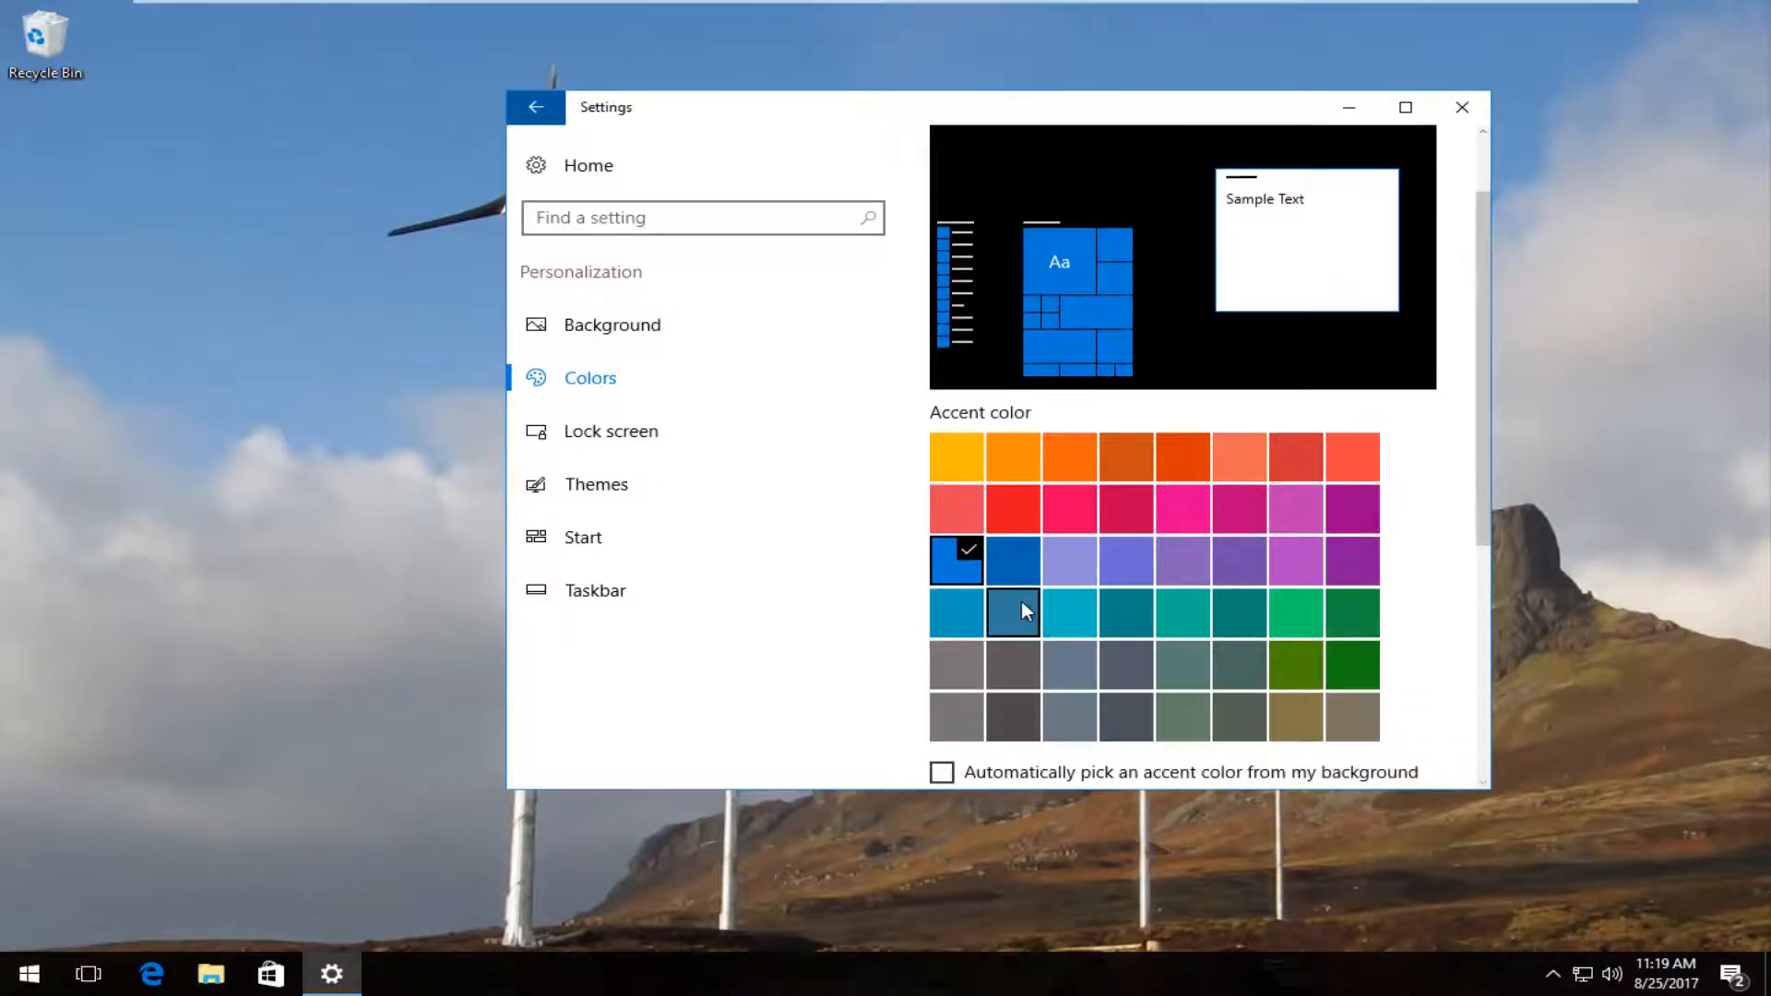
left_click(1013, 613)
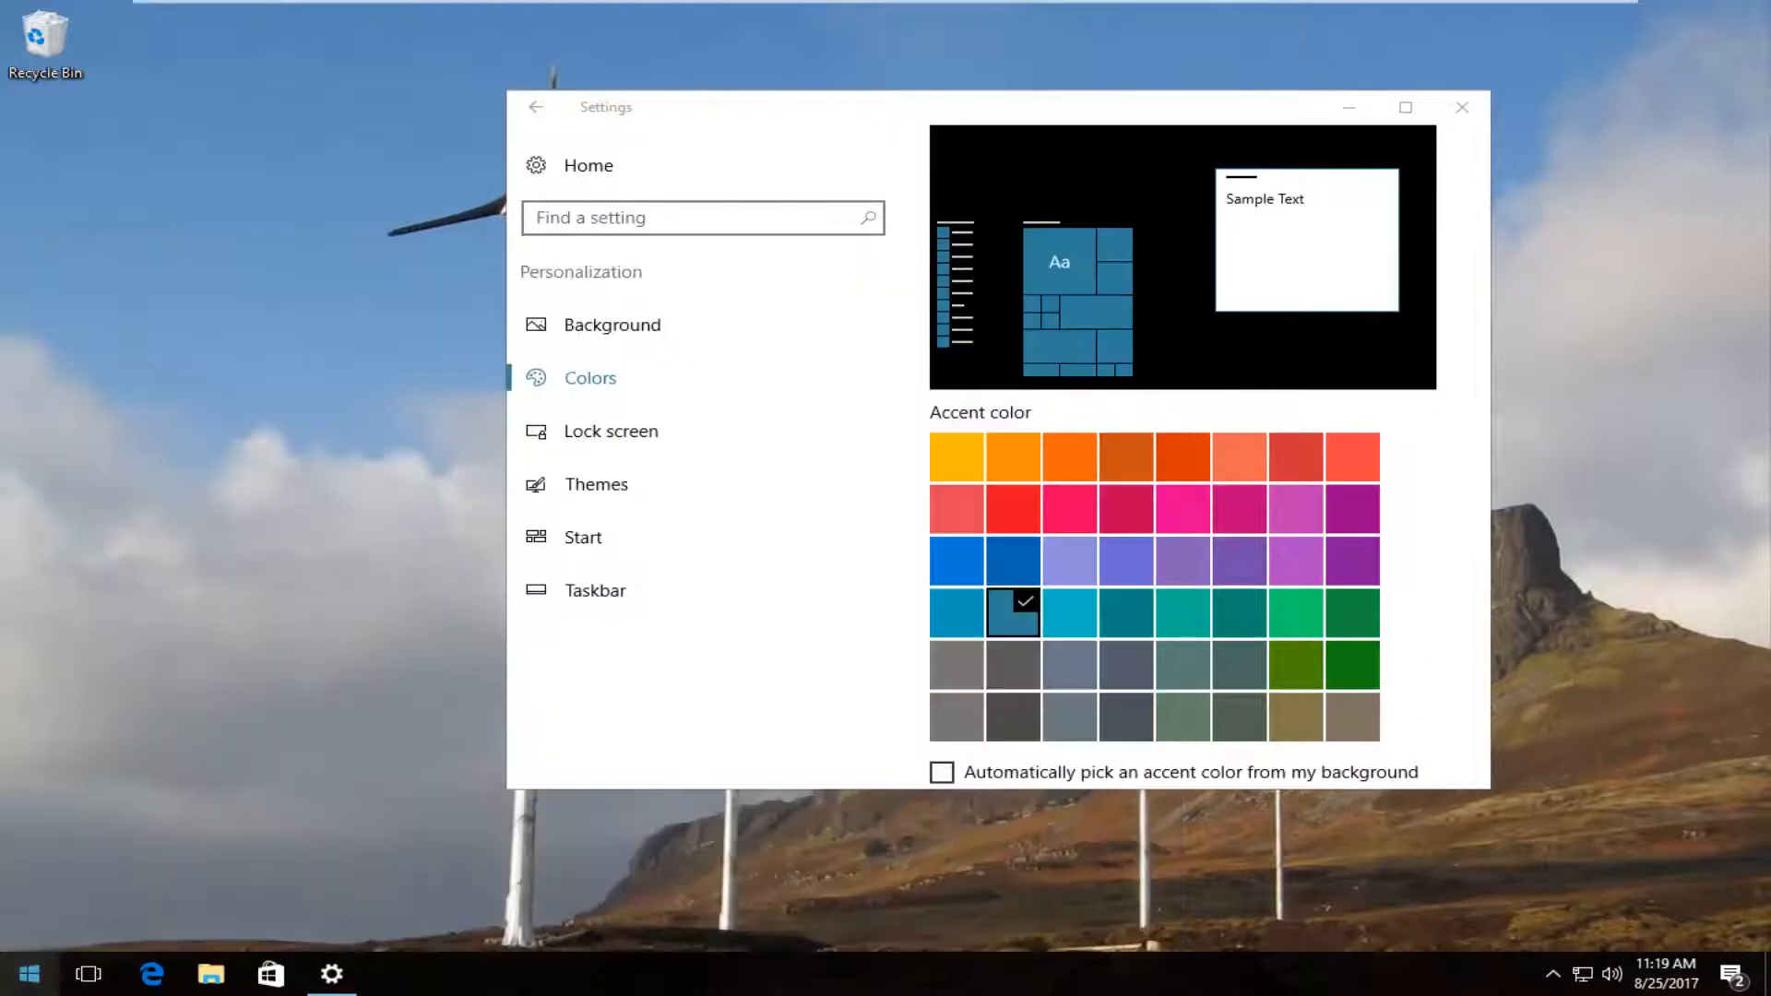
left_click(1461, 106)
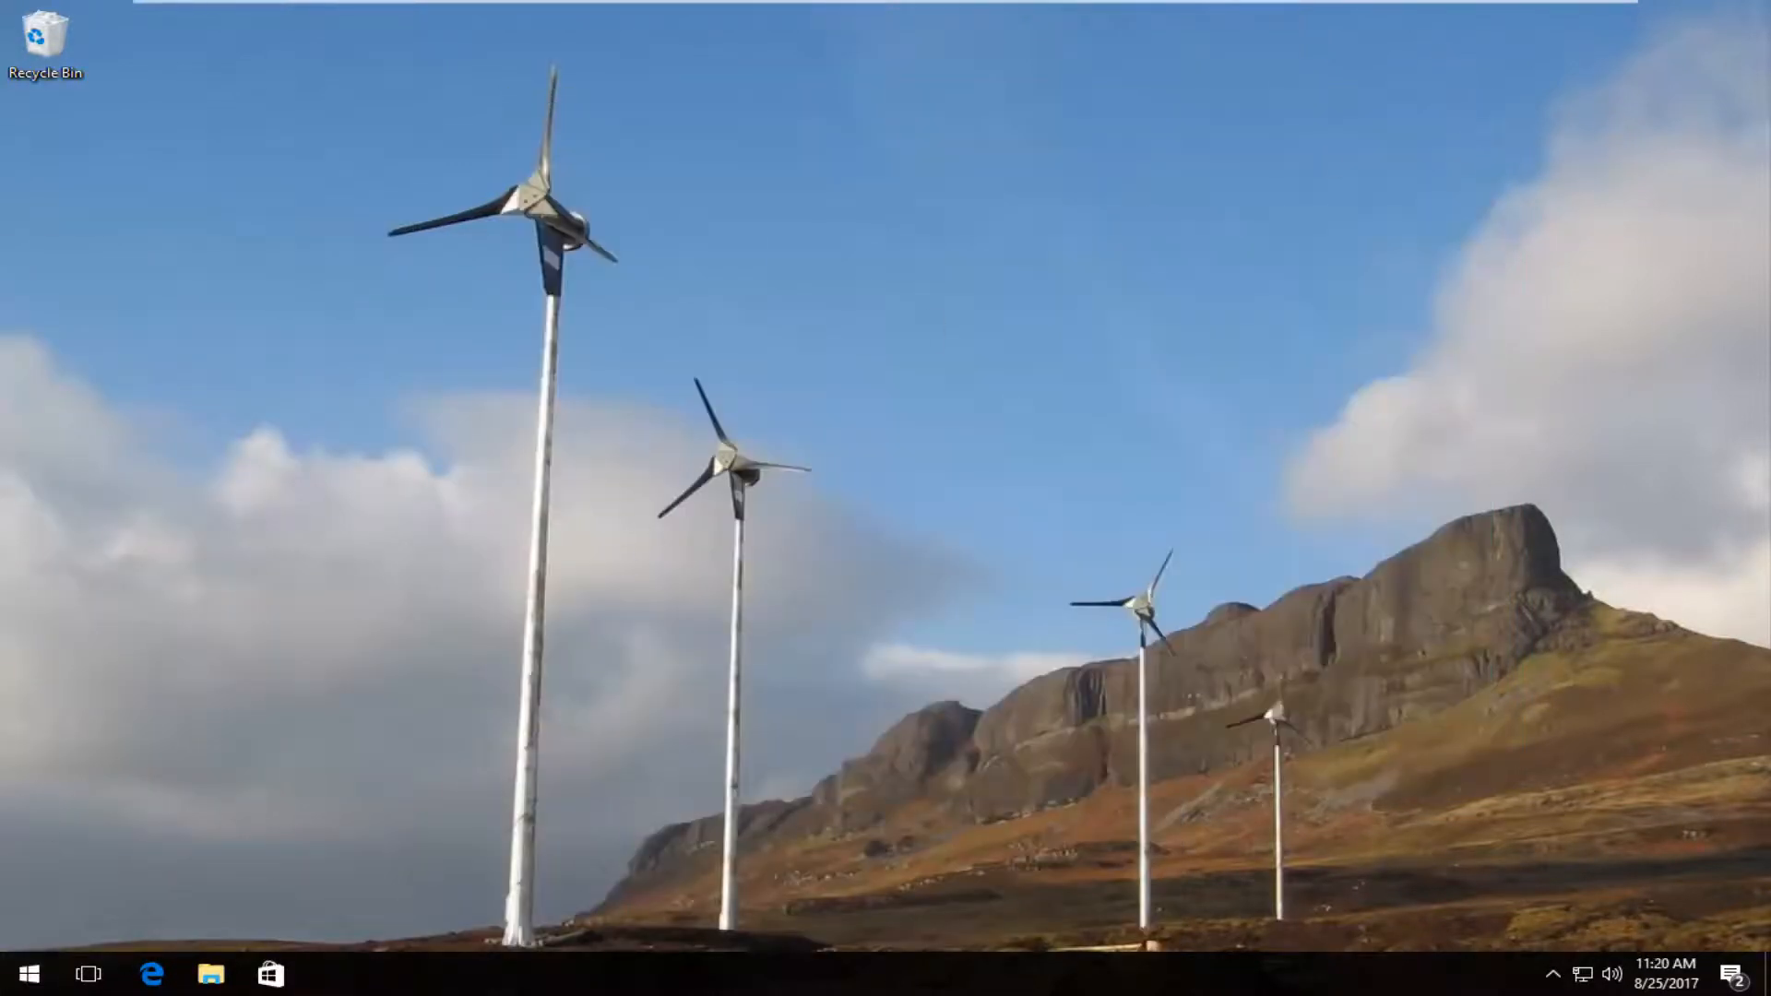
- Drag the Play and explore tile group above Life at a glance in Start
left_click(26, 974)
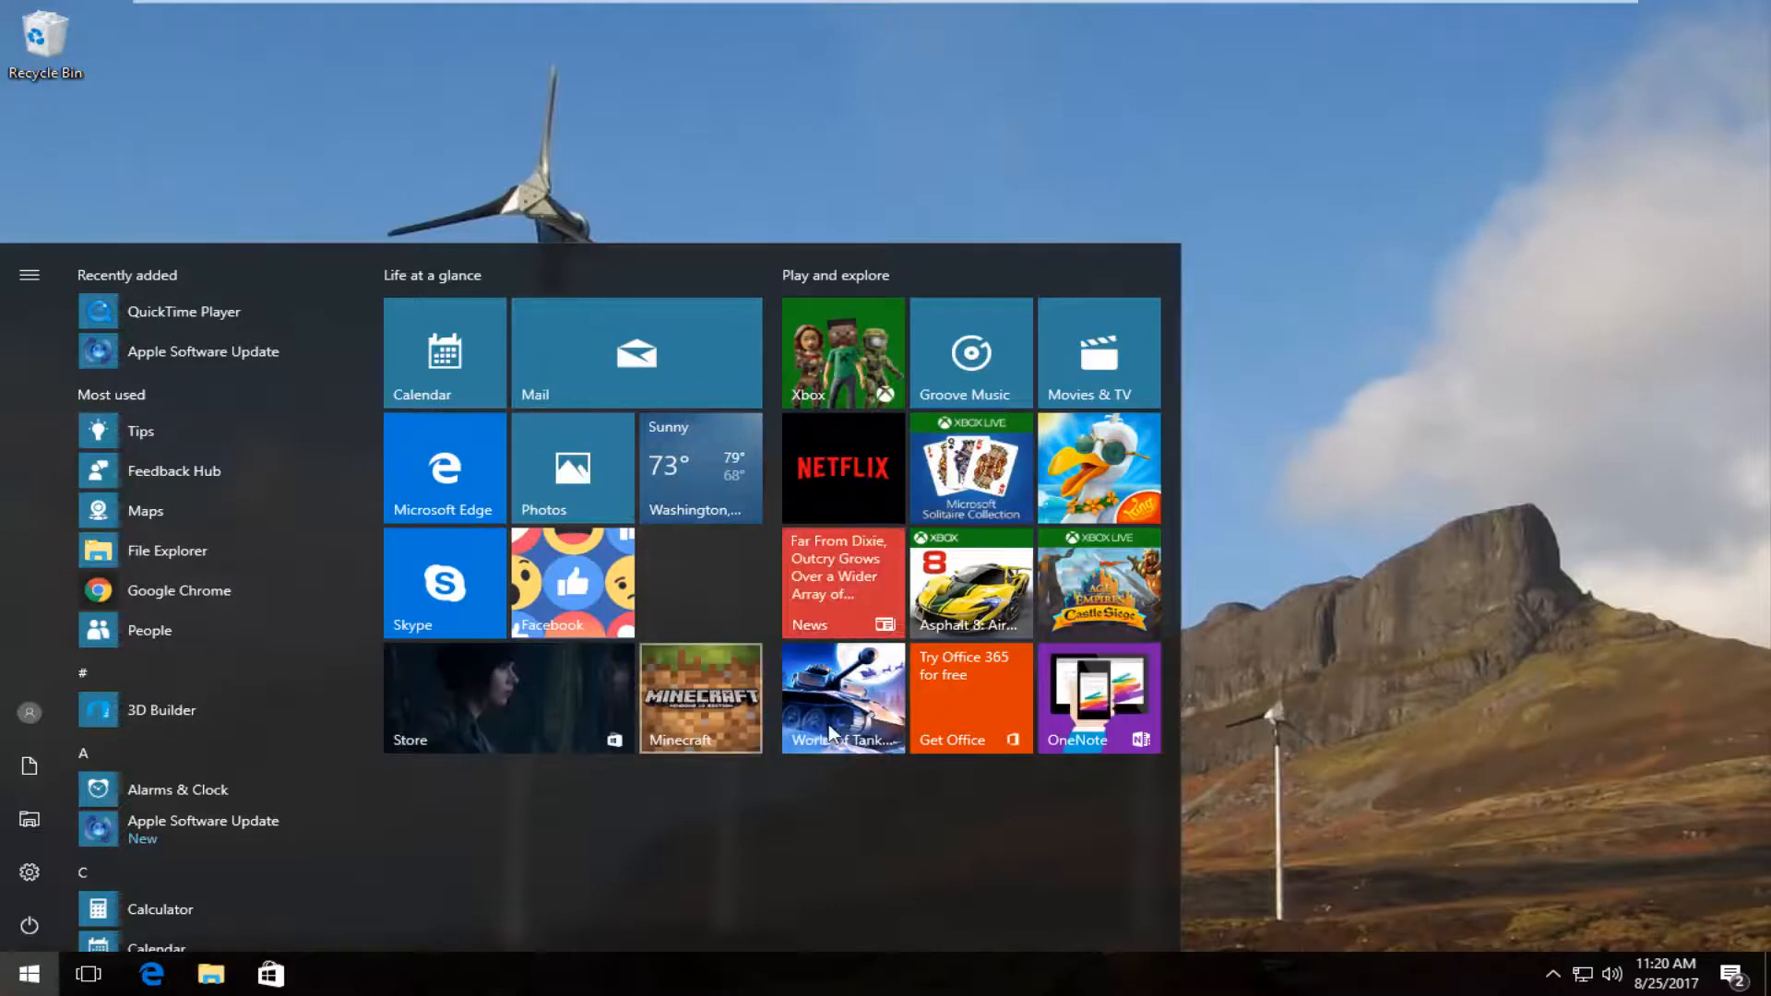
mouse_move(898, 286)
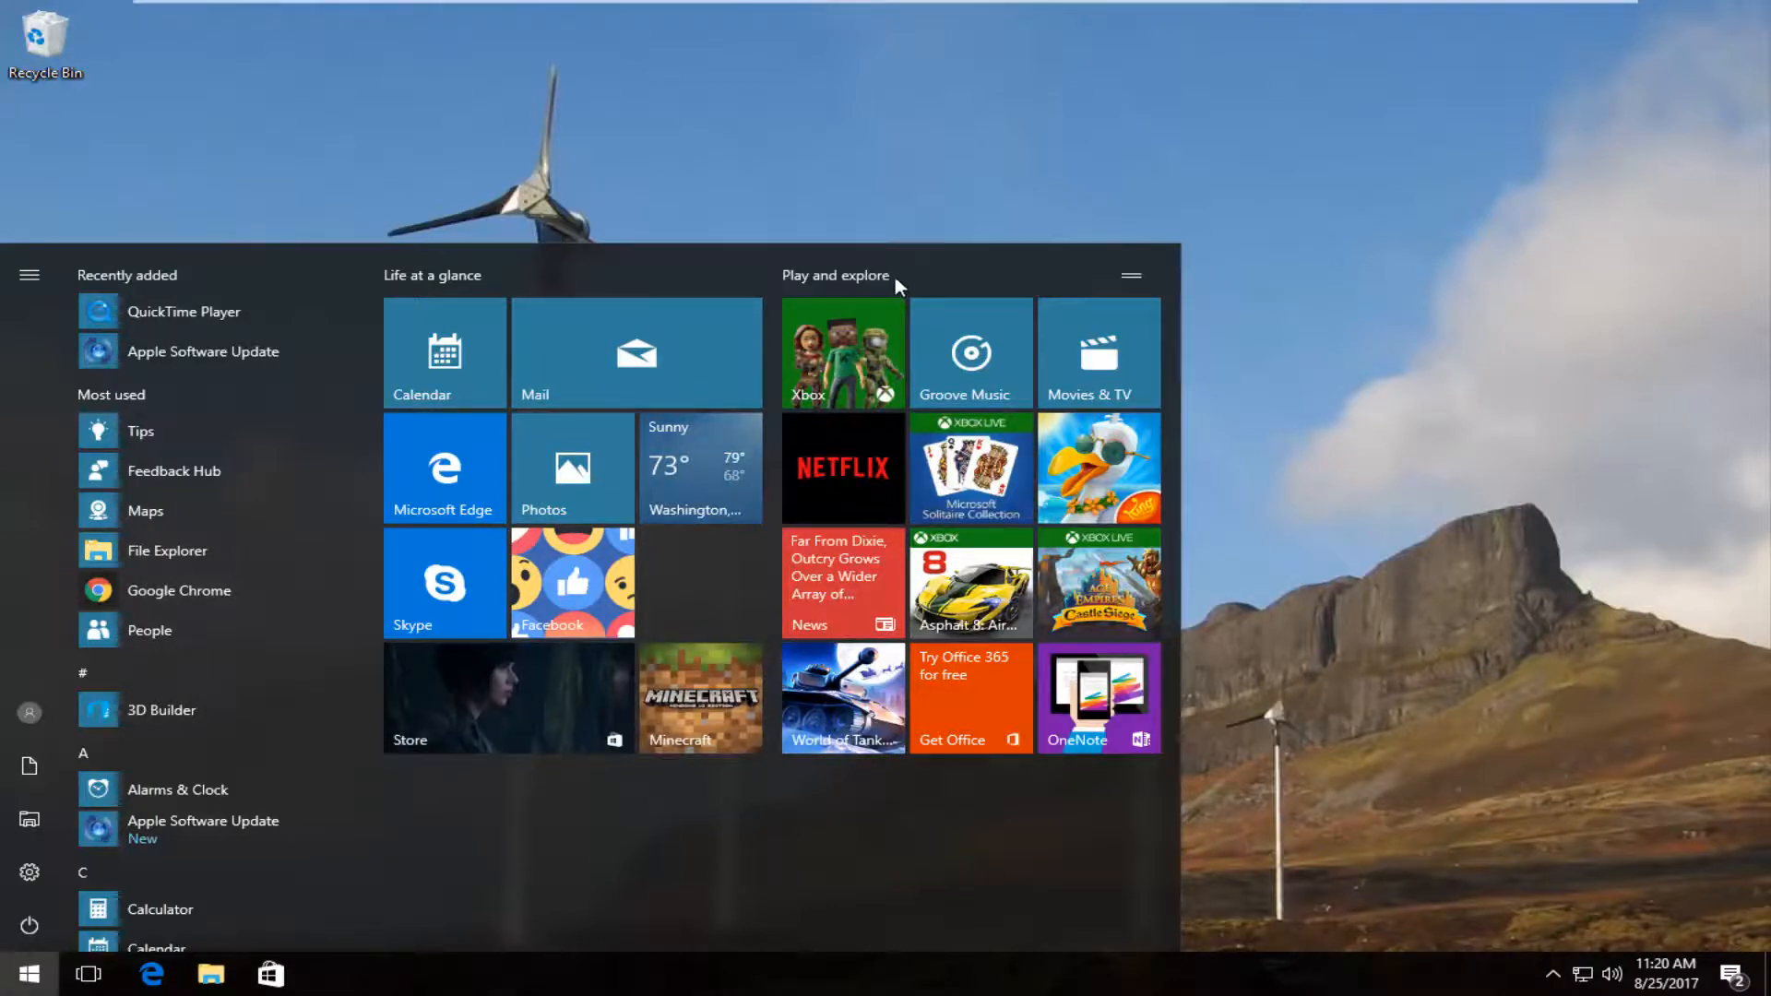
right_click(1098, 467)
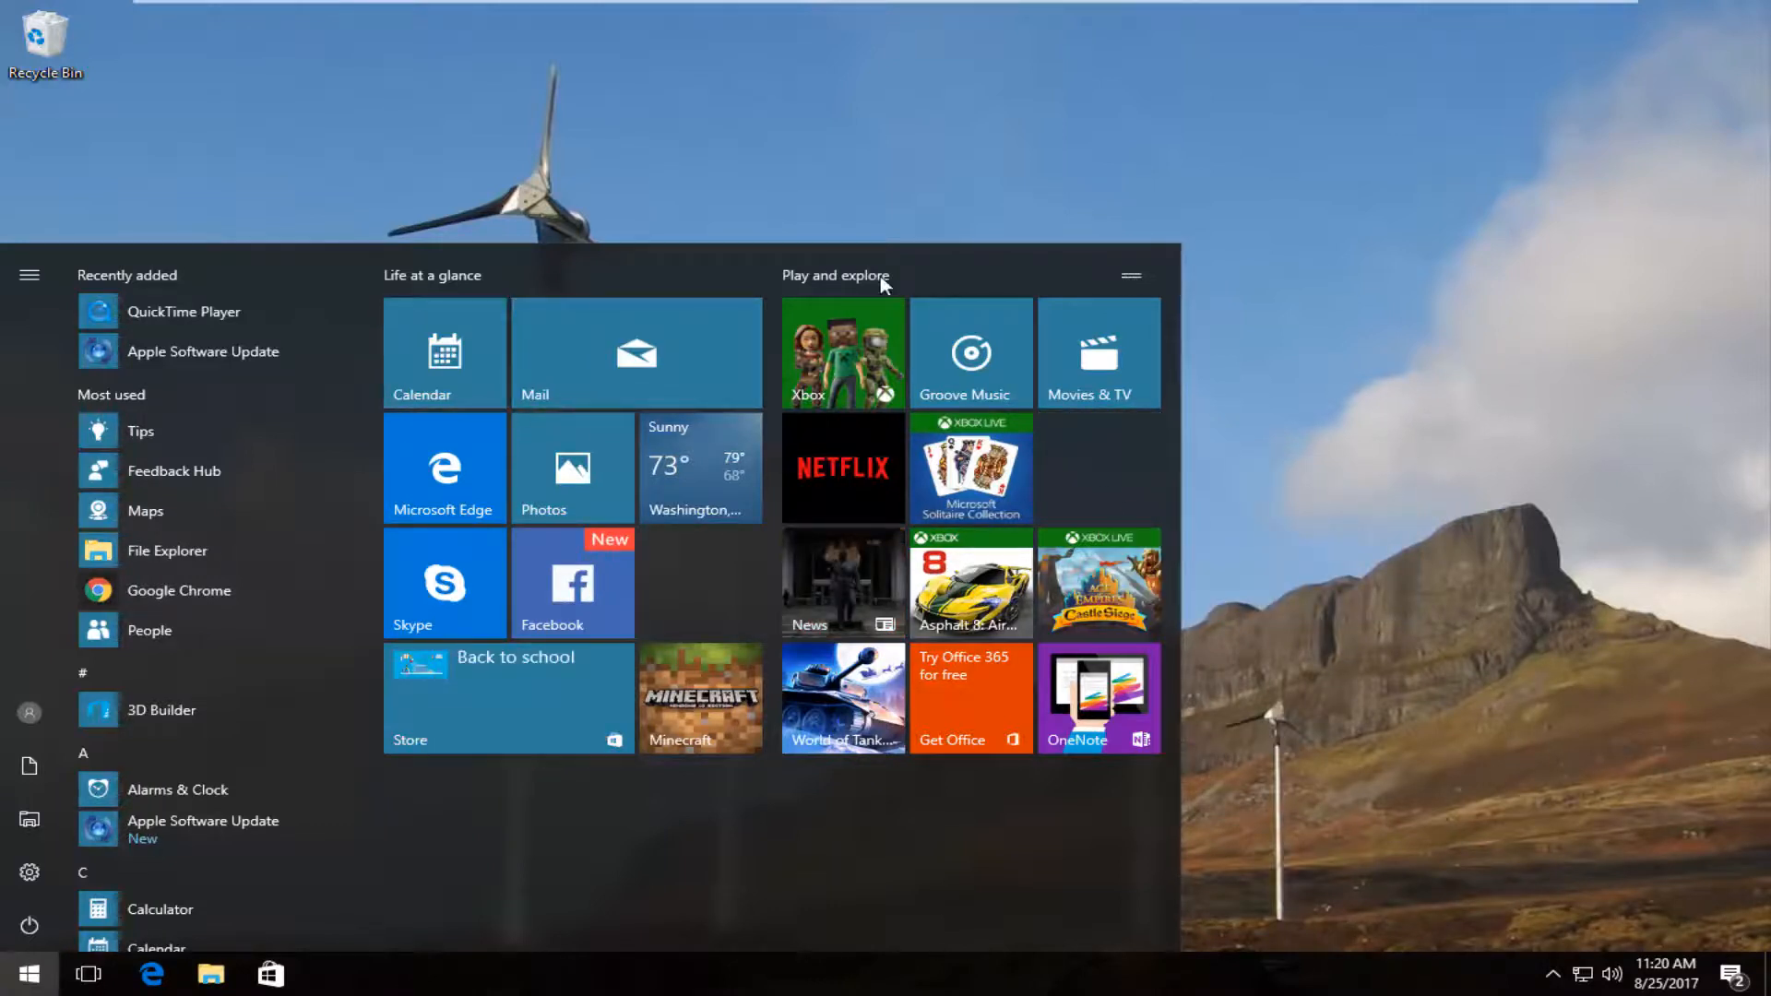
left_click(833, 275)
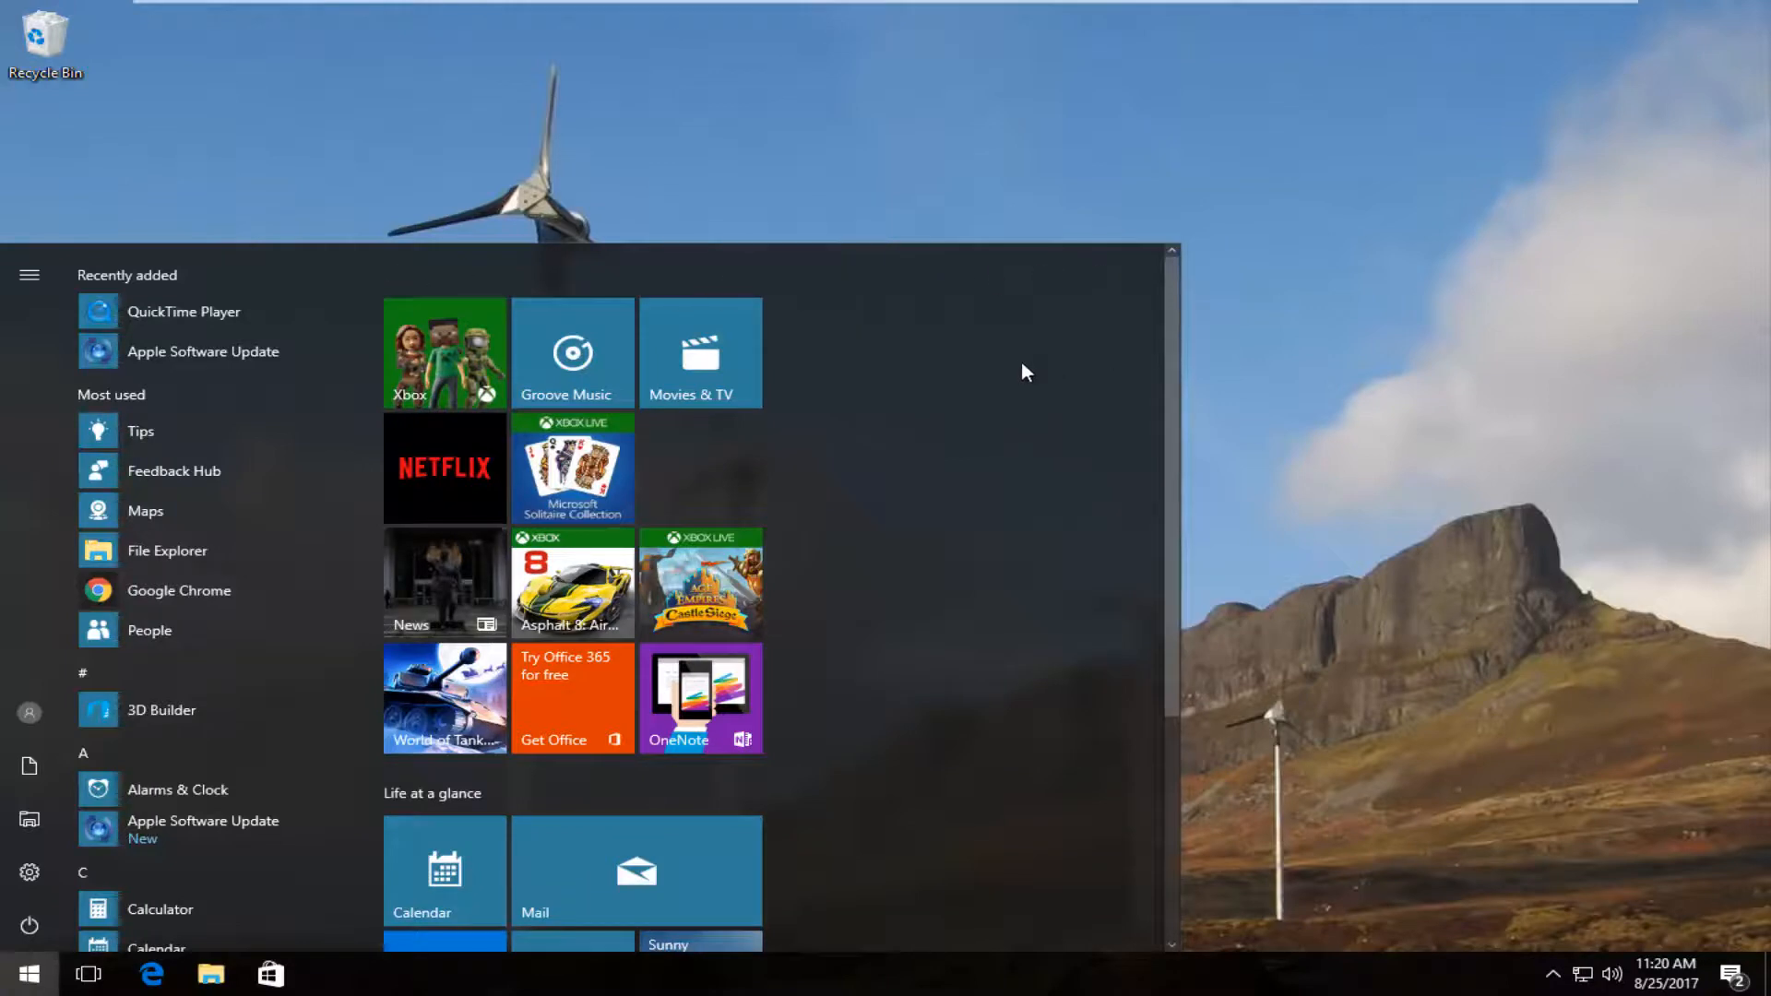
scroll("down", 3)
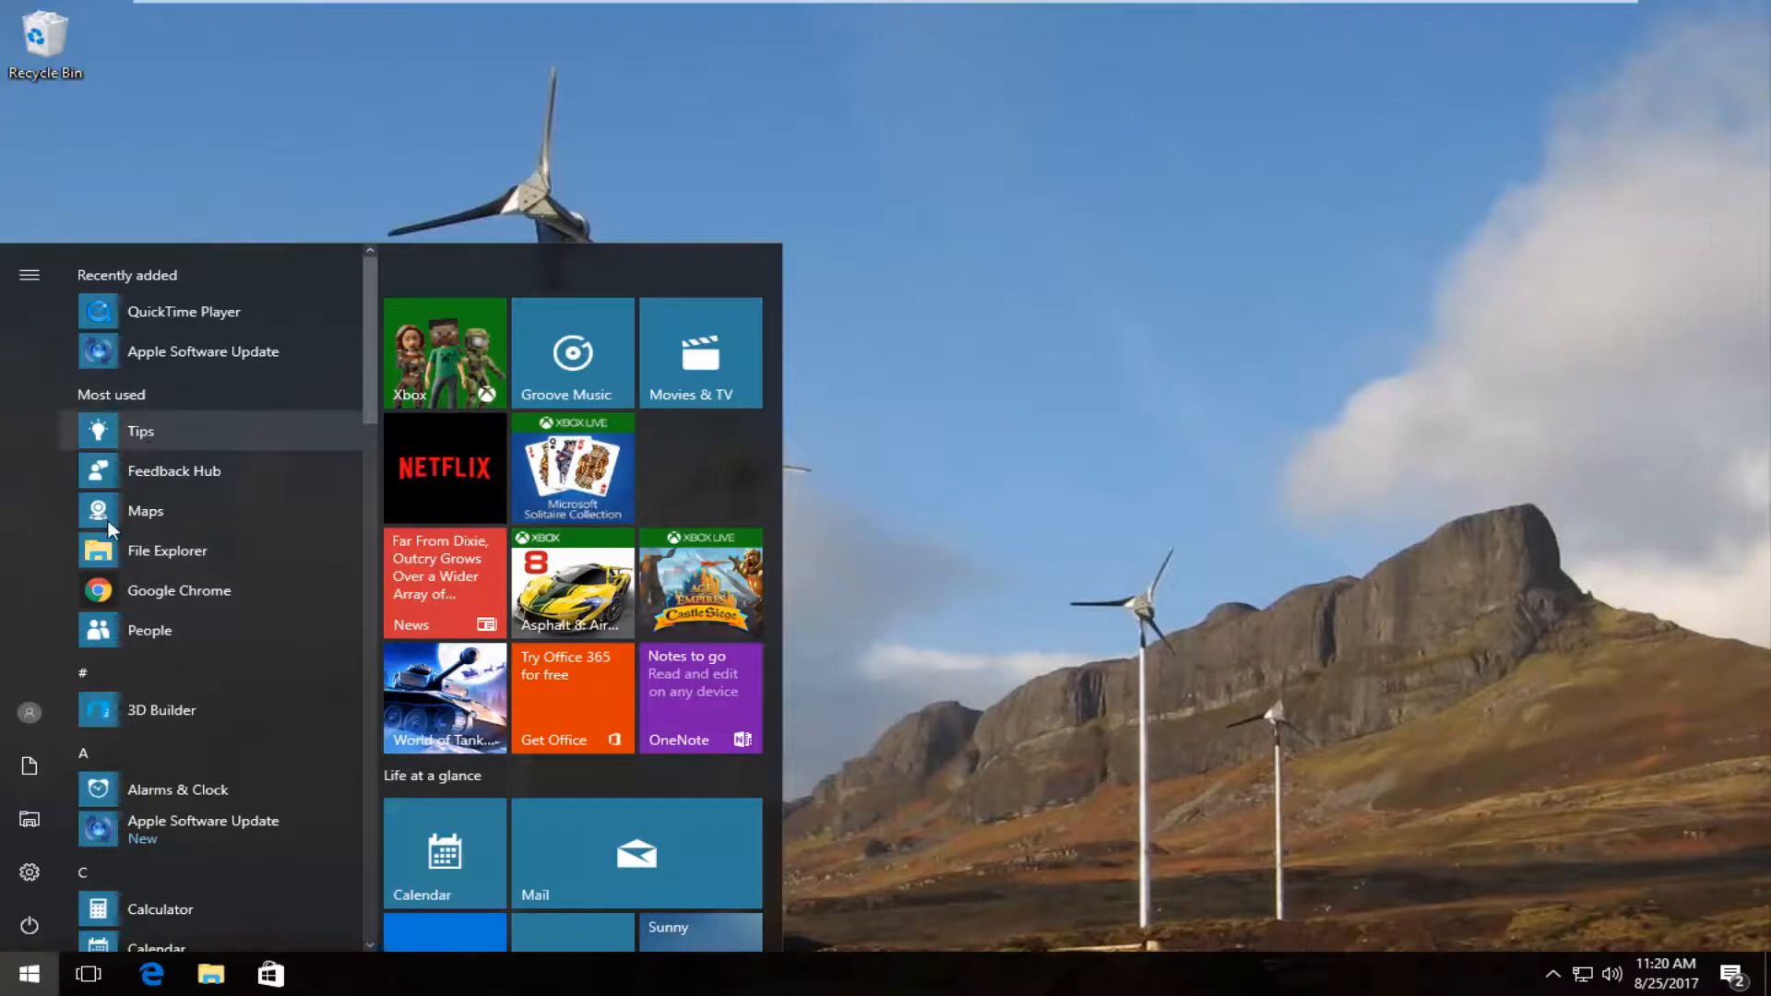
- Unpin the Xbox tile from Play and explore and bring up Google Chrome's options
right_click(179, 590)
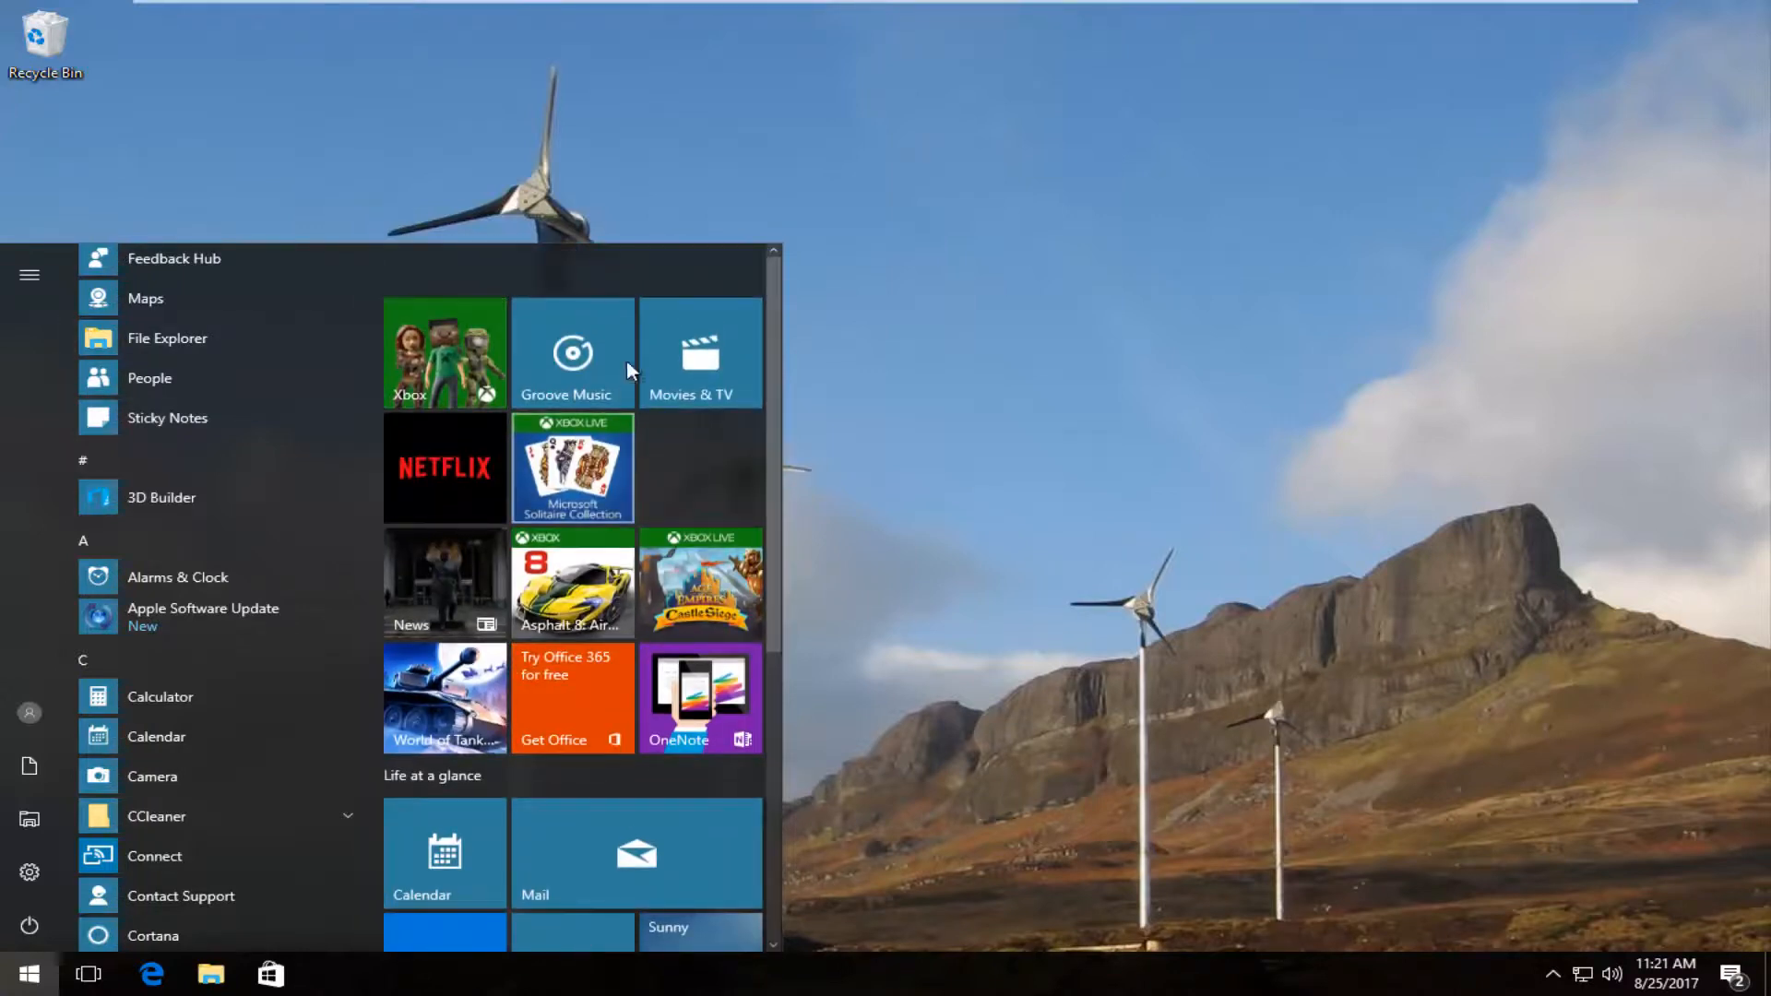
right_click(444, 351)
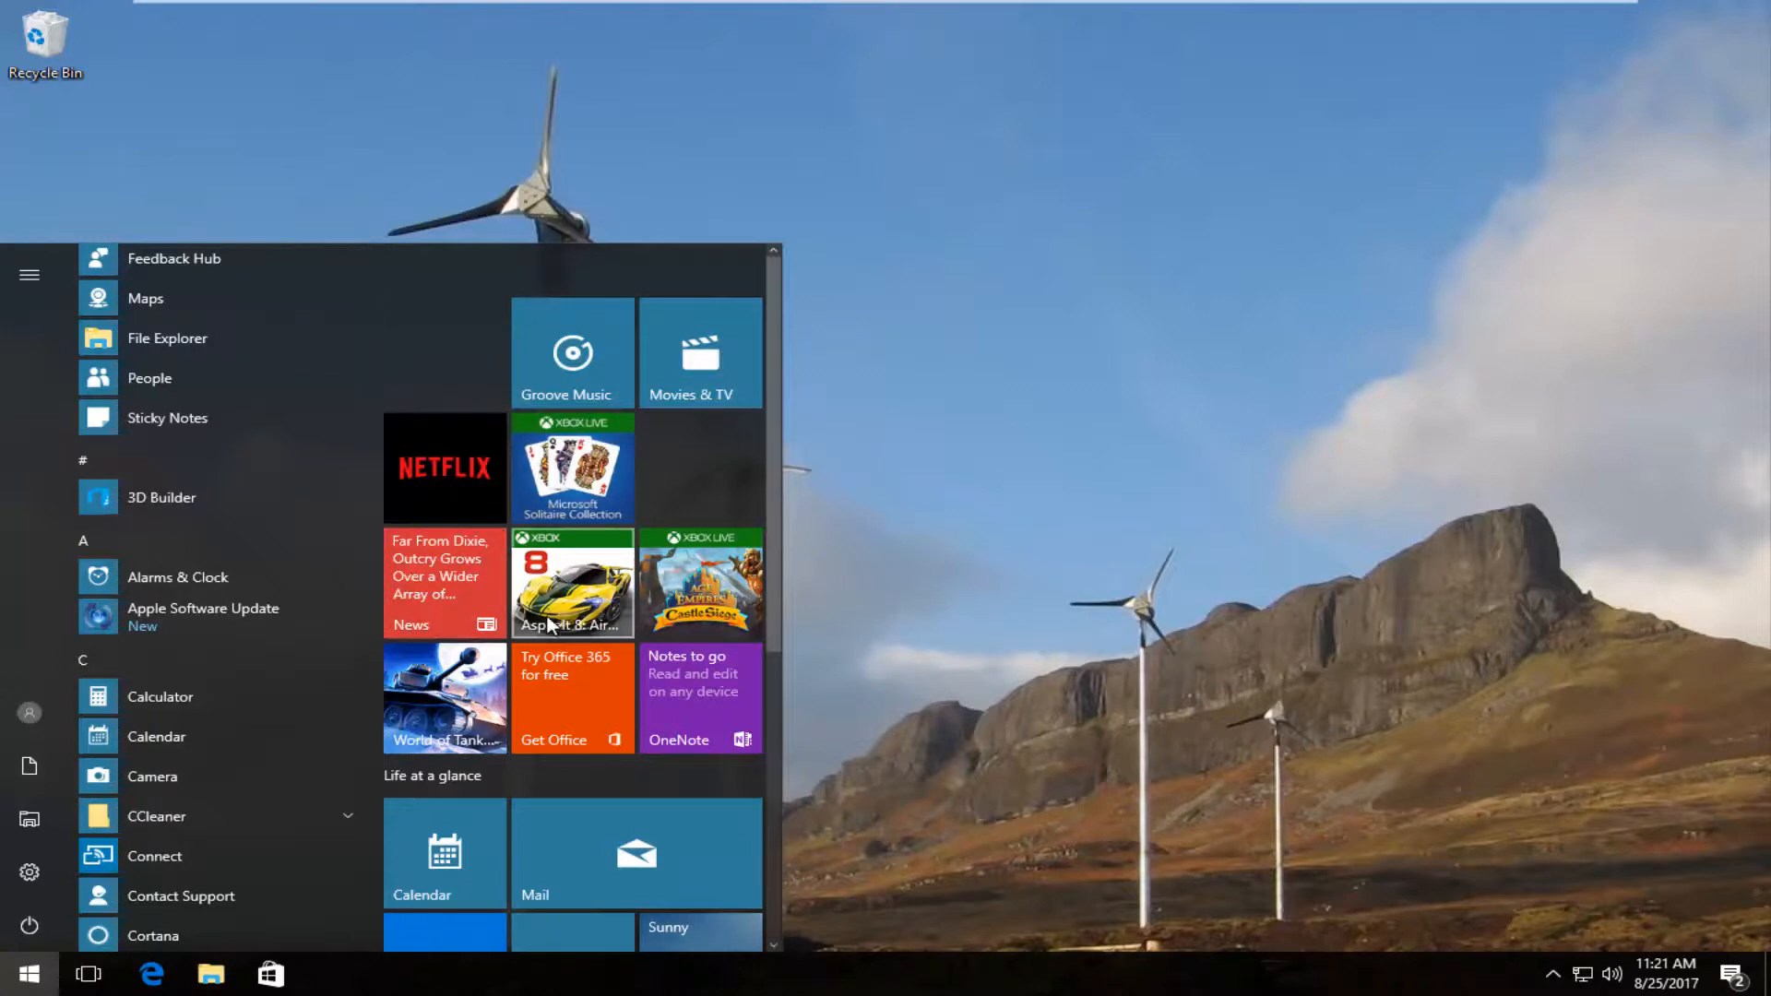
scroll("down", 3)
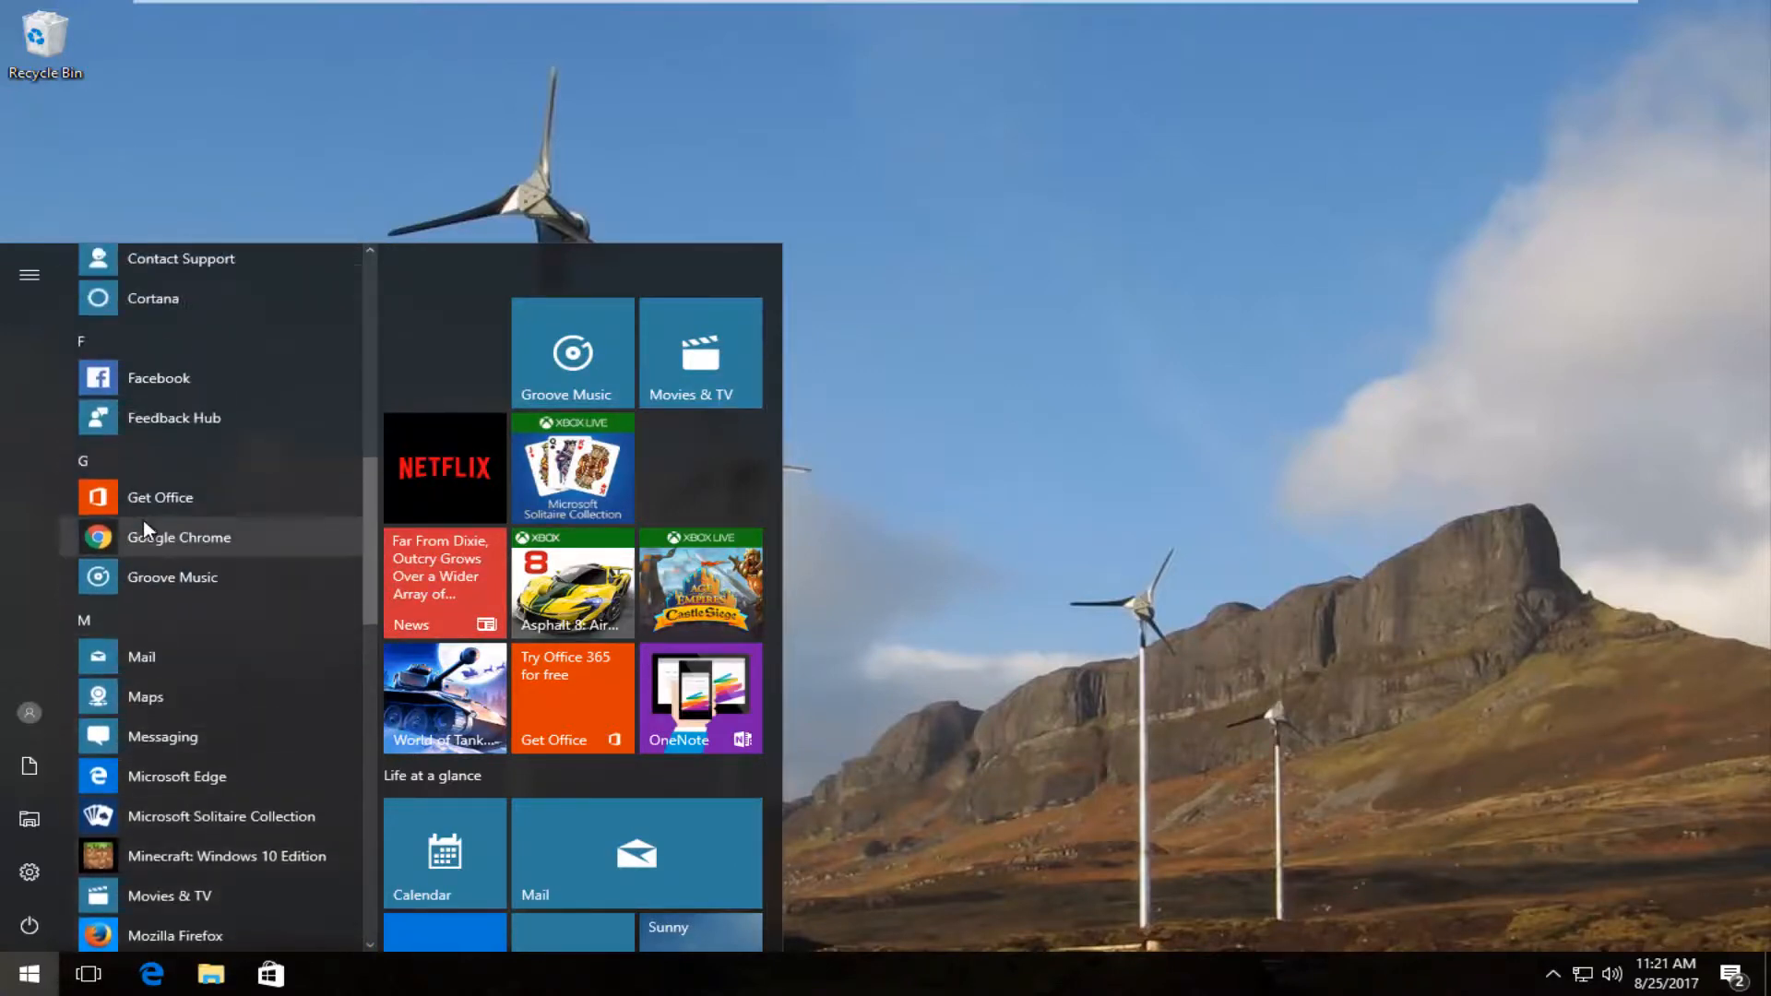
right_click(179, 537)
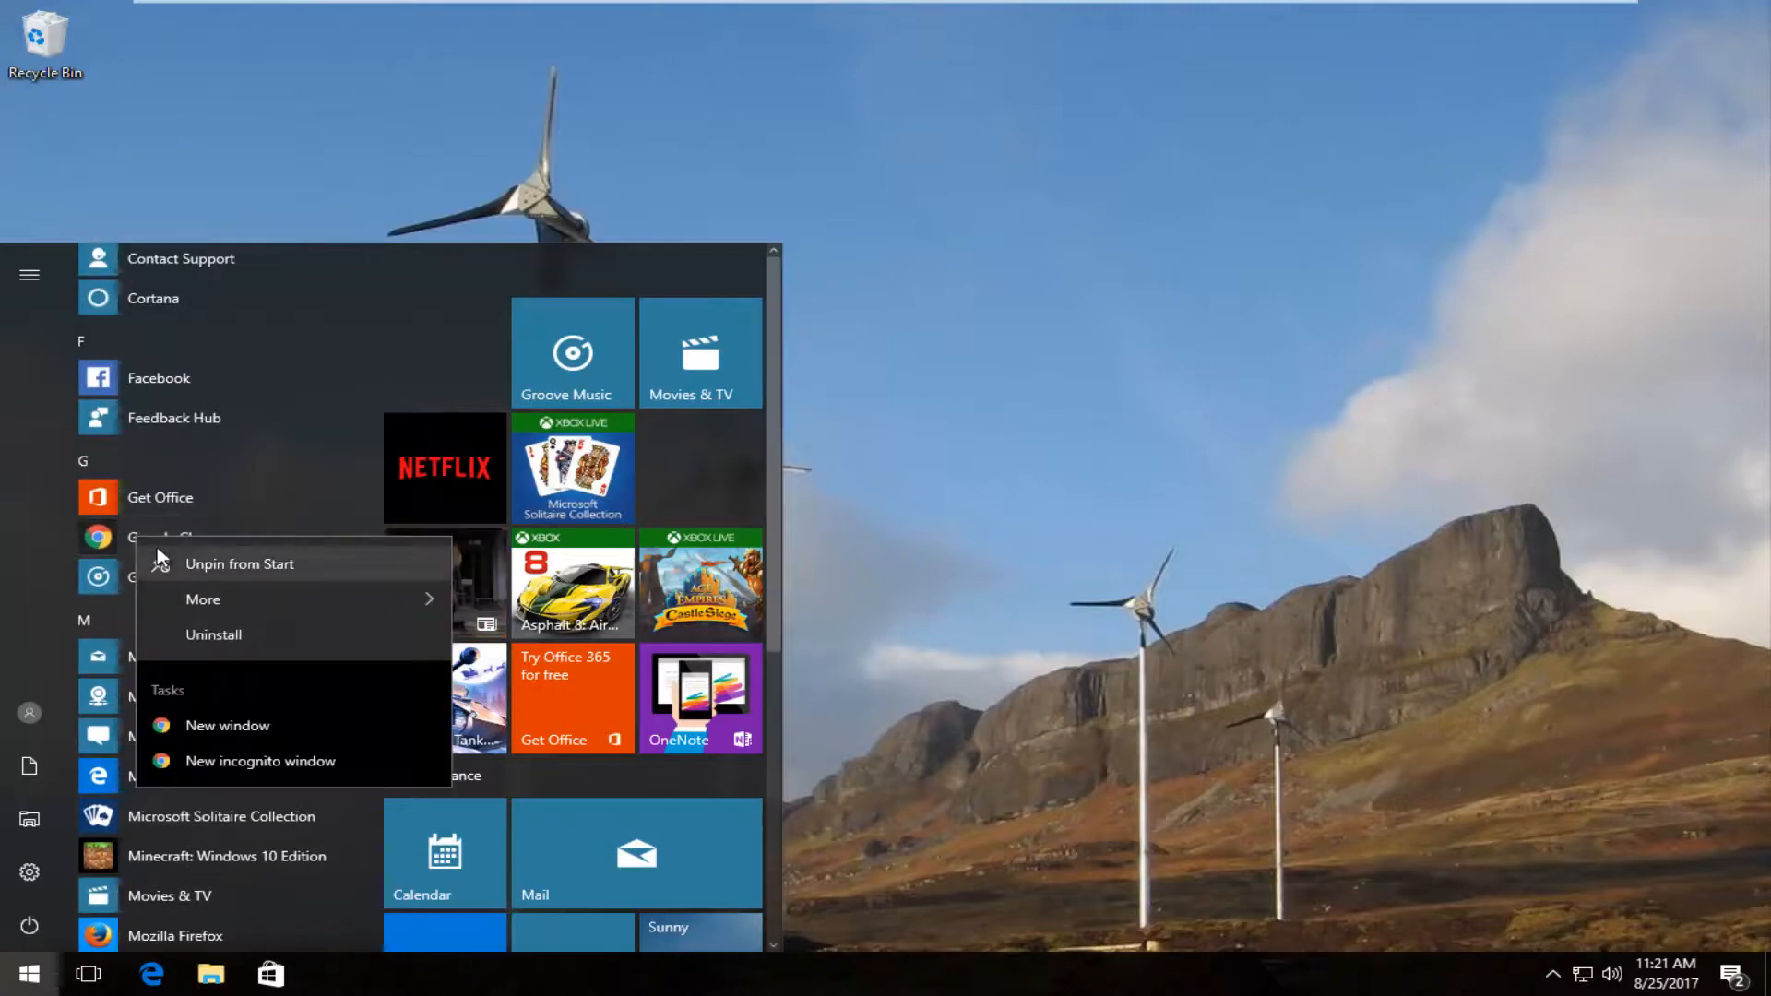
mouse_move(288, 631)
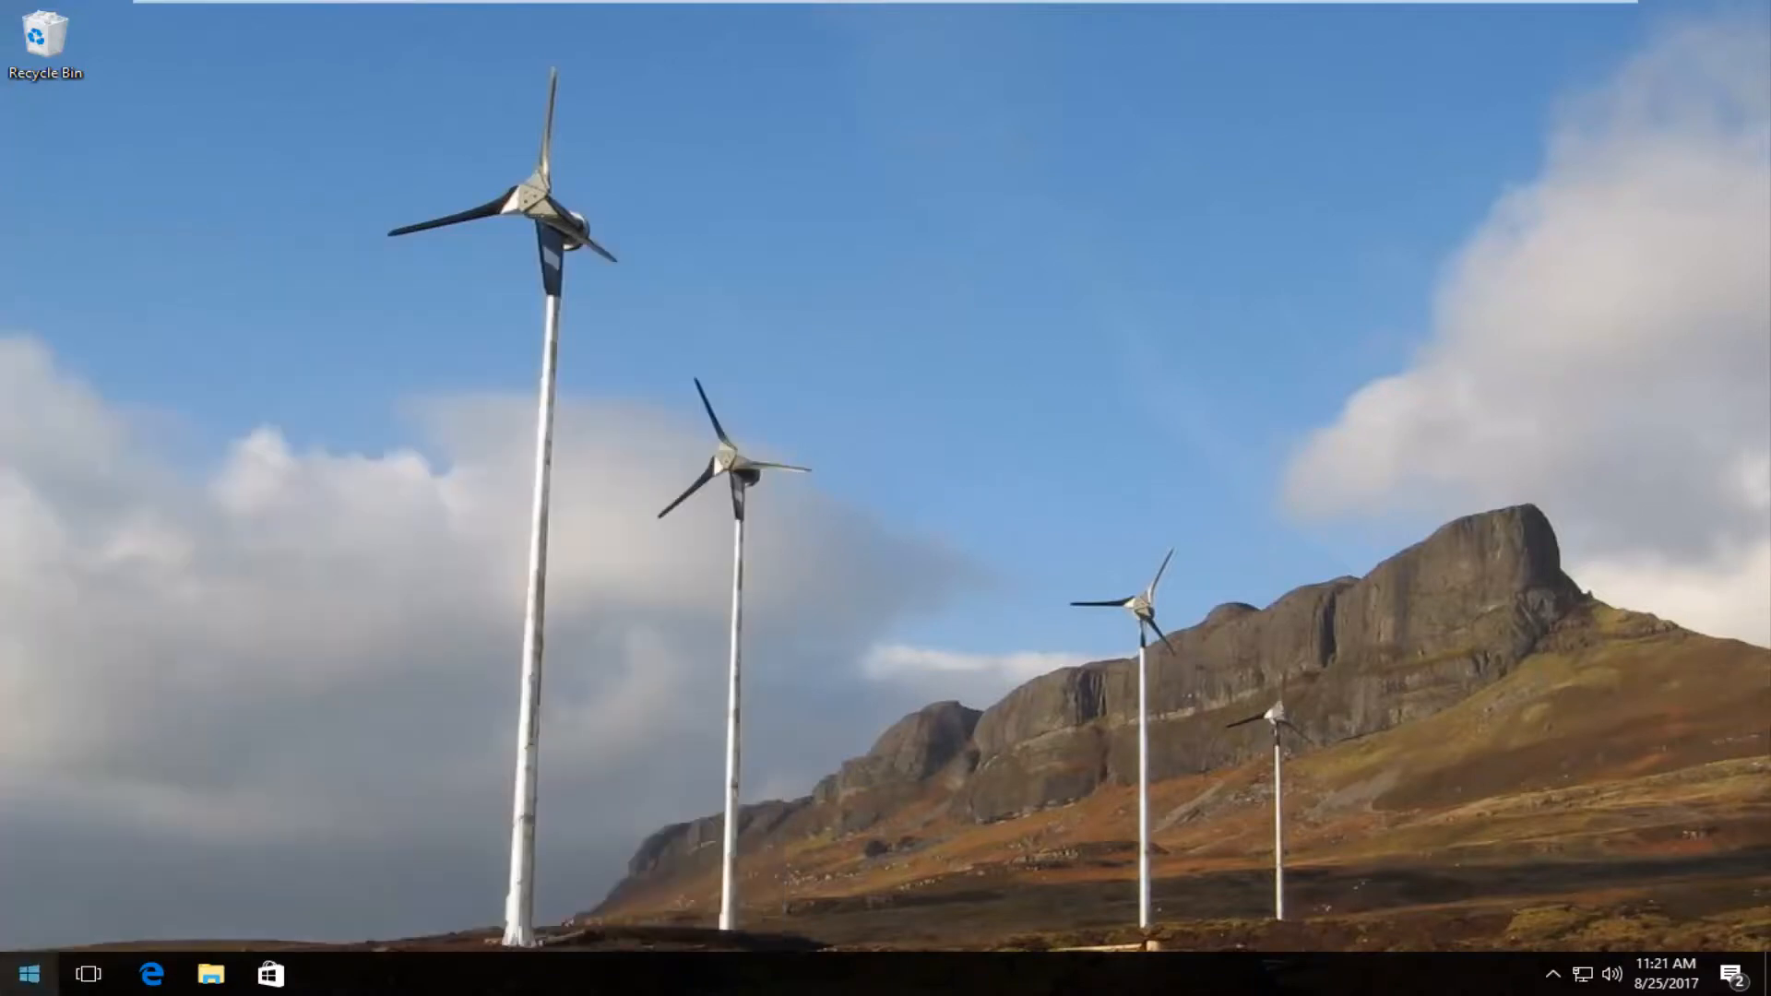
left_click(24, 974)
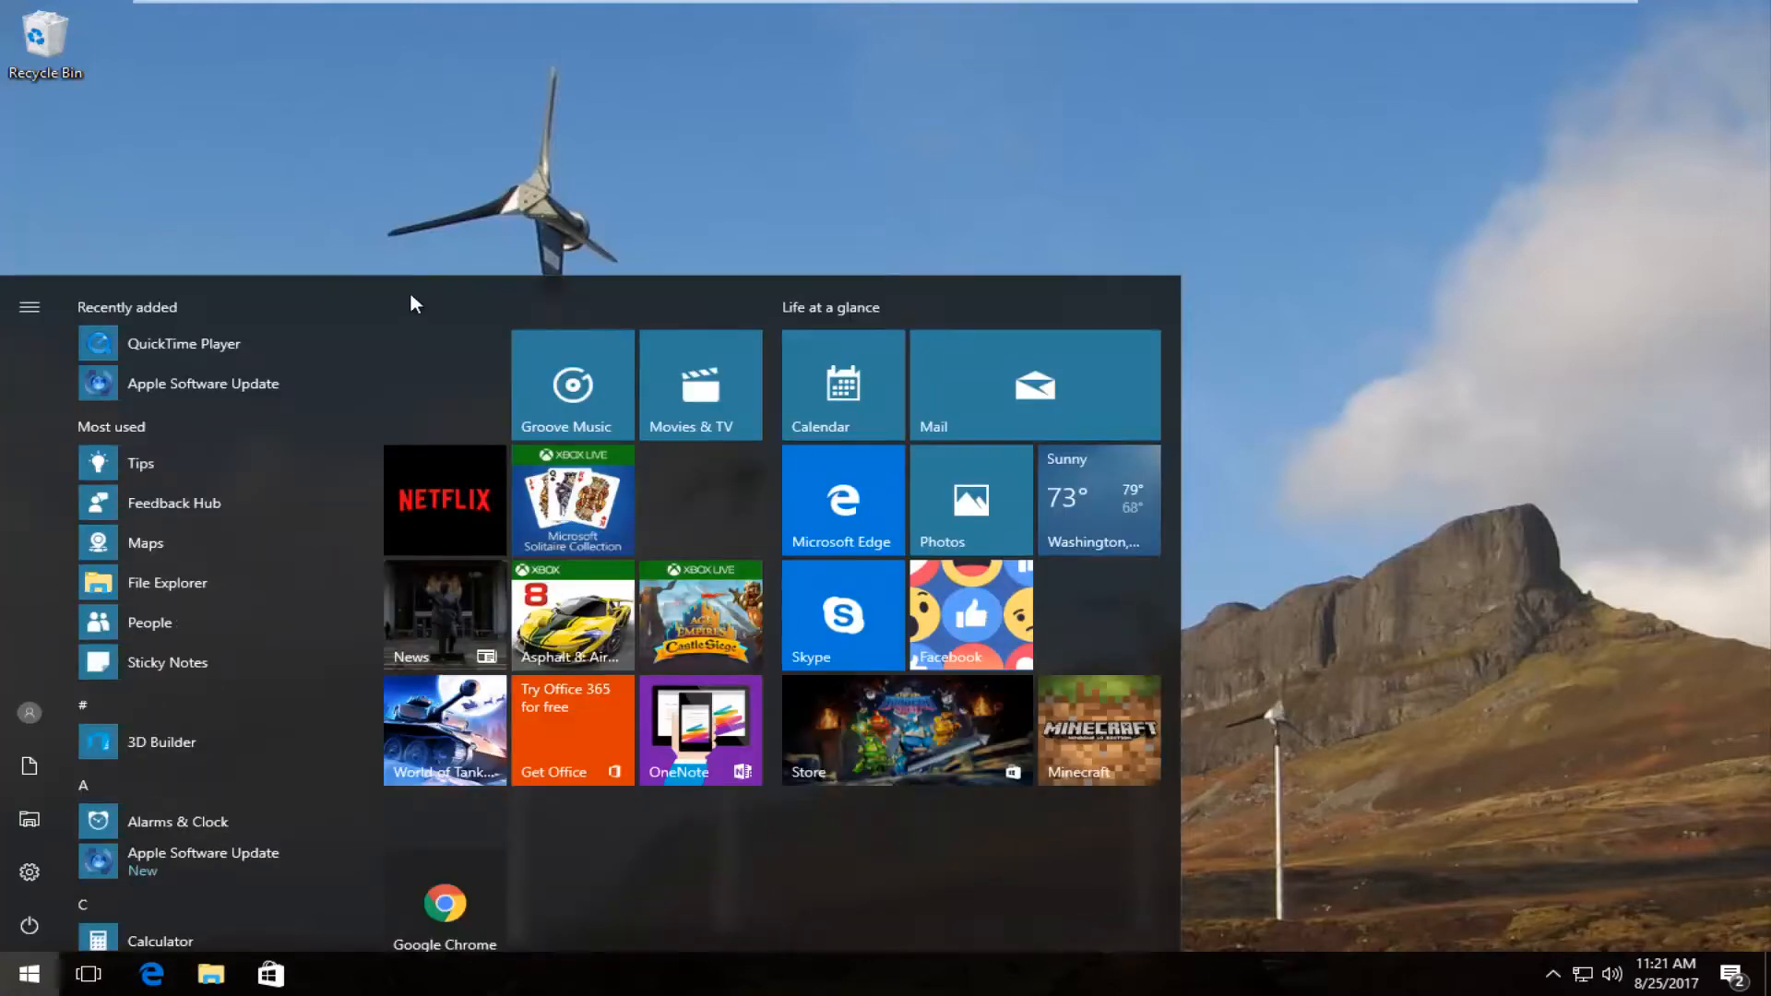
left_click(22, 974)
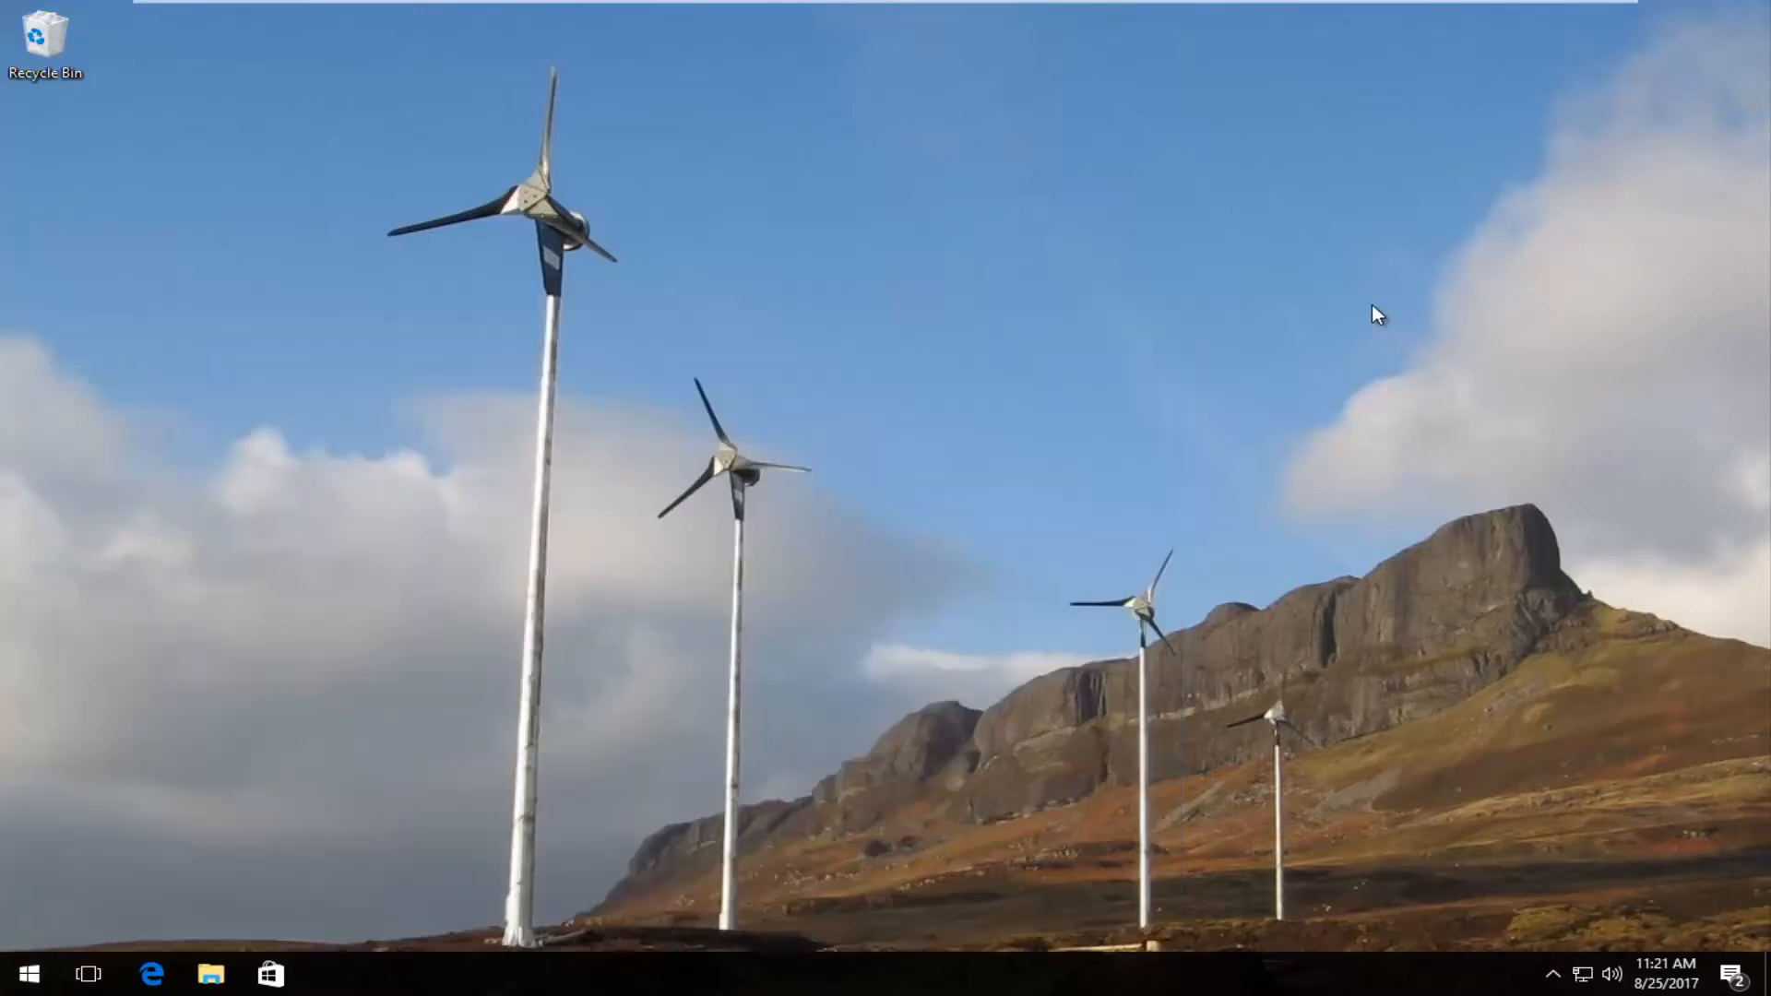
mouse_move(16, 939)
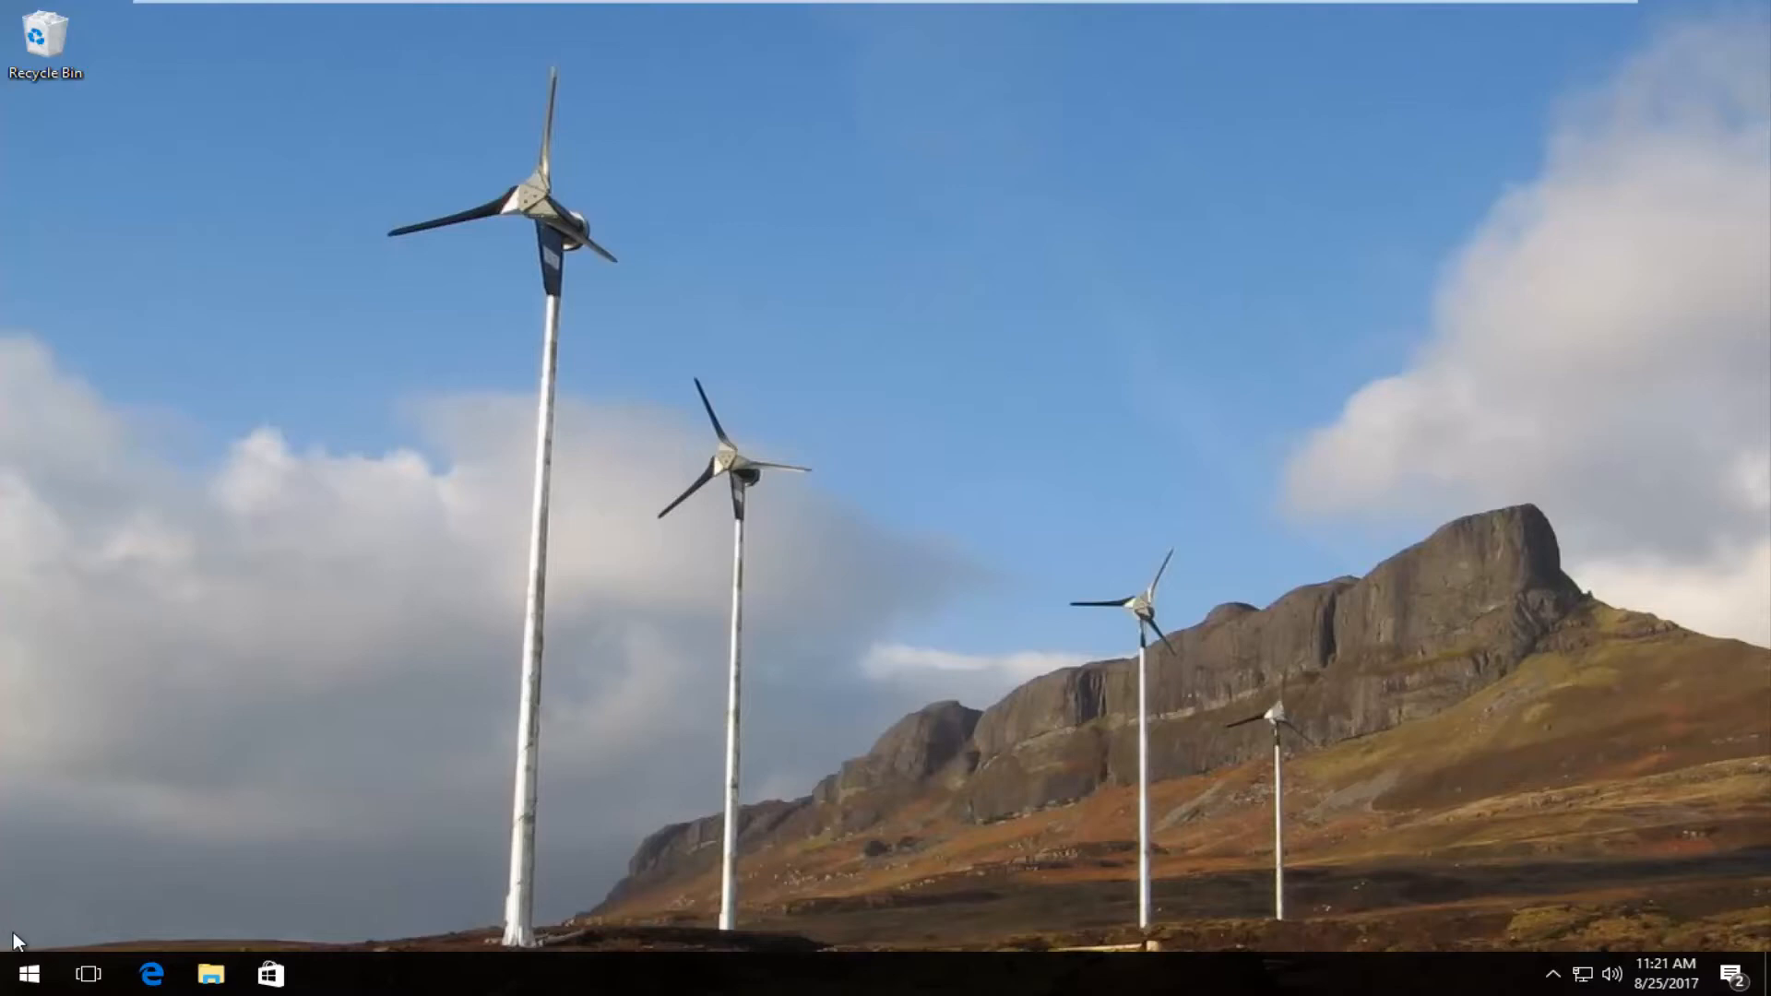